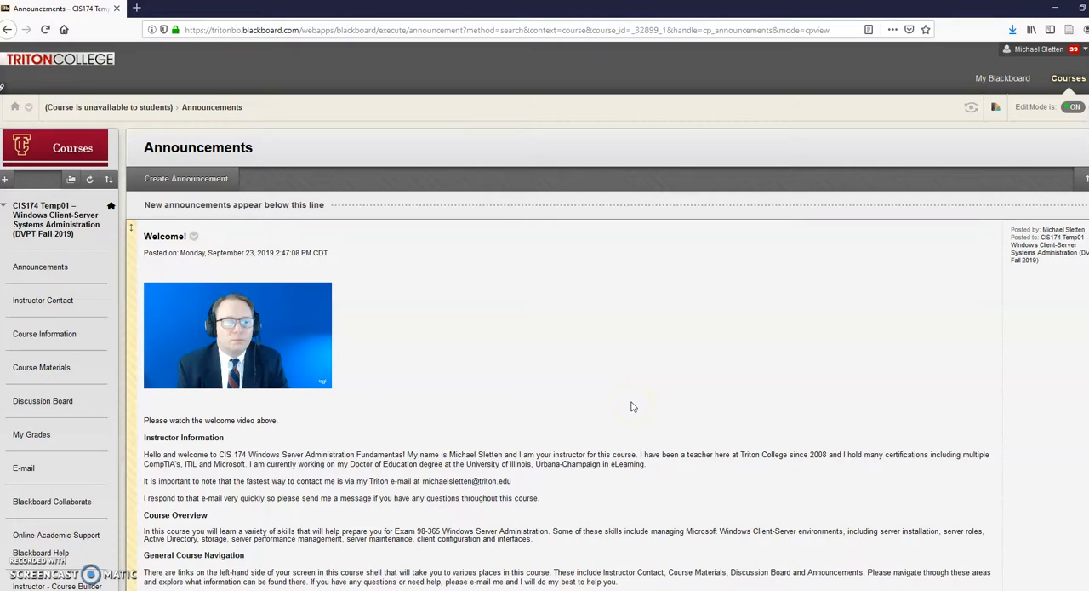
{"action": "mouse_move", "coordinate": [517, 368]}
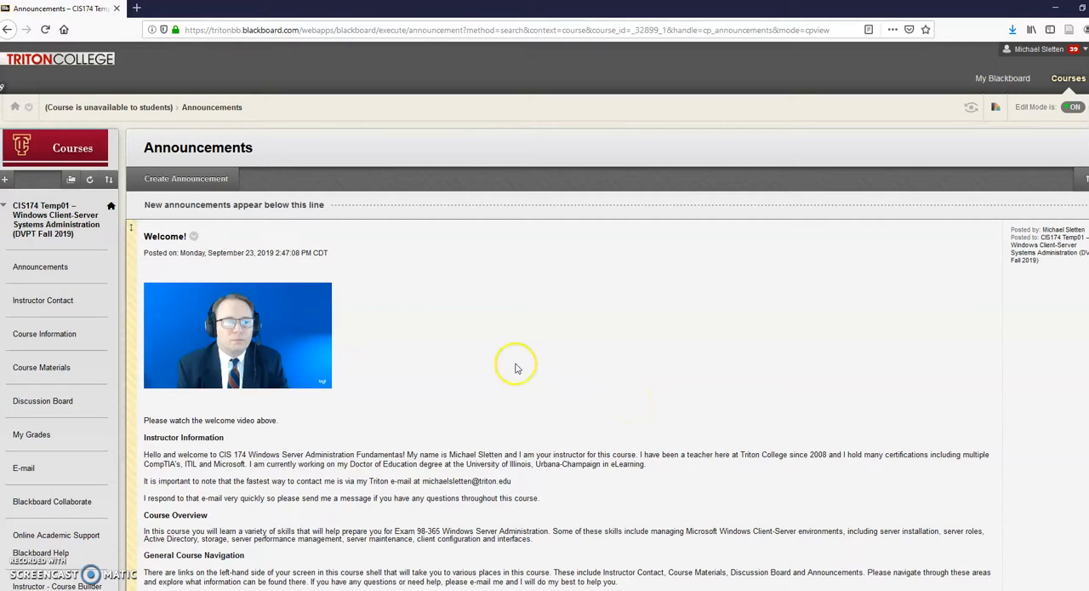
{"action": "mouse_move", "coordinate": [526, 330]}
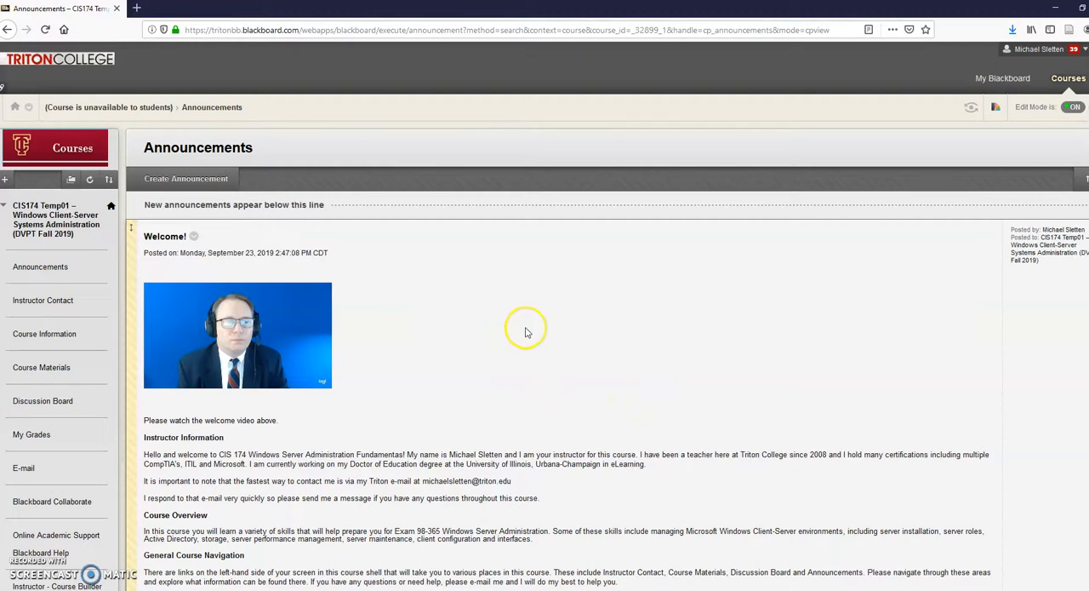
{"action": "mouse_move", "coordinate": [534, 434]}
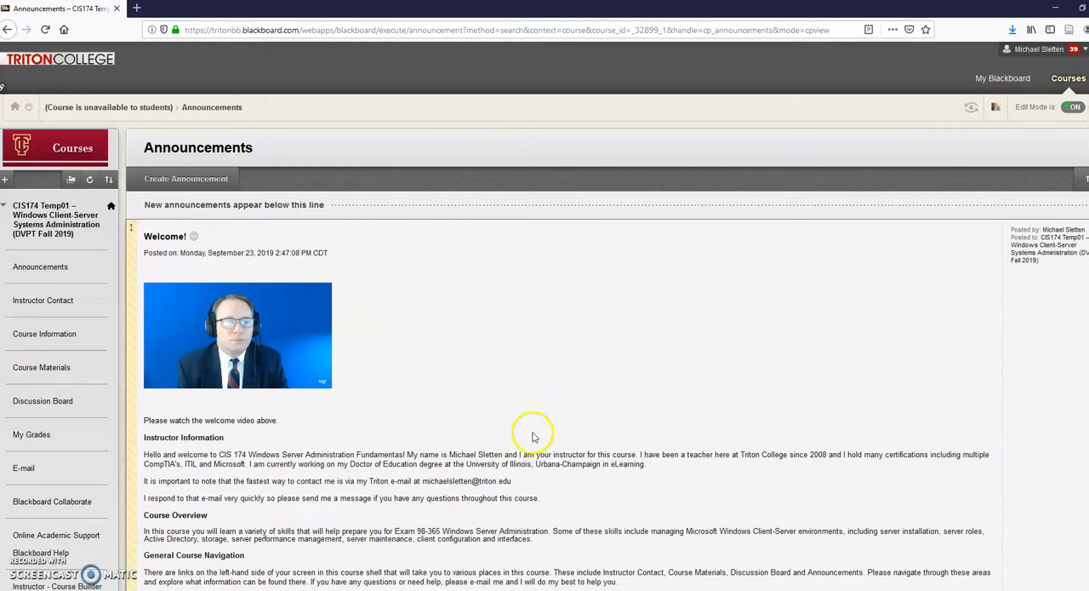
{"action": "mouse_move", "coordinate": [504, 395]}
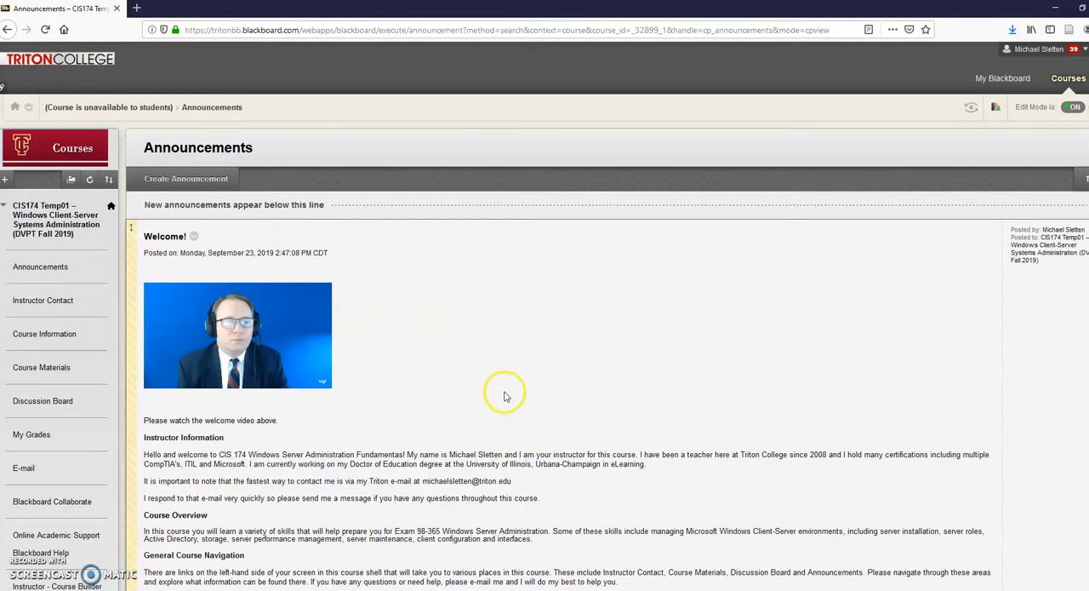
{"action": "mouse_move", "coordinate": [412, 344]}
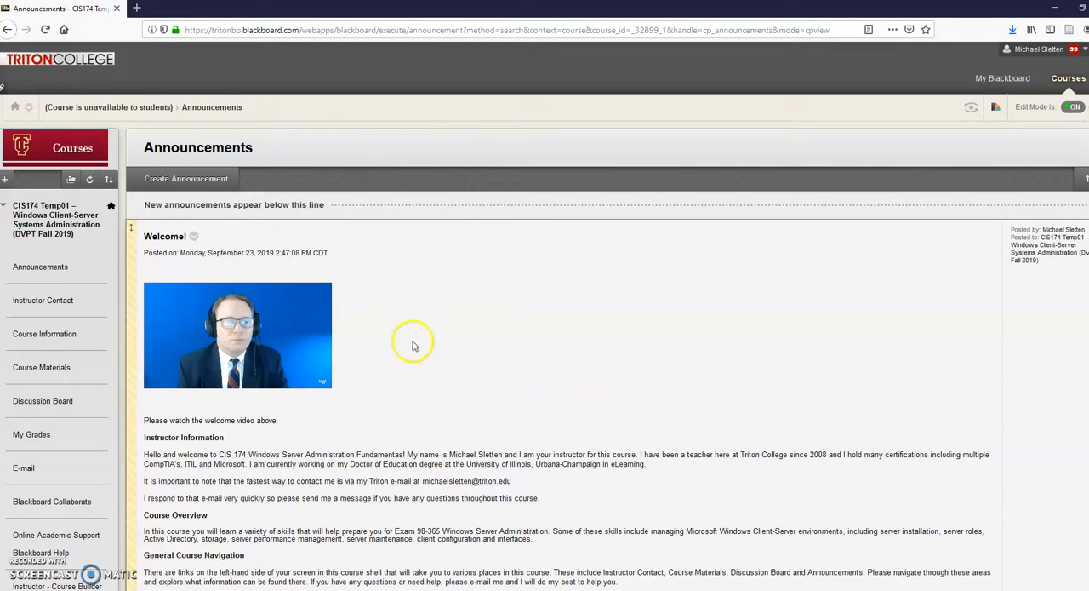
{"action": "mouse_move", "coordinate": [60, 245]}
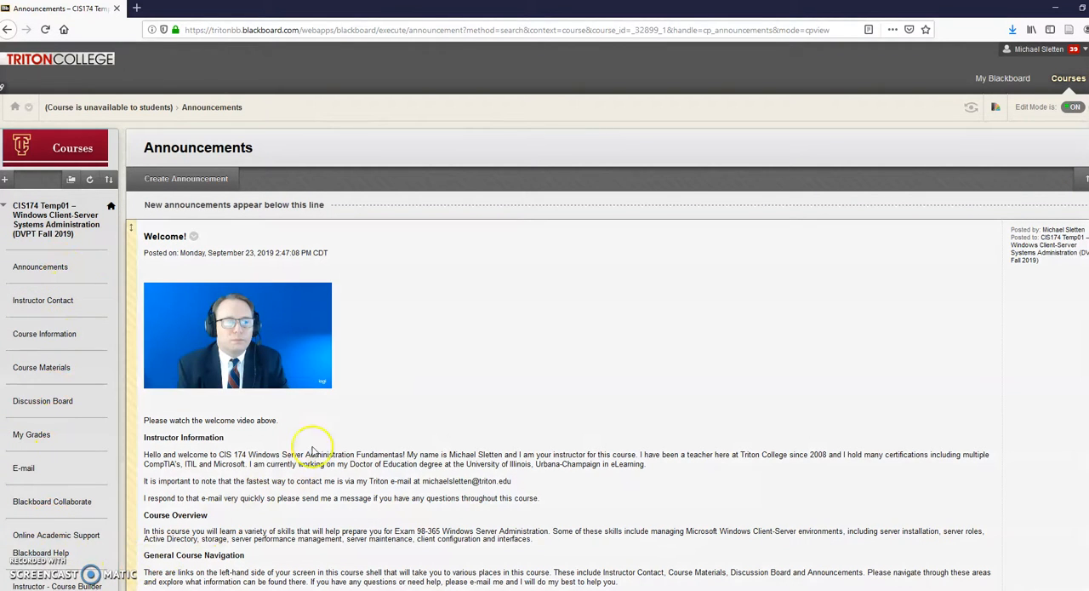
Step: Open the Instructor Contact page from the course menu to reach its Send Email link
{"action": "scroll", "scroll_direction": "down", "scroll_amount": 3}
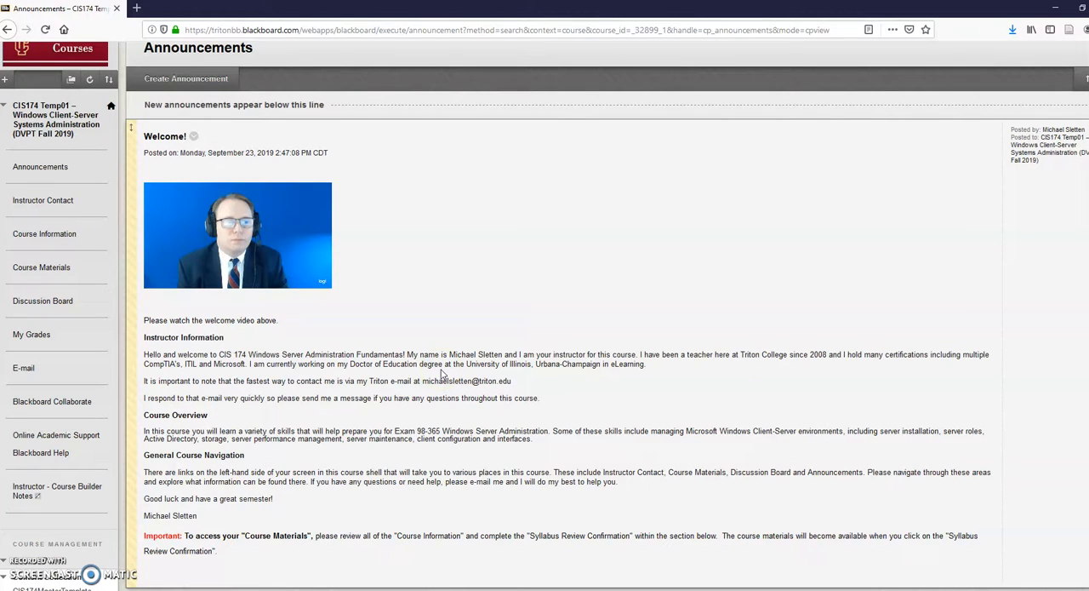
{"action": "mouse_move", "coordinate": [429, 310]}
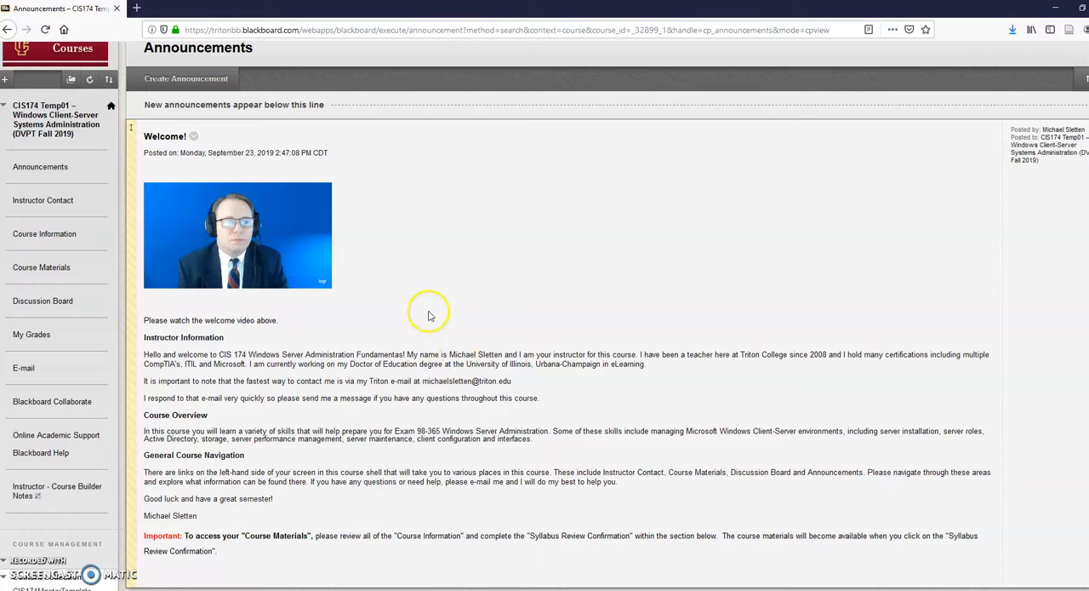
{"action": "mouse_move", "coordinate": [71, 170]}
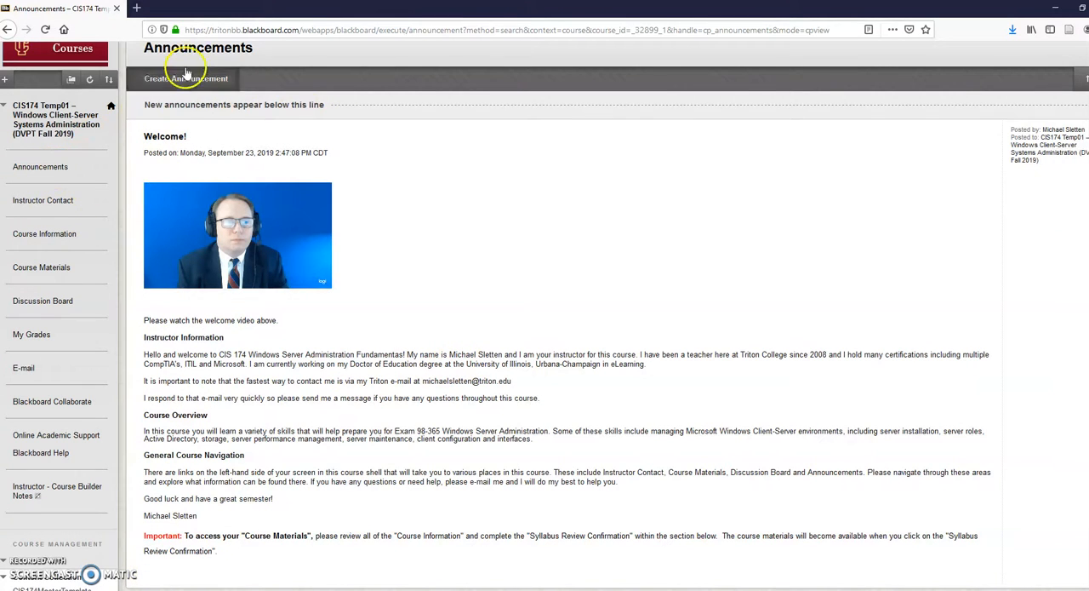
{"action": "mouse_move", "coordinate": [229, 48]}
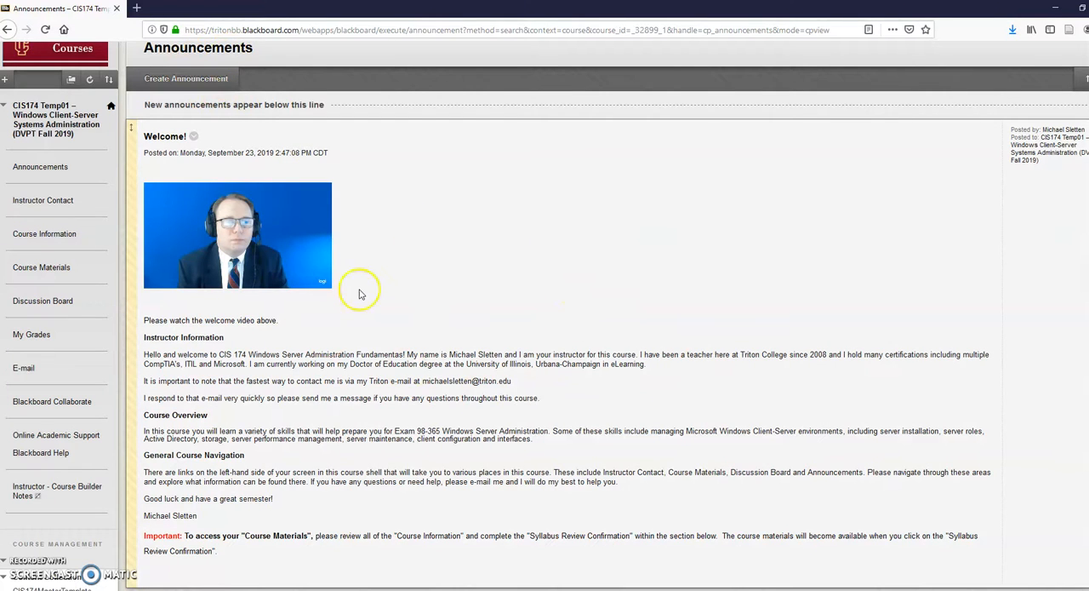
{"action": "mouse_move", "coordinate": [419, 350]}
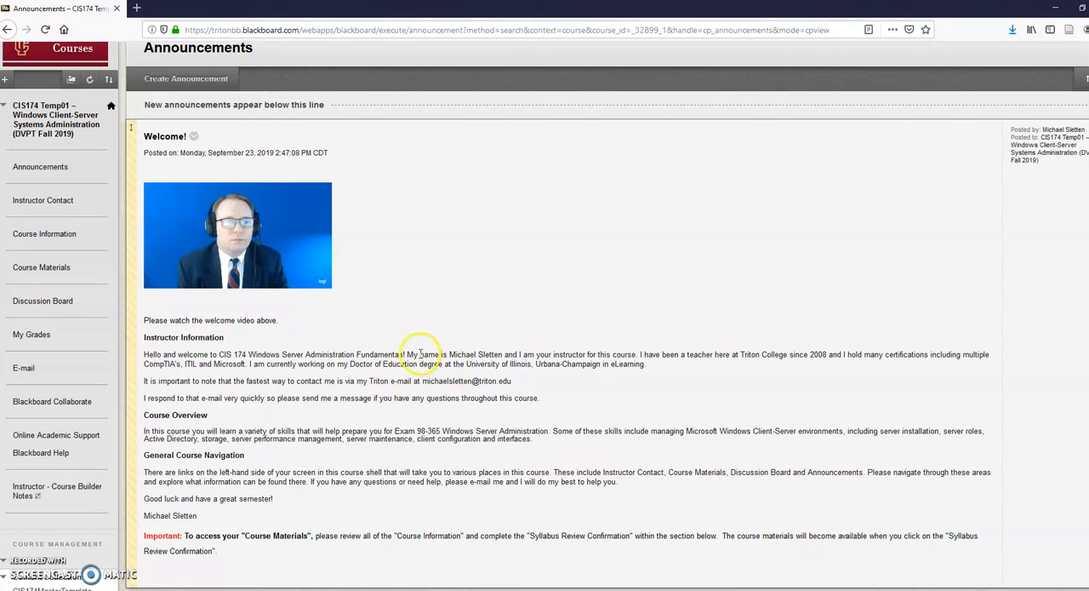
{"action": "mouse_move", "coordinate": [446, 322]}
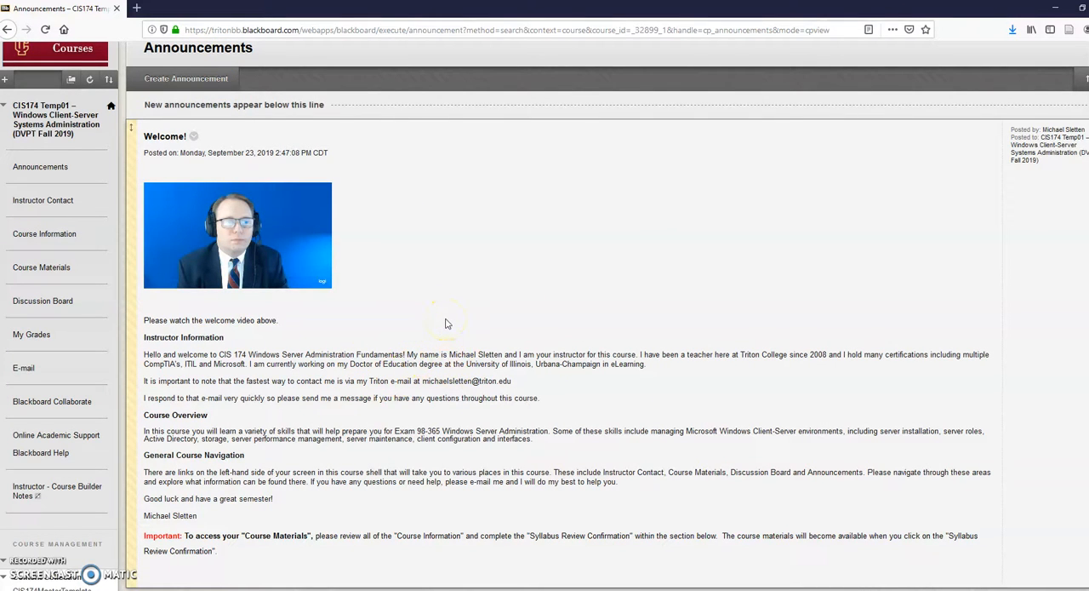
{"action": "mouse_move", "coordinate": [381, 432]}
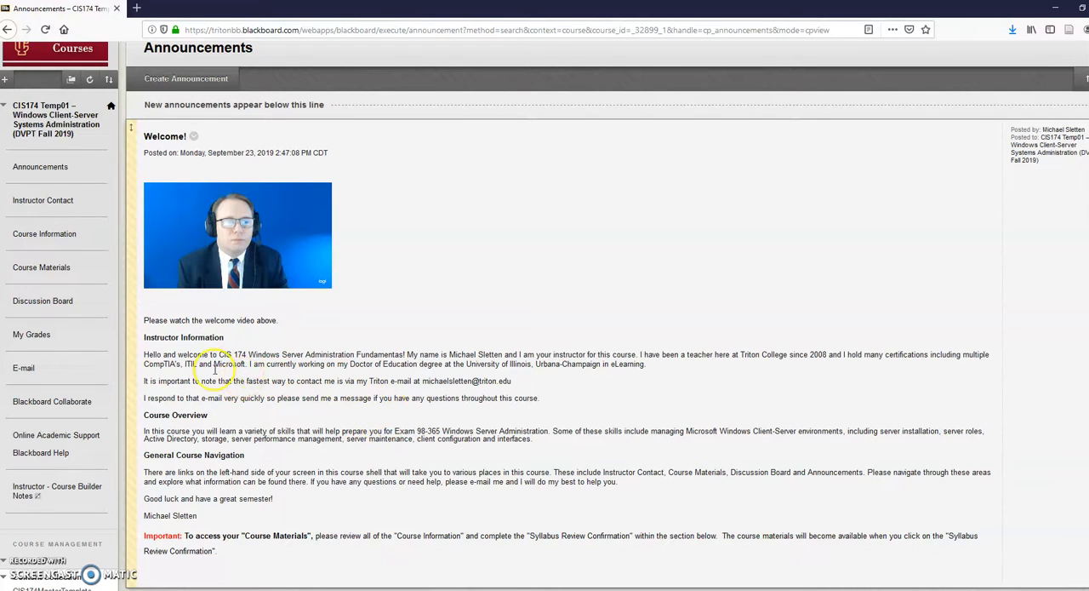
{"action": "mouse_move", "coordinate": [289, 296]}
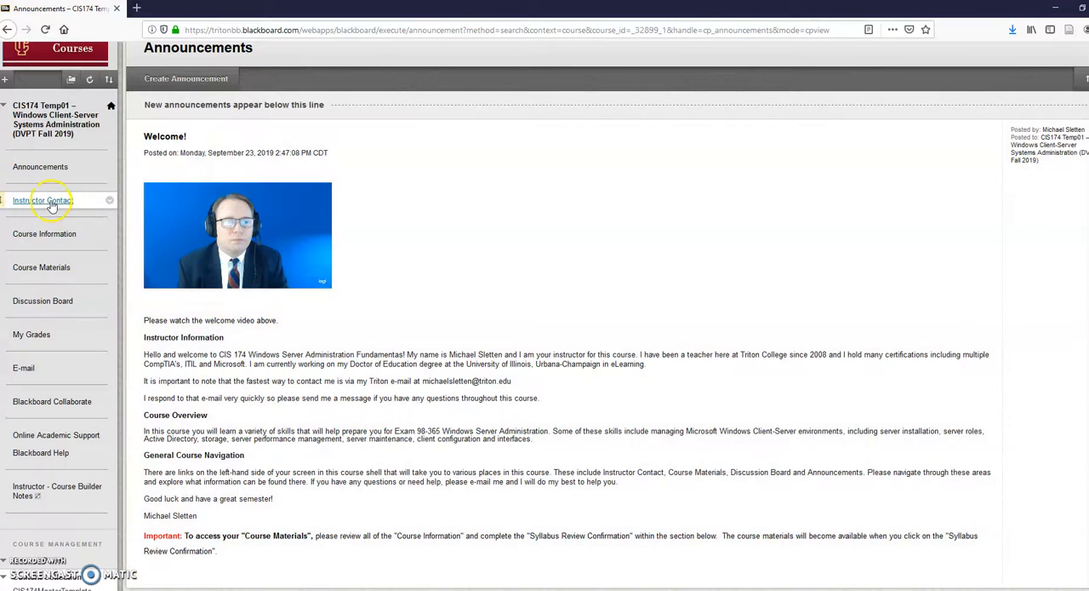
{"action": "left_click", "coordinate": [43, 201]}
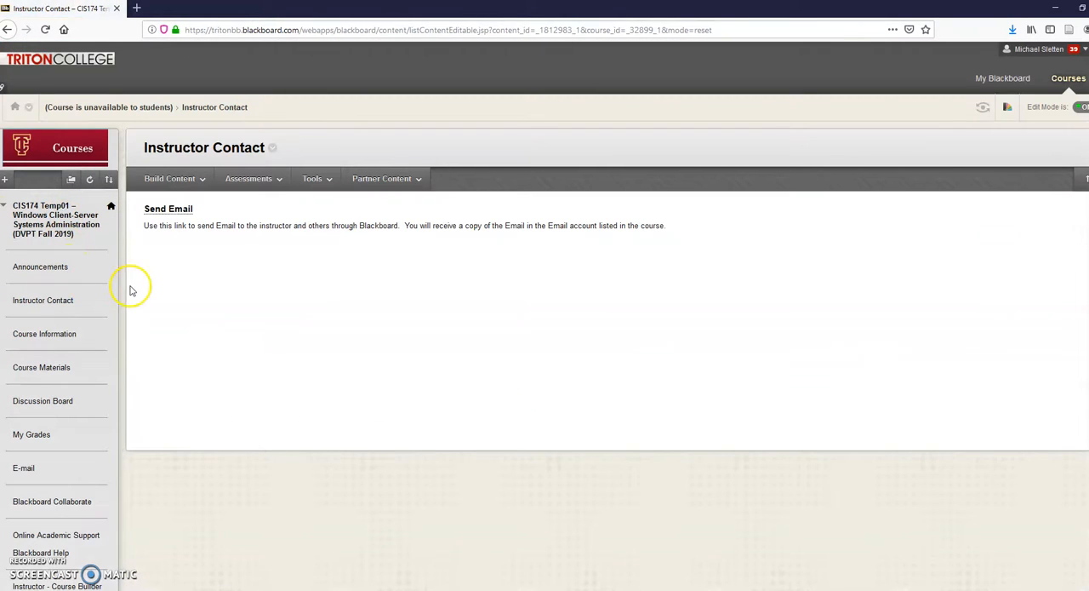
{"action": "mouse_move", "coordinate": [179, 207]}
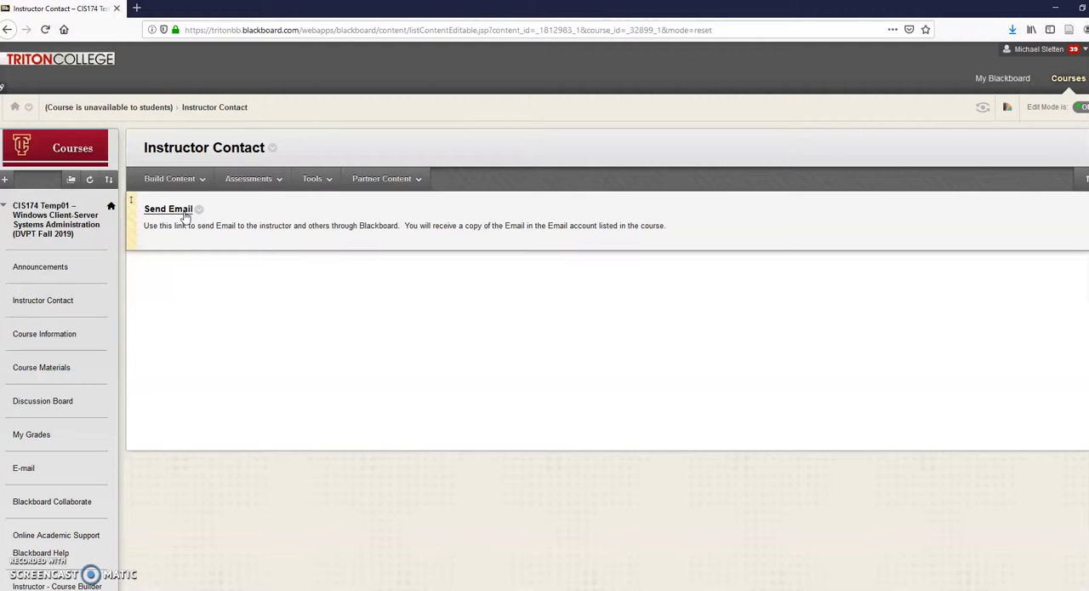
{"action": "mouse_move", "coordinate": [44, 334]}
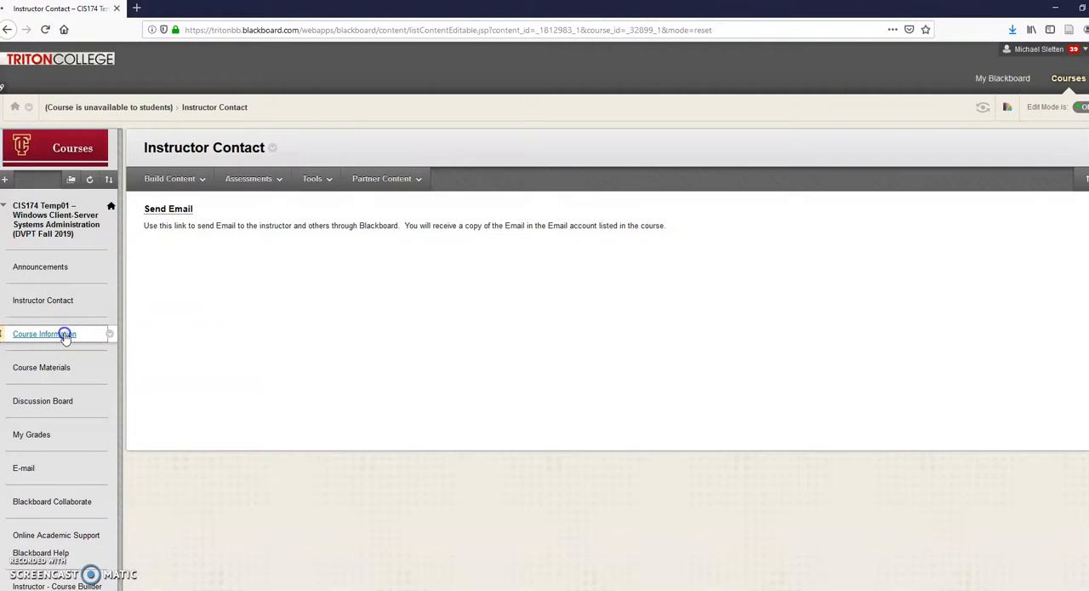
Step: Open Course Information, start the welcome video and scroll down to the syllabus section
{"action": "left_click", "coordinate": [44, 334]}
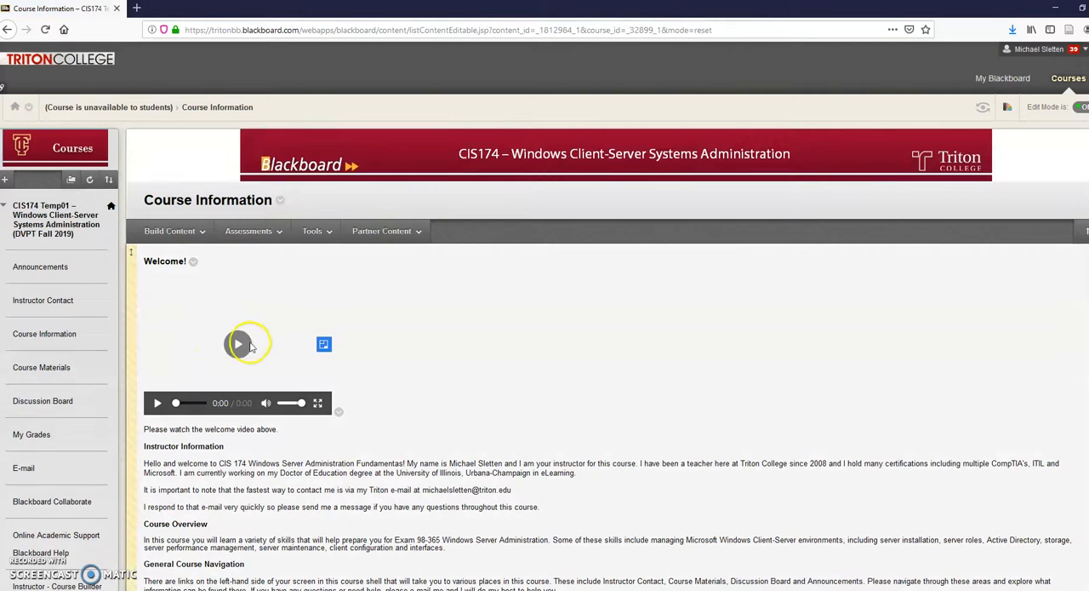
{"action": "left_click", "coordinate": [238, 344]}
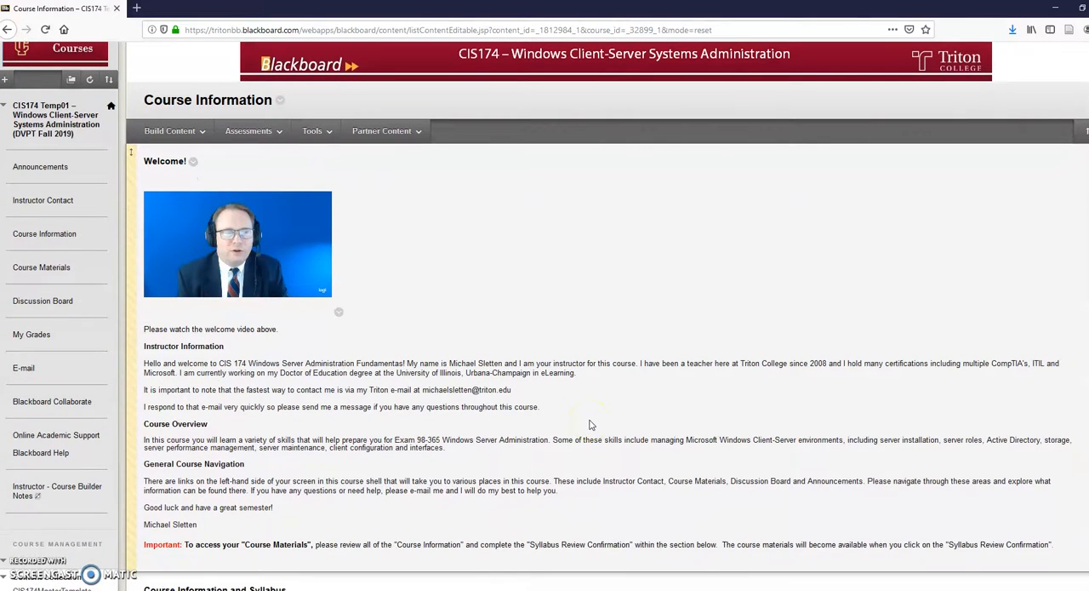
{"action": "mouse_move", "coordinate": [599, 320]}
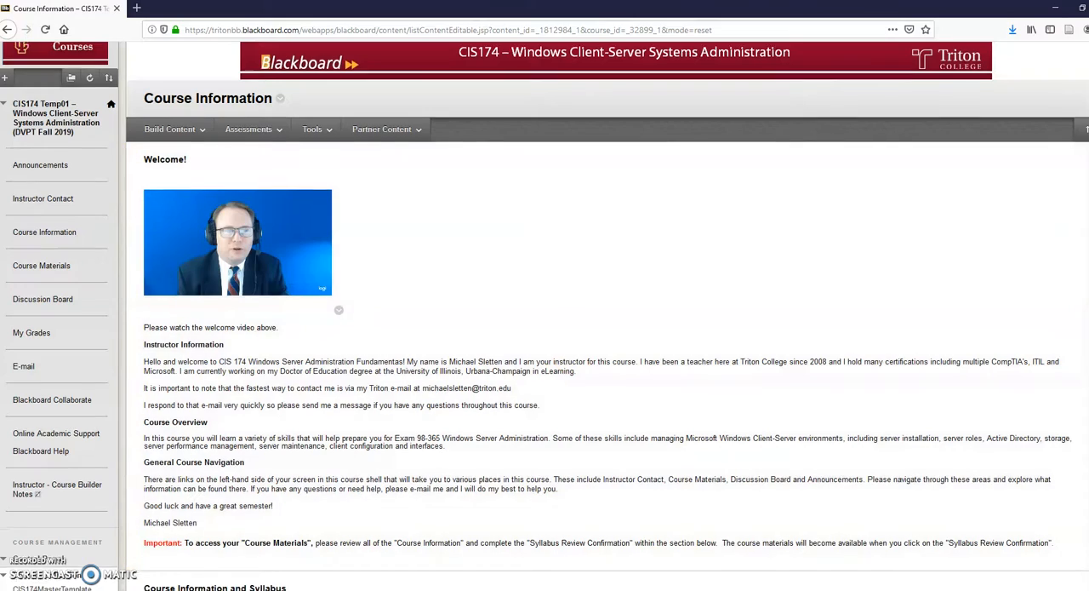
{"action": "scroll", "scroll_direction": "down", "scroll_amount": 3}
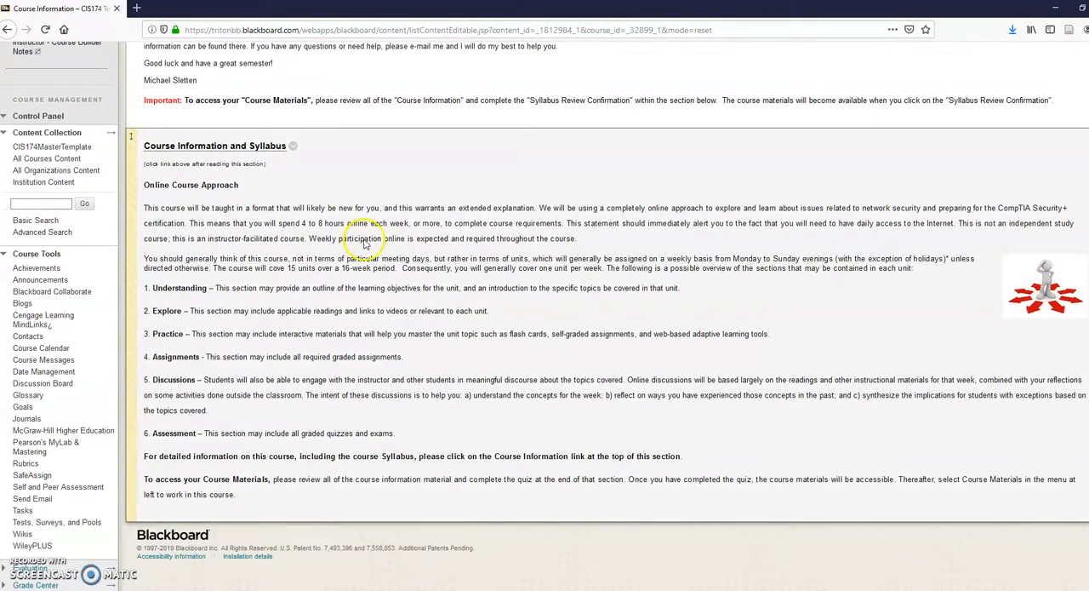
{"action": "mouse_move", "coordinate": [273, 251]}
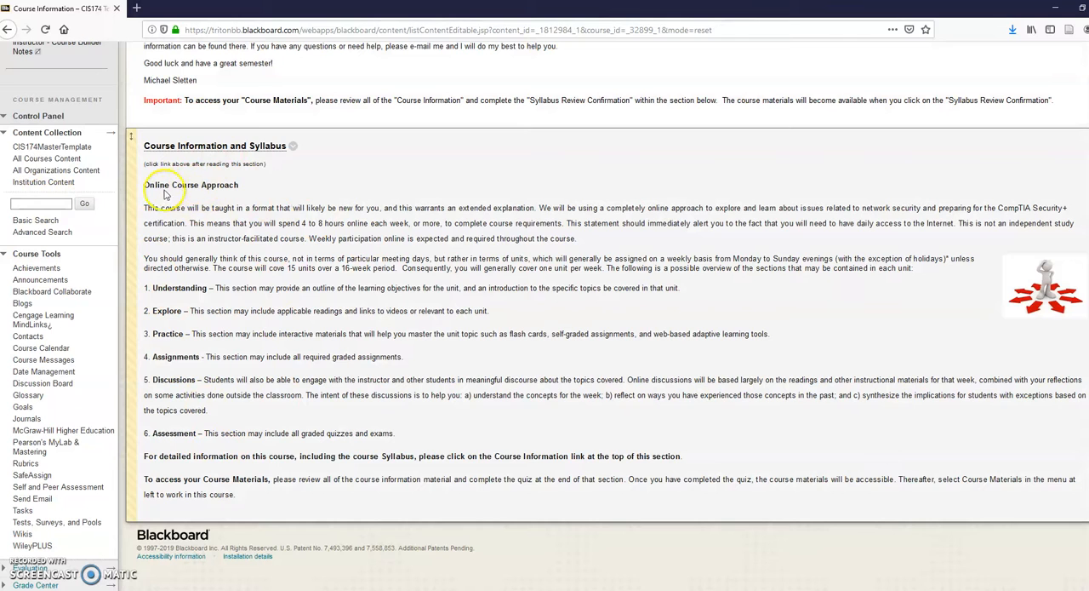
{"action": "mouse_move", "coordinate": [272, 236]}
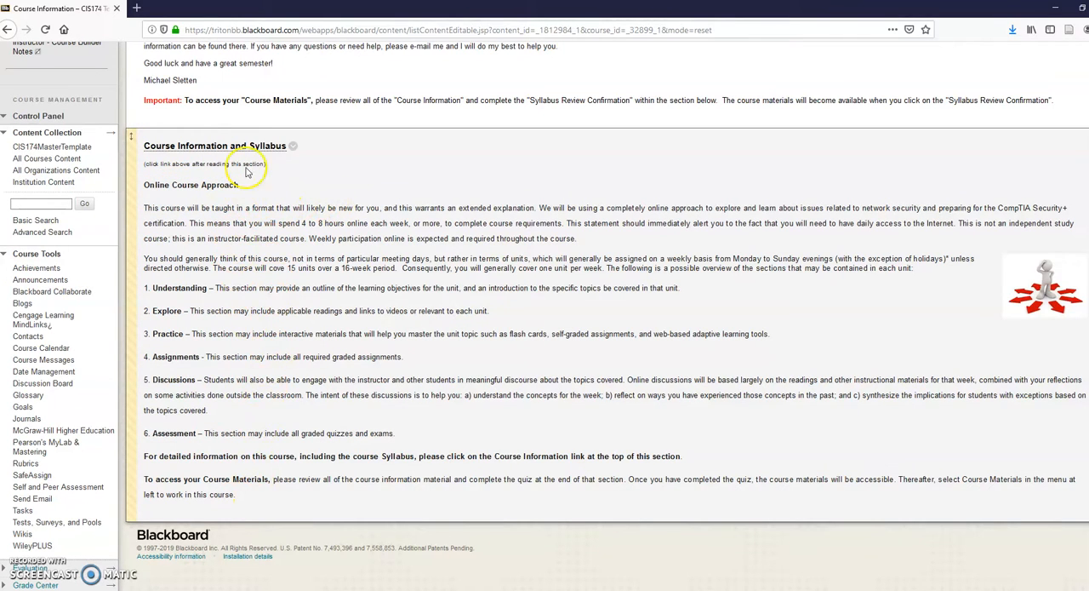
Step: Open the Course Information and Syllabus item showing the attached syllabus, description and contacts
{"action": "left_click", "coordinate": [215, 145]}
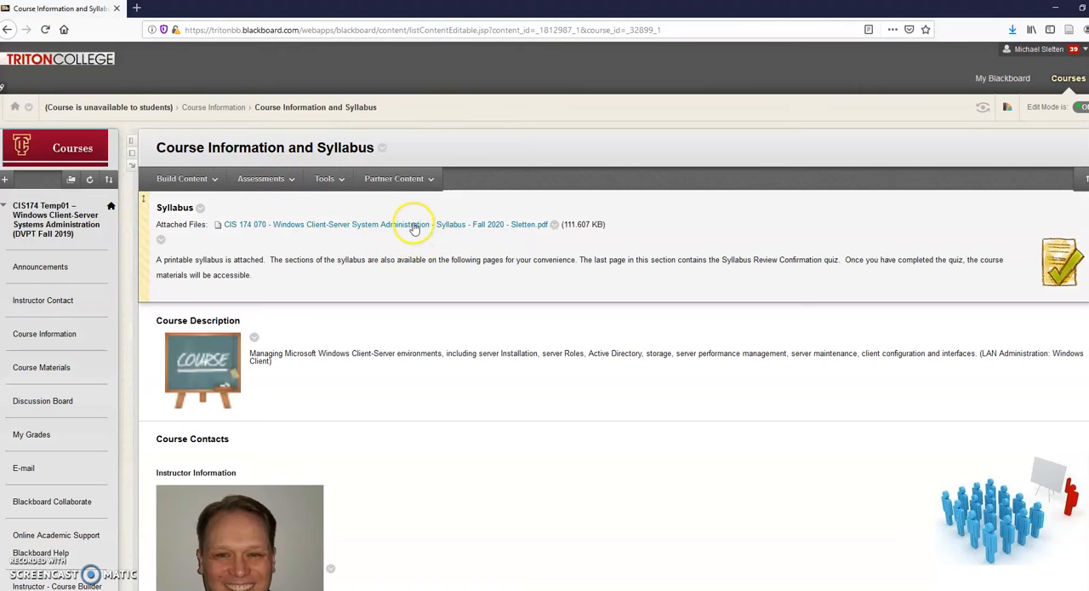
{"action": "mouse_move", "coordinate": [415, 225]}
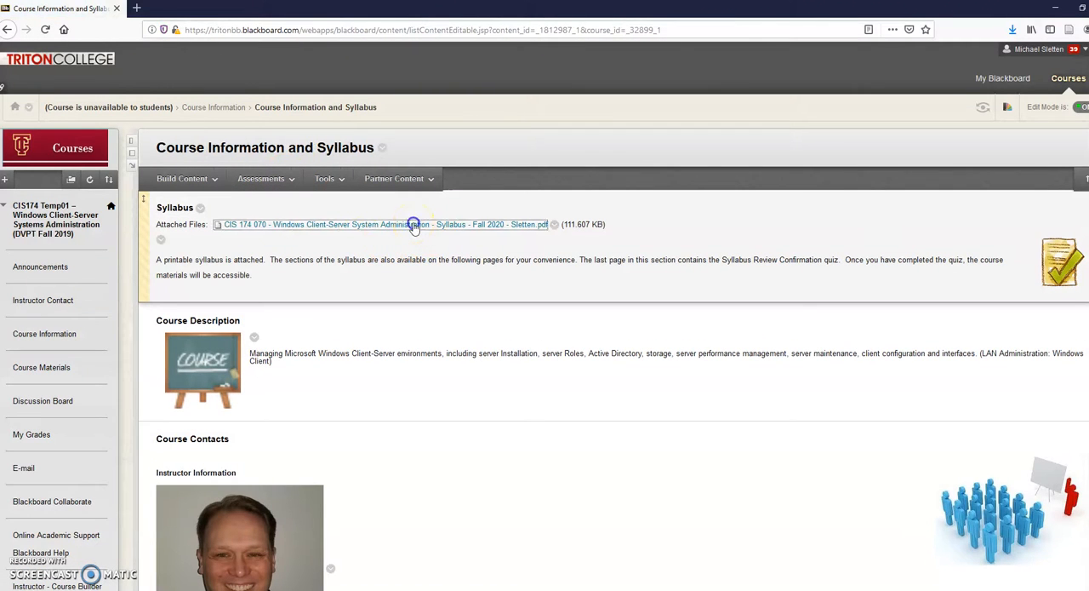
{"action": "left_click", "coordinate": [383, 224]}
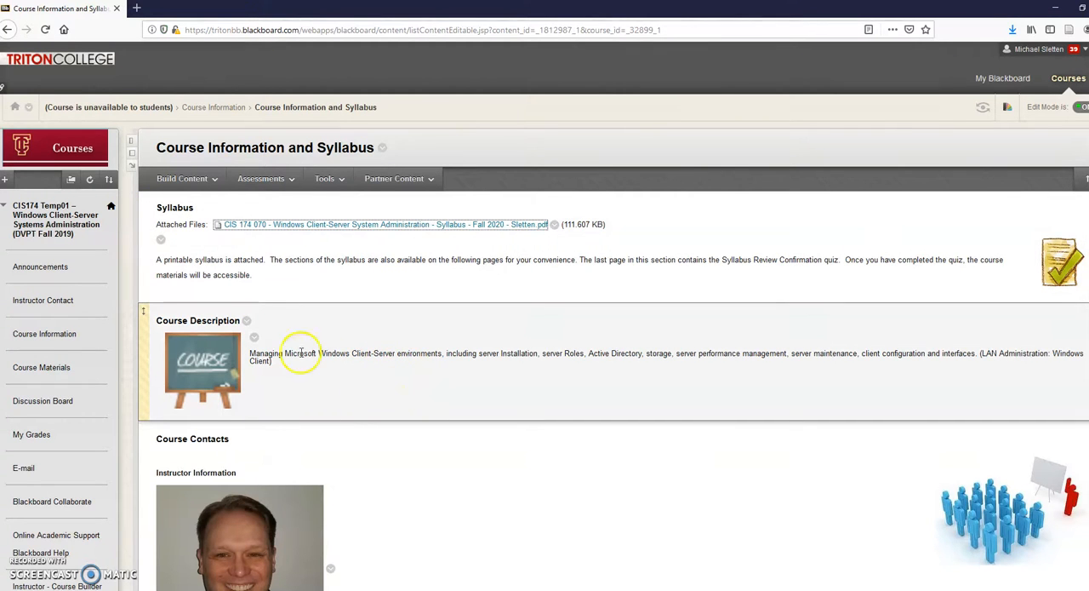
{"action": "mouse_move", "coordinate": [749, 390]}
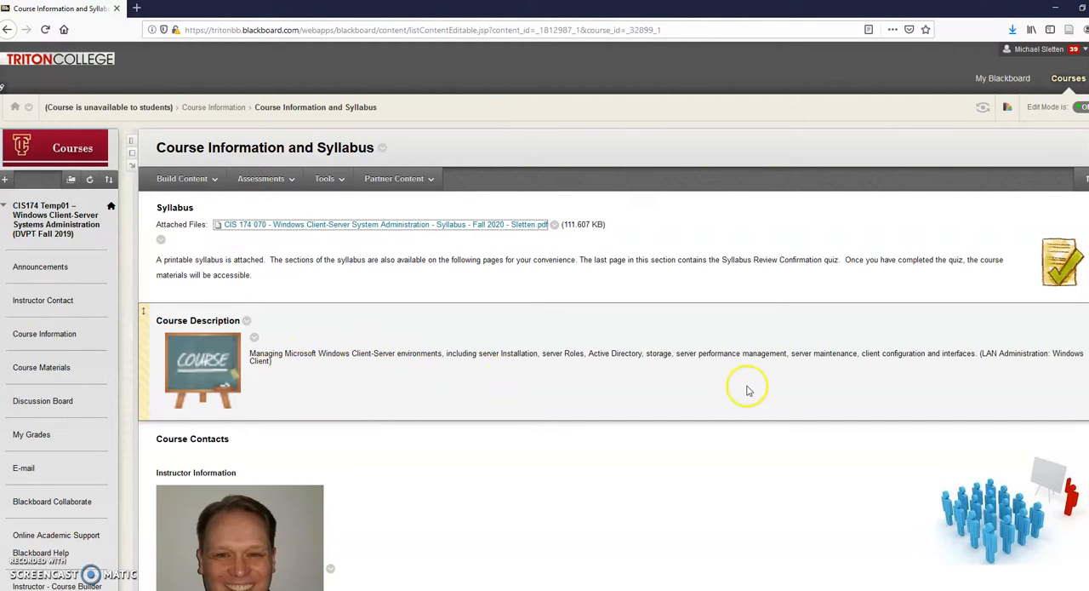
{"action": "scroll", "scroll_direction": "down", "scroll_amount": 3}
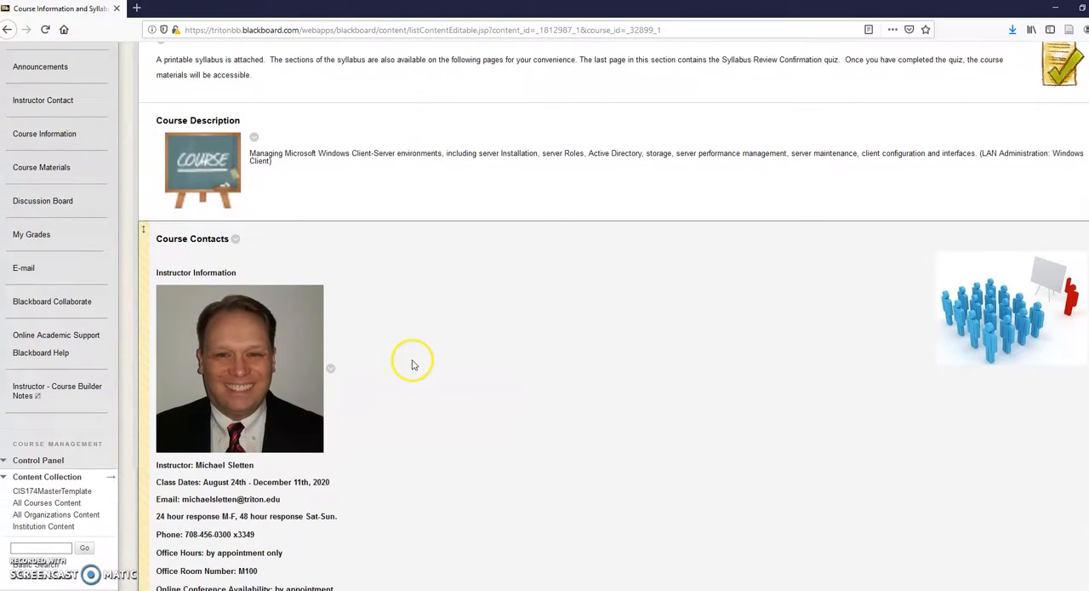
{"action": "scroll", "scroll_direction": "down", "scroll_amount": 3}
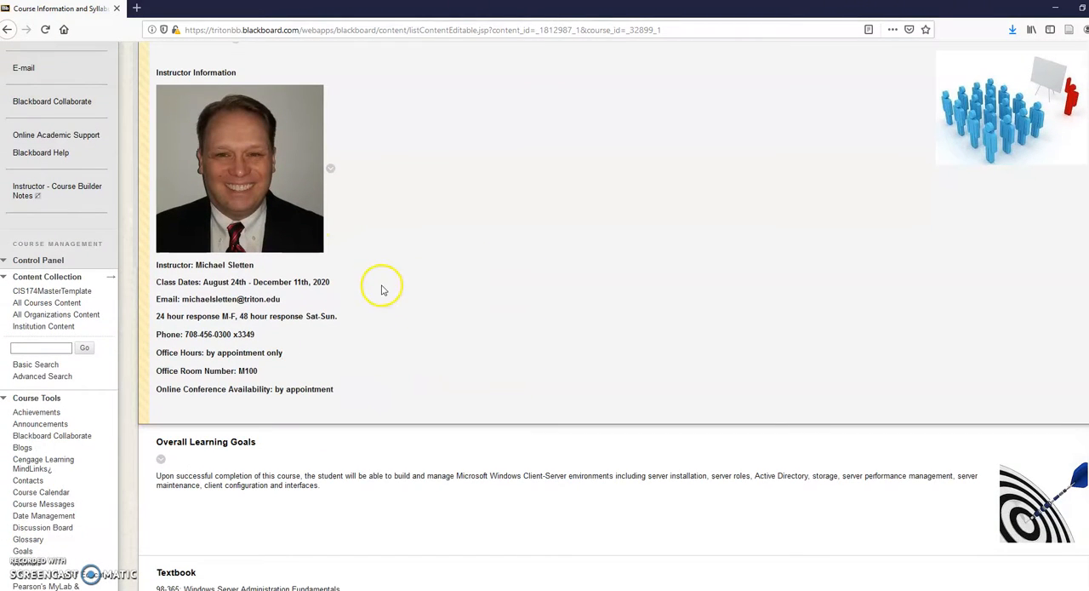
{"action": "mouse_move", "coordinate": [375, 289]}
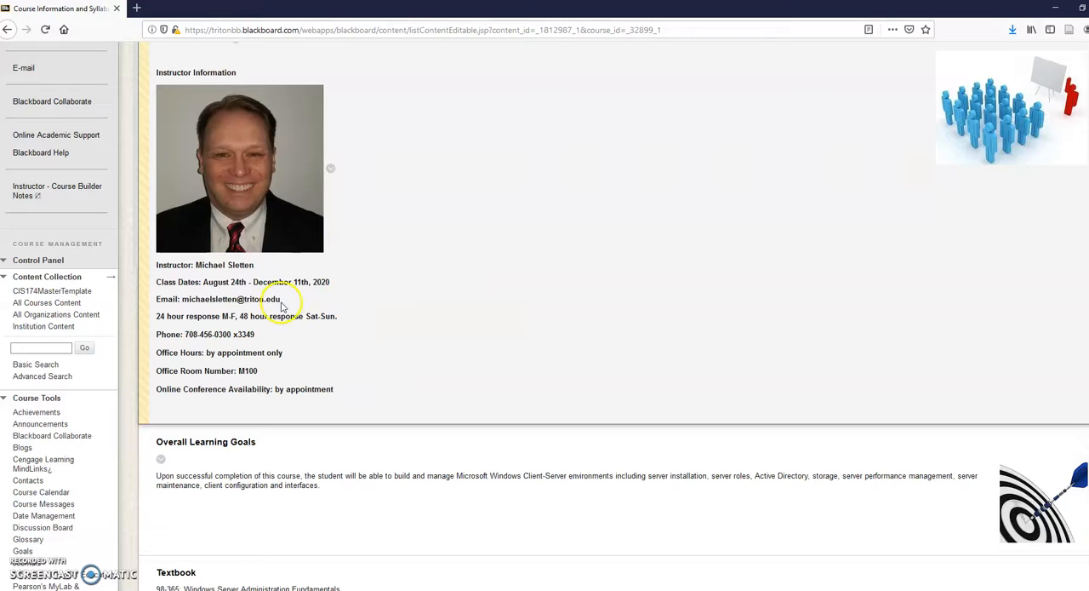
{"action": "mouse_move", "coordinate": [366, 322]}
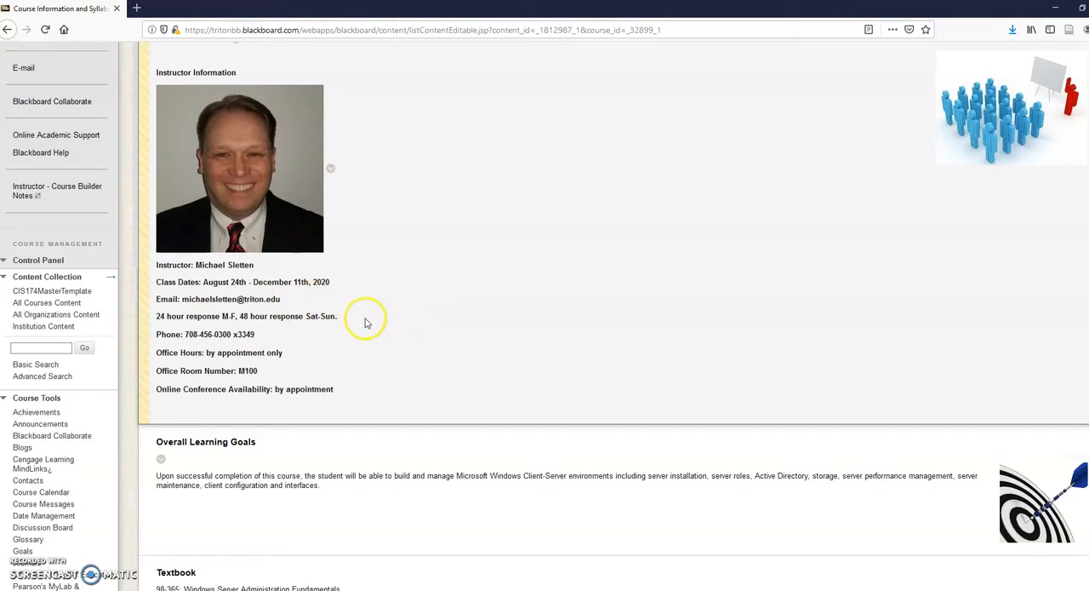
{"action": "mouse_move", "coordinate": [361, 322]}
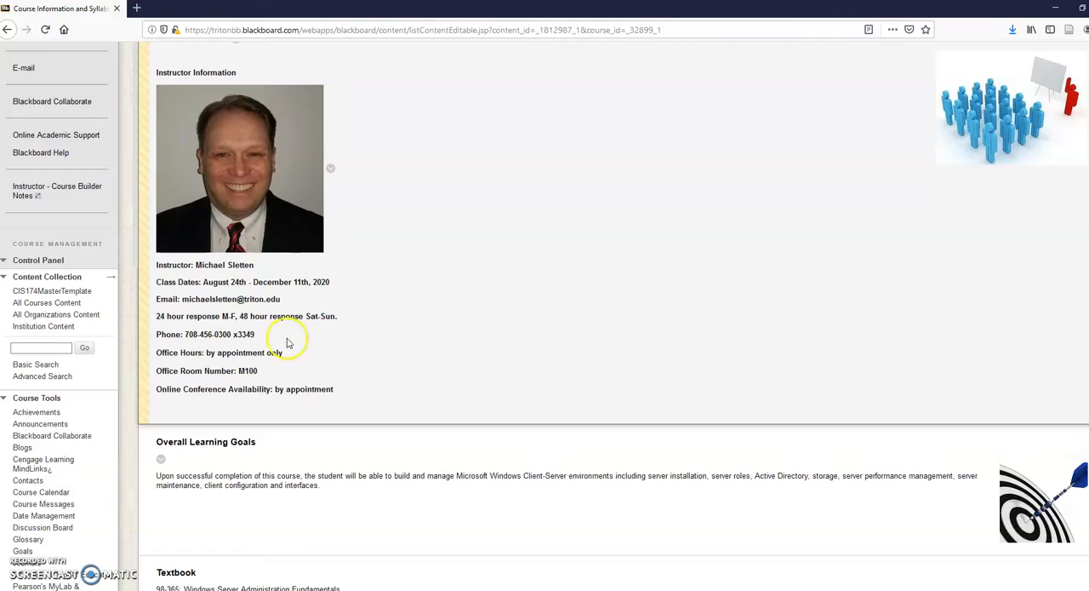
{"action": "mouse_move", "coordinate": [353, 330]}
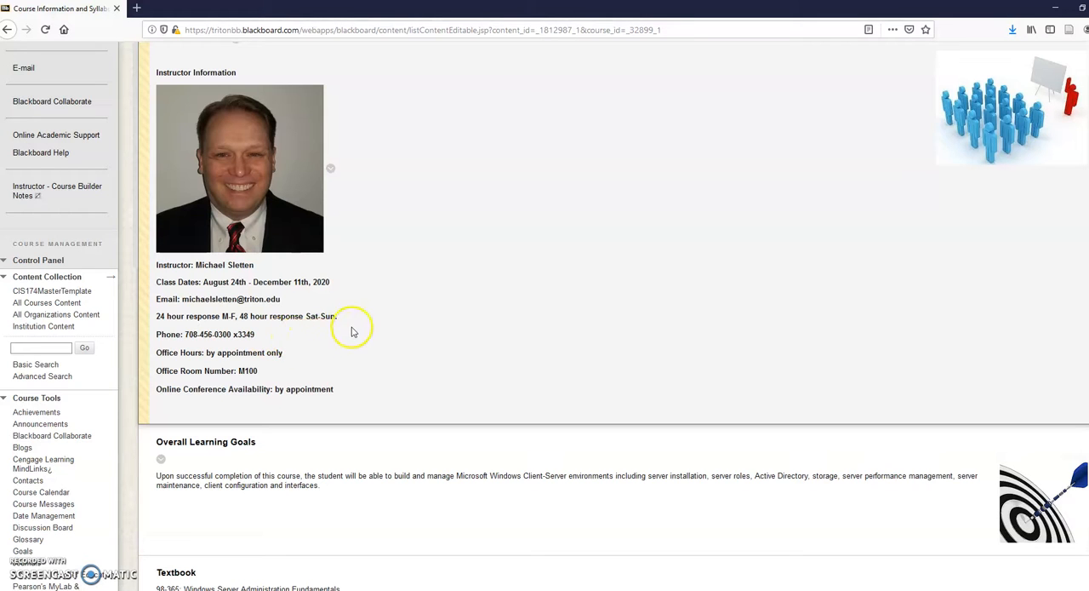
{"action": "mouse_move", "coordinate": [286, 305]}
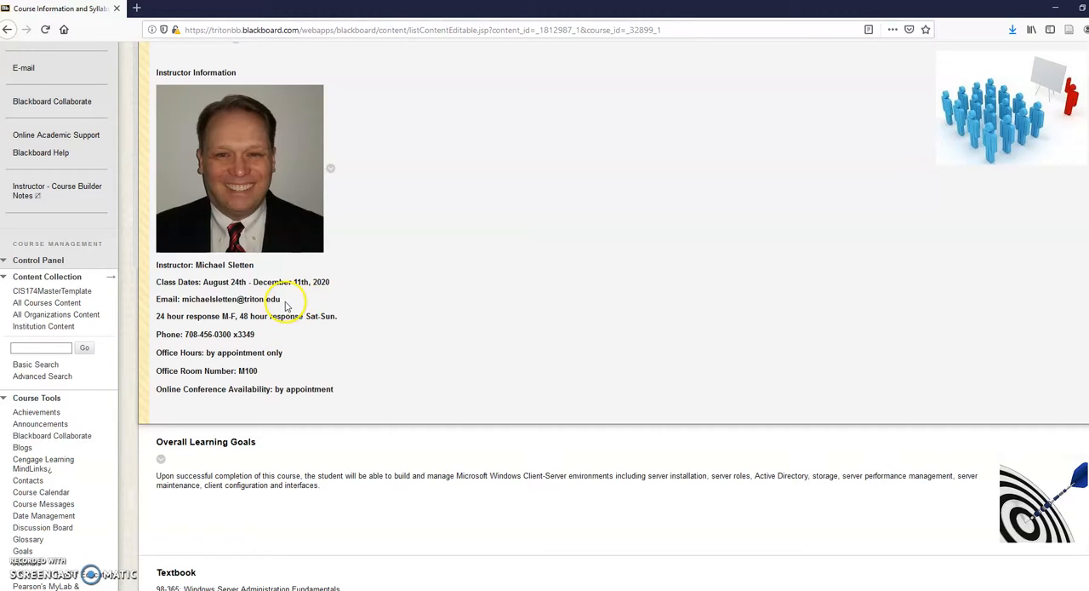
{"action": "mouse_move", "coordinate": [283, 305]}
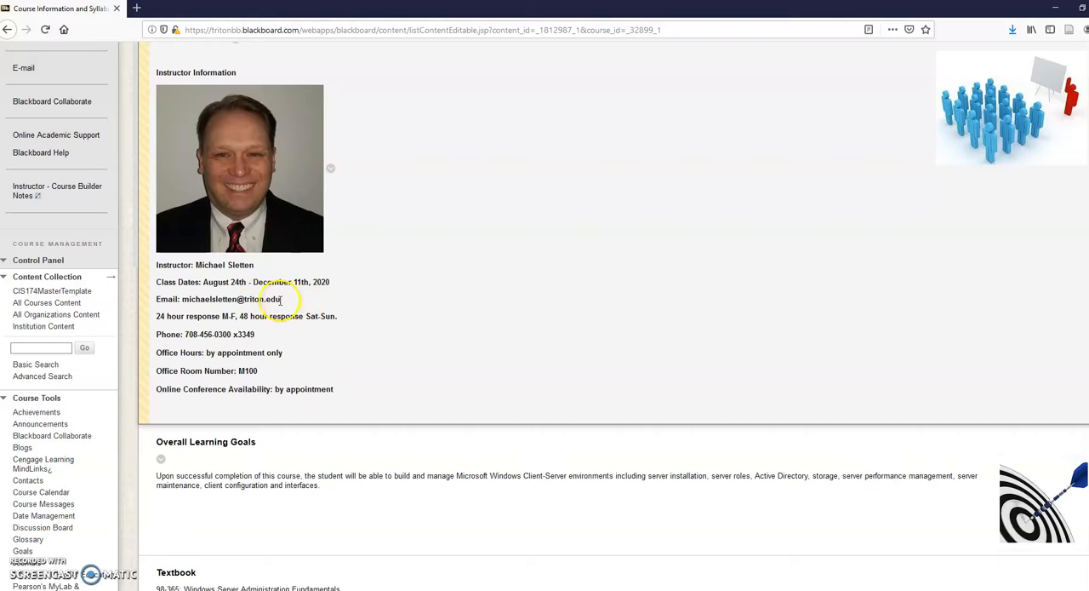
{"action": "mouse_move", "coordinate": [344, 373]}
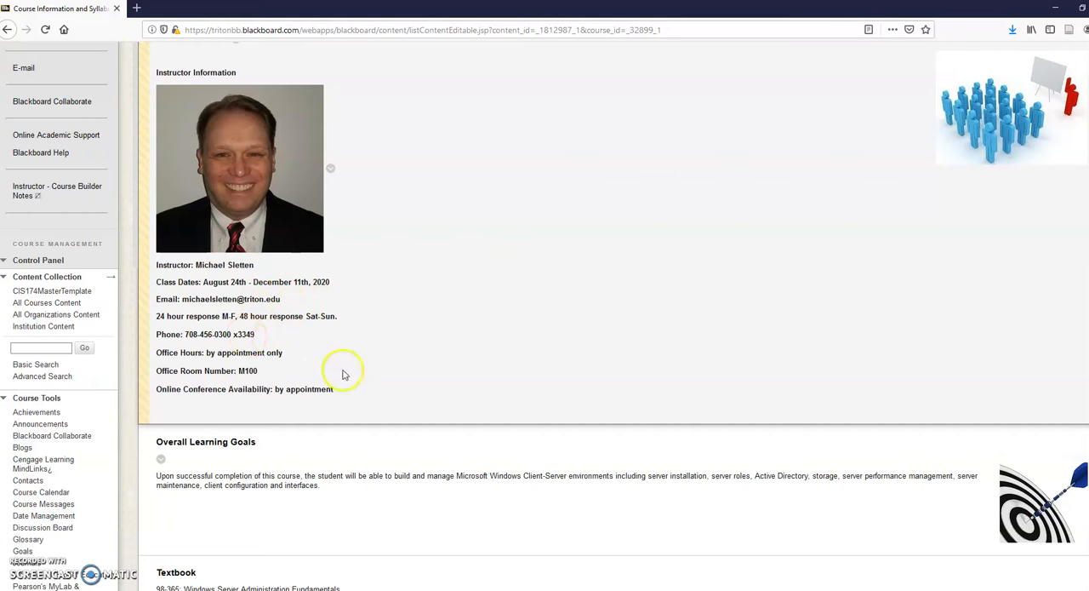
{"action": "mouse_move", "coordinate": [297, 351]}
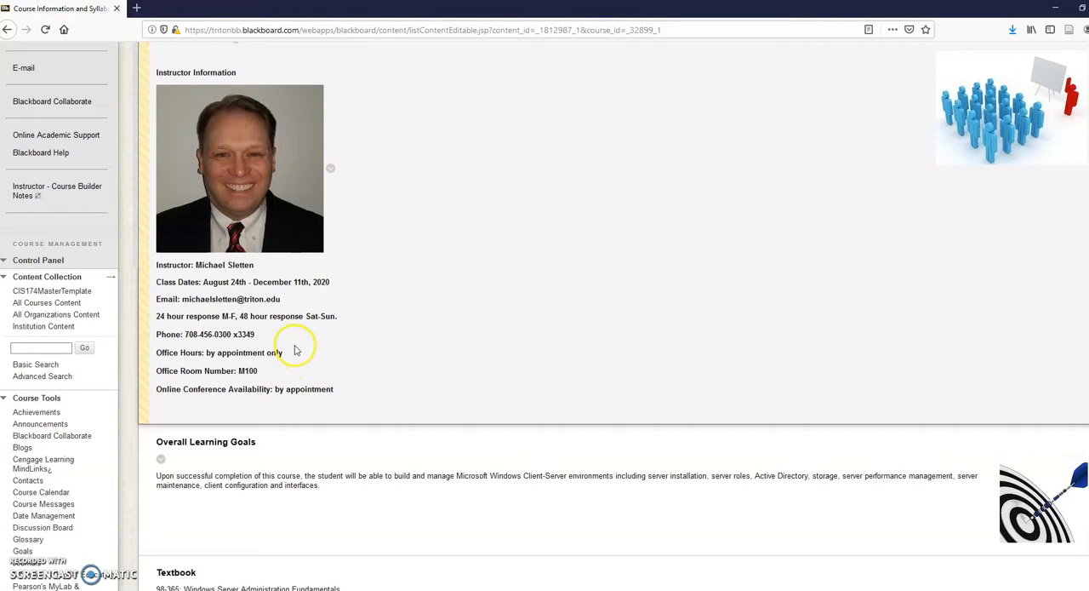
{"action": "mouse_move", "coordinate": [135, 126]}
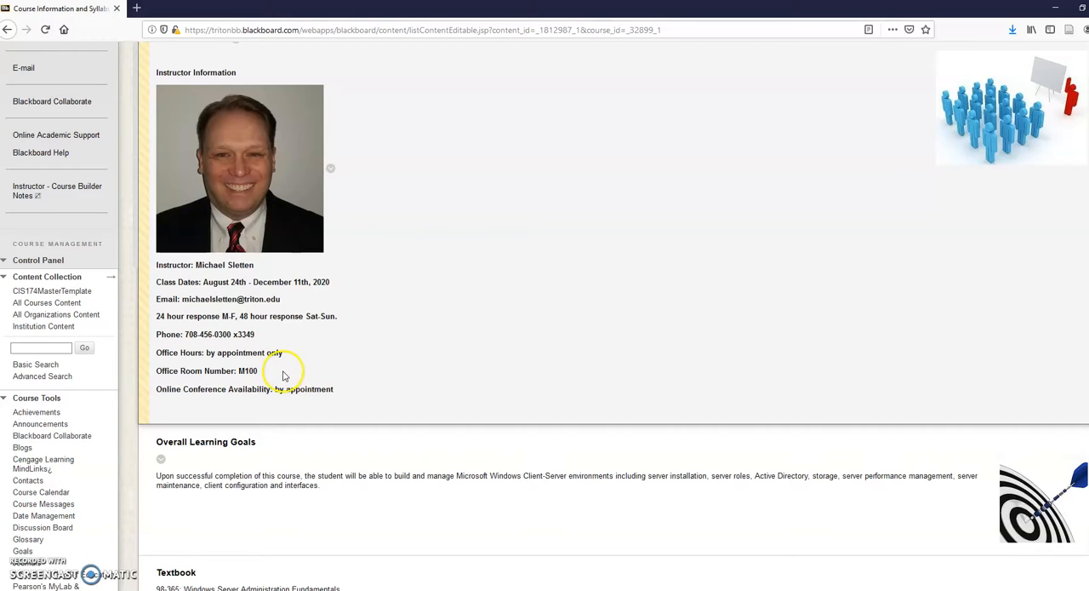
{"action": "mouse_move", "coordinate": [385, 384]}
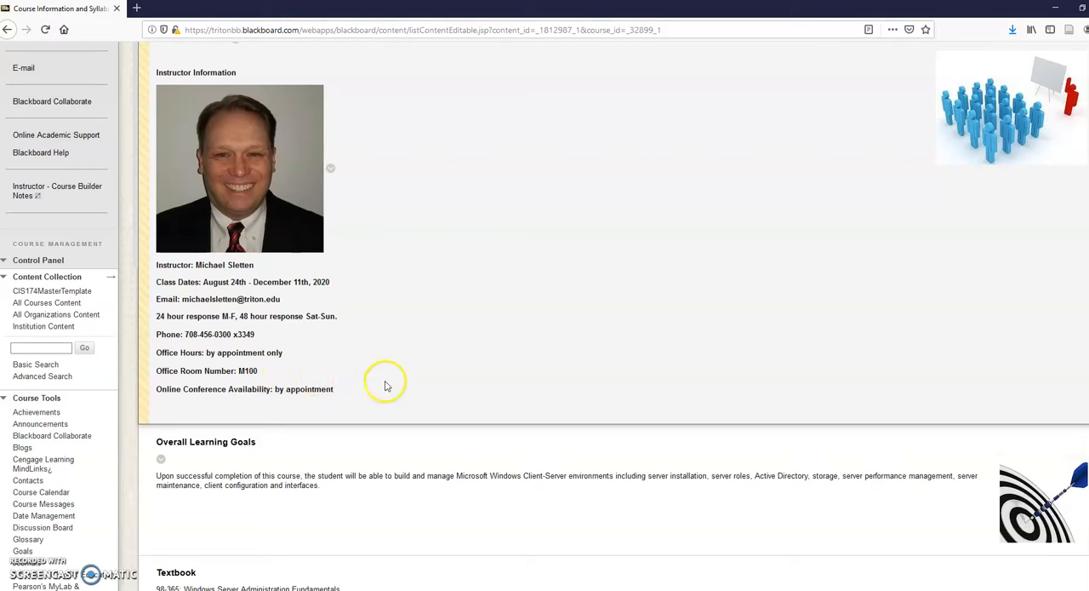
{"action": "mouse_move", "coordinate": [293, 309]}
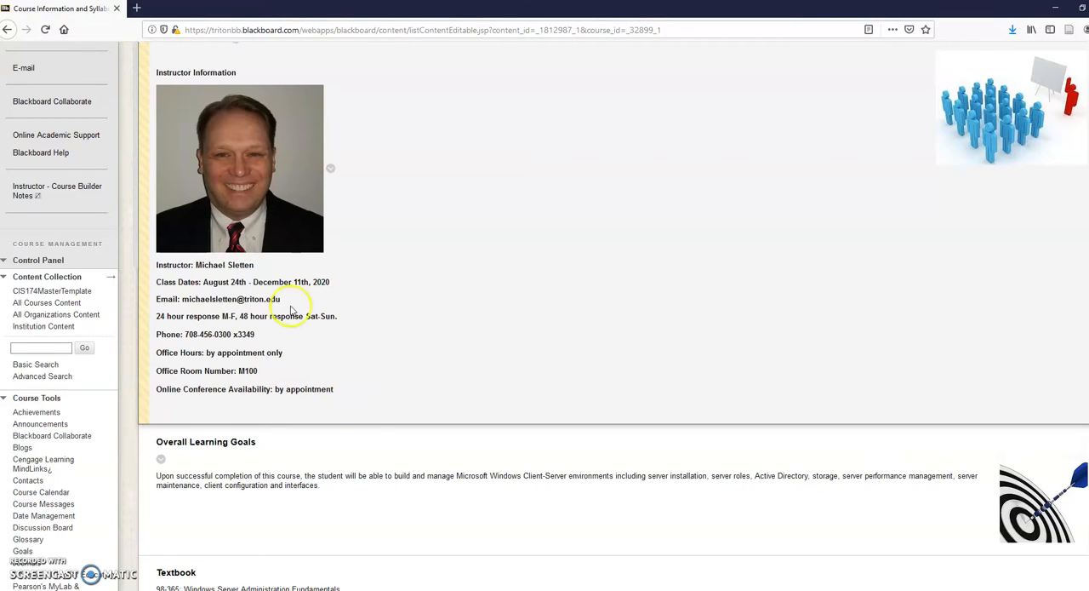
{"action": "mouse_move", "coordinate": [735, 344]}
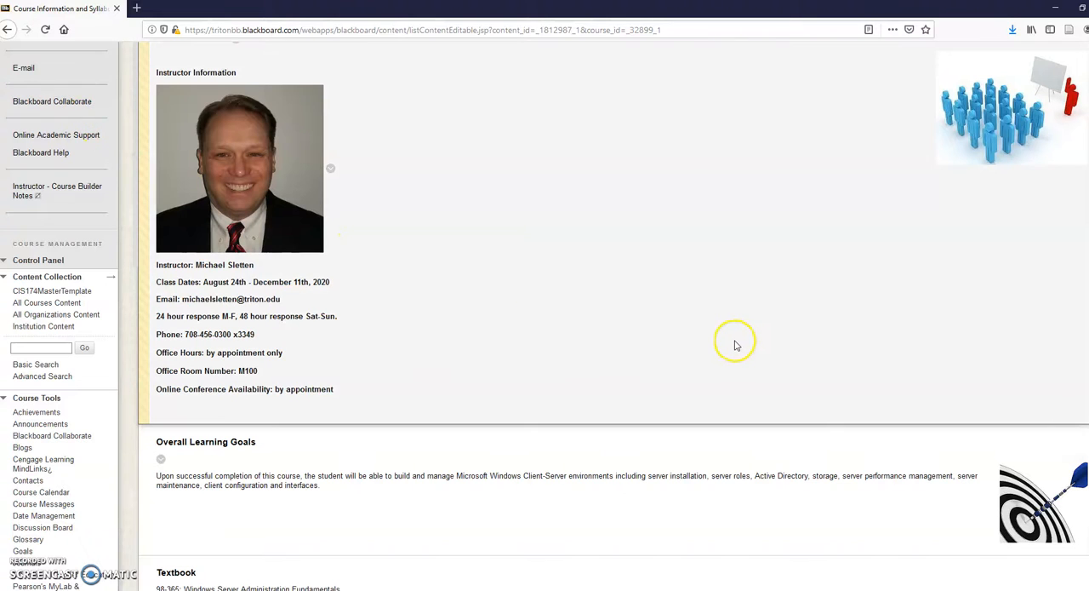
Step: Scroll the syllabus to Overall Learning Goals and the Windows Server Administration Fundamentals textbook
{"action": "scroll", "scroll_direction": "down", "scroll_amount": 3}
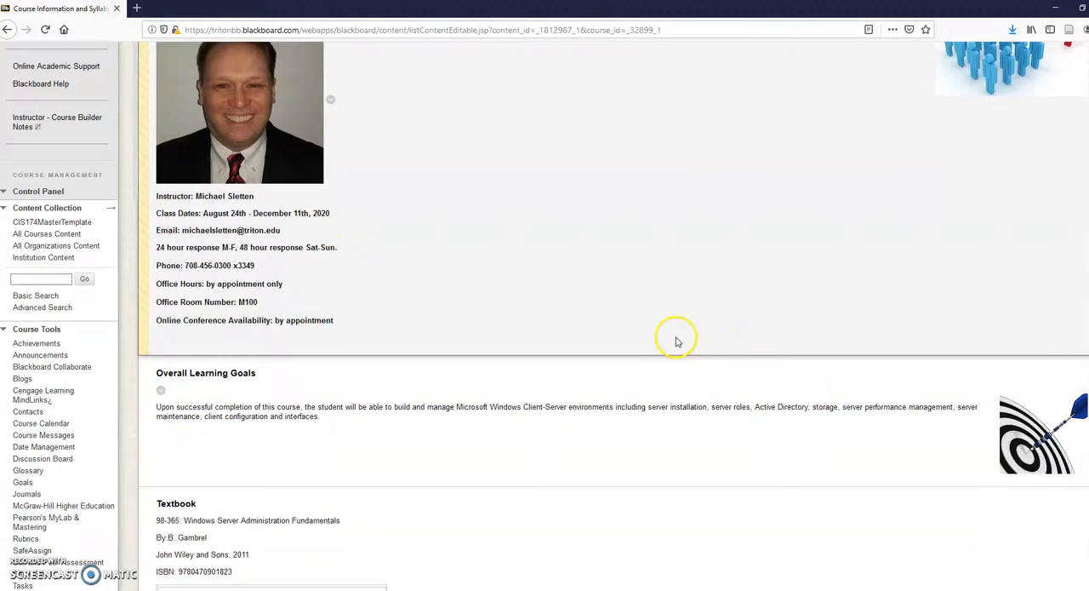
{"action": "scroll", "scroll_direction": "down", "scroll_amount": 3}
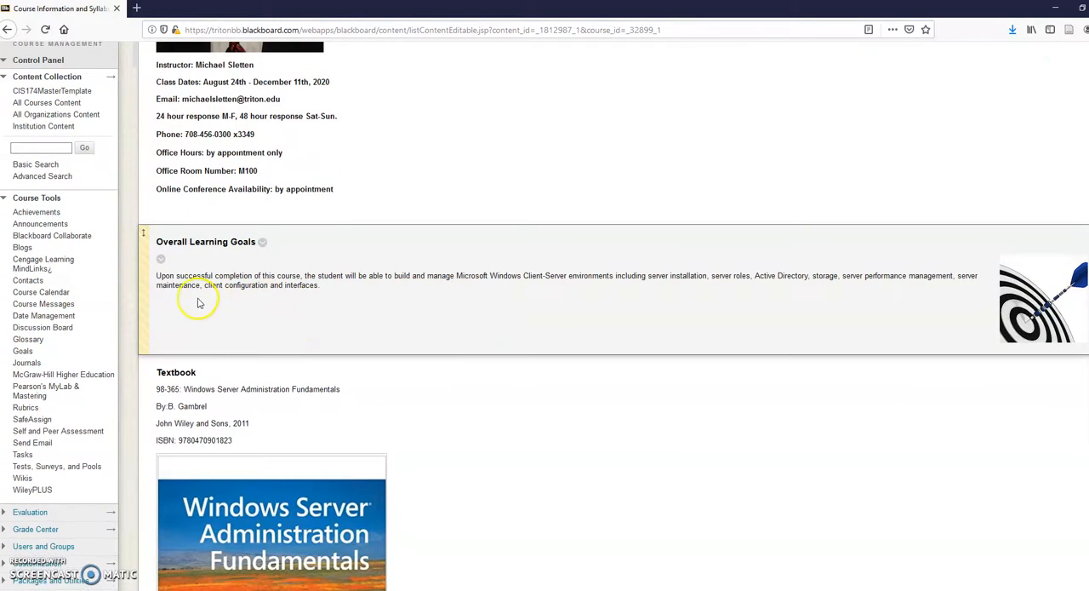
{"action": "mouse_move", "coordinate": [434, 310]}
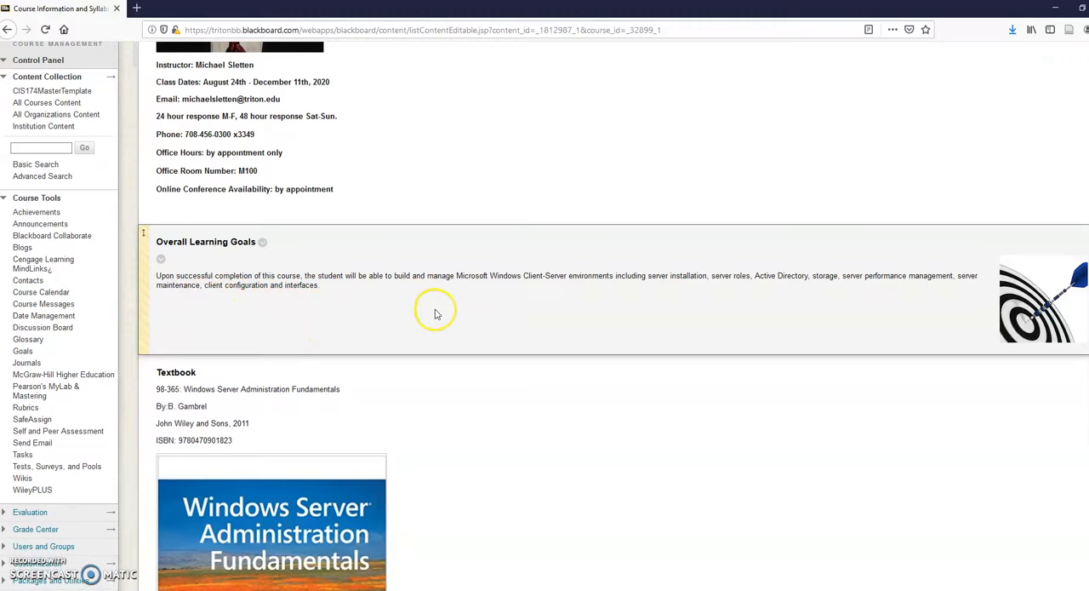
{"action": "mouse_move", "coordinate": [514, 315]}
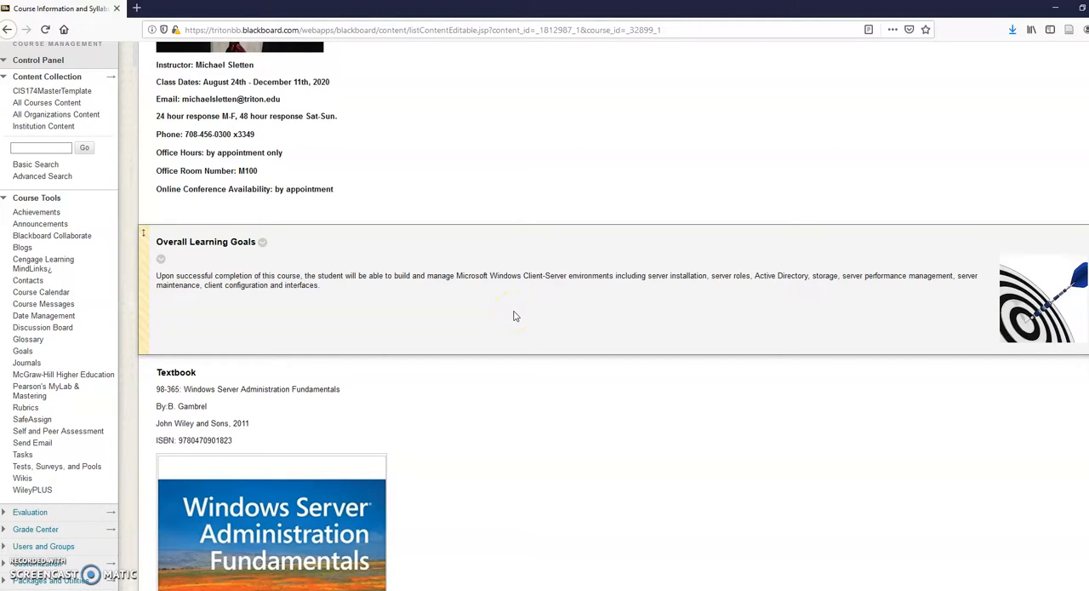
{"action": "mouse_move", "coordinate": [755, 303]}
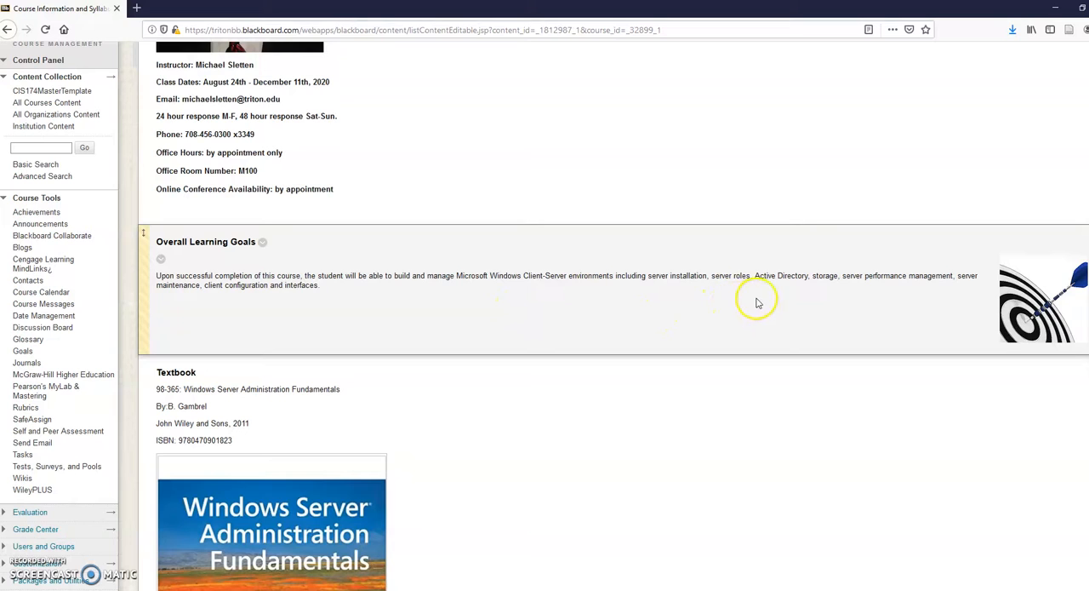
{"action": "mouse_move", "coordinate": [848, 301]}
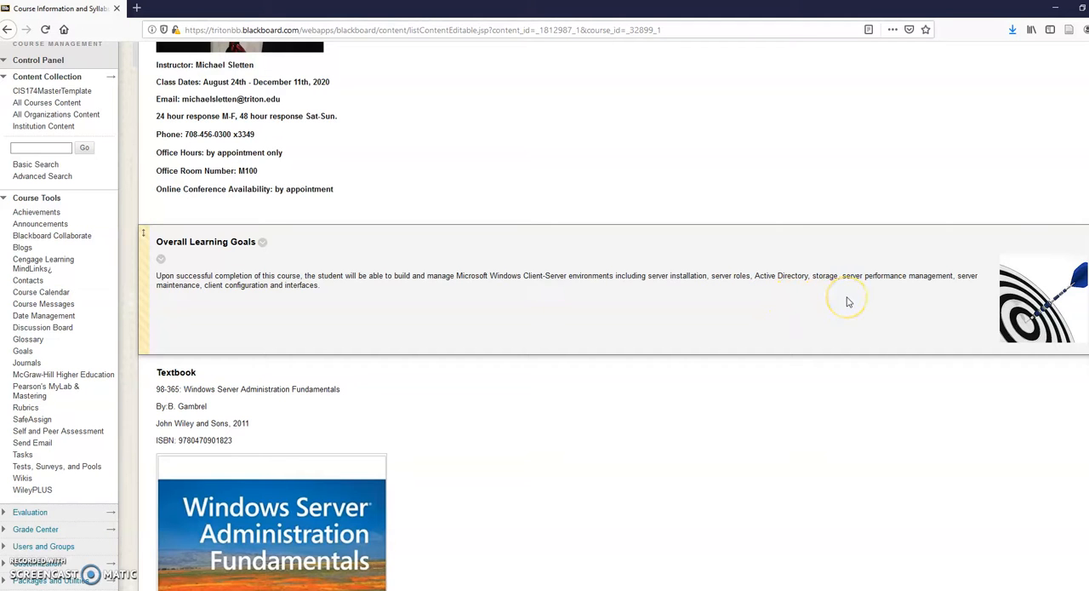
{"action": "mouse_move", "coordinate": [337, 320]}
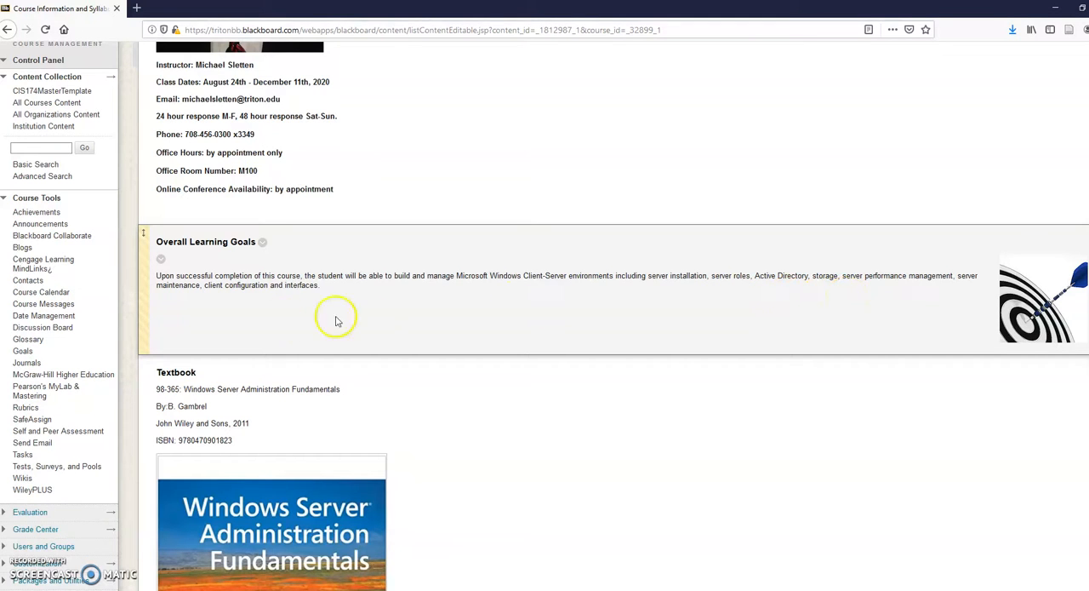
{"action": "scroll", "scroll_direction": "down", "scroll_amount": 3}
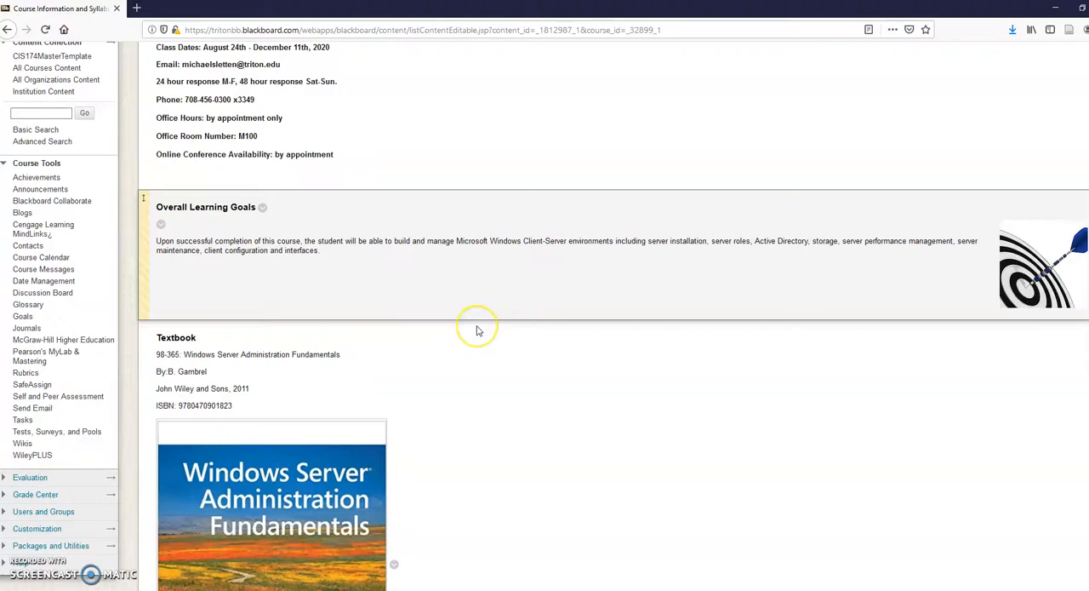
Step: Select the textbook's ISBN number in the Textbook section and continue toward Course Logistics
{"action": "scroll", "scroll_direction": "down", "scroll_amount": 3}
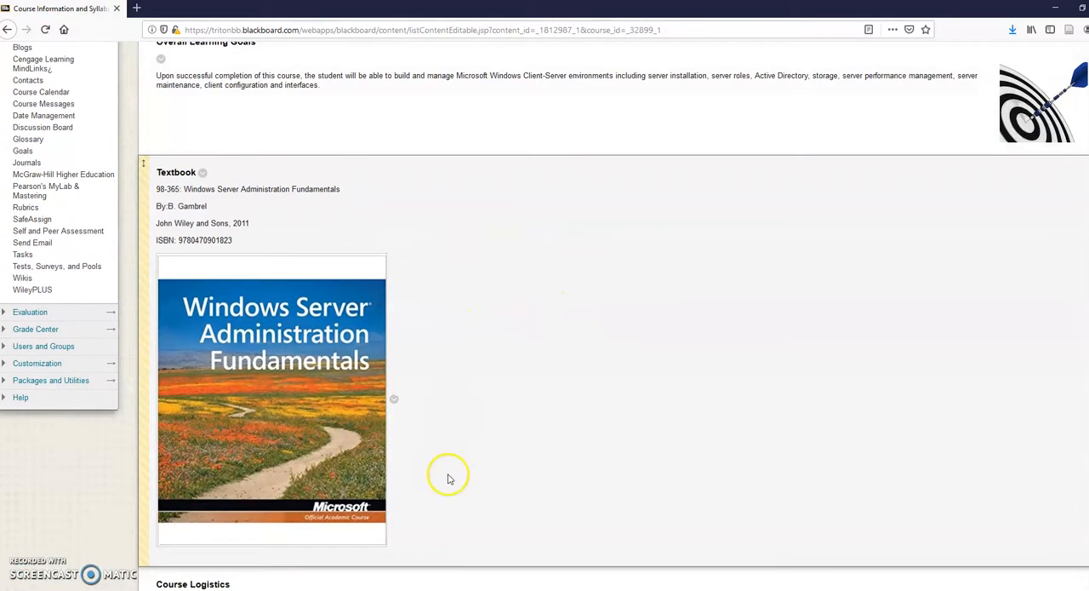
{"action": "mouse_move", "coordinate": [340, 247]}
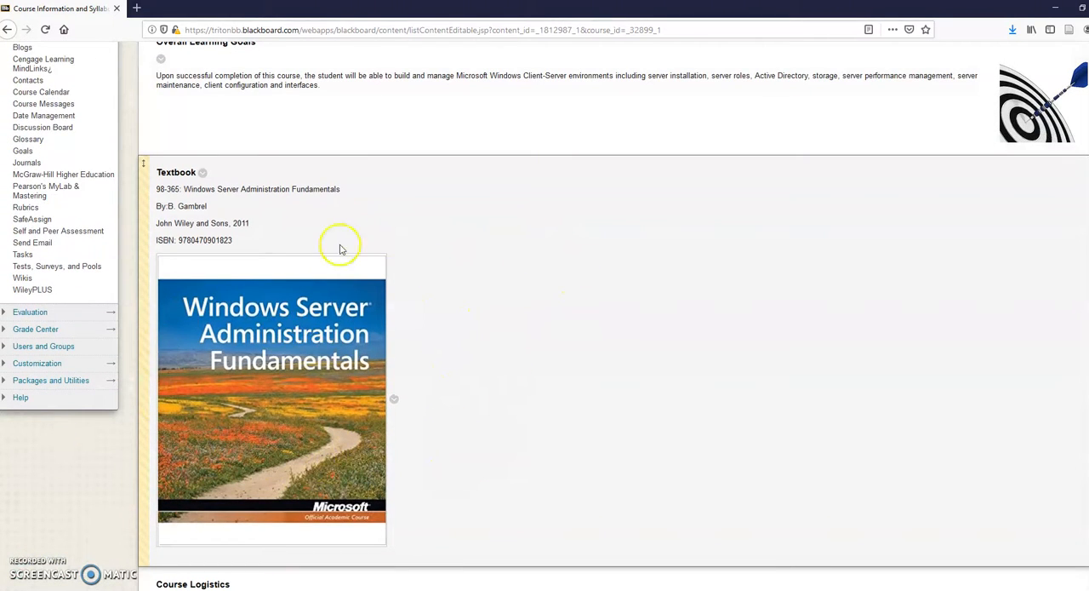
{"action": "mouse_move", "coordinate": [179, 240]}
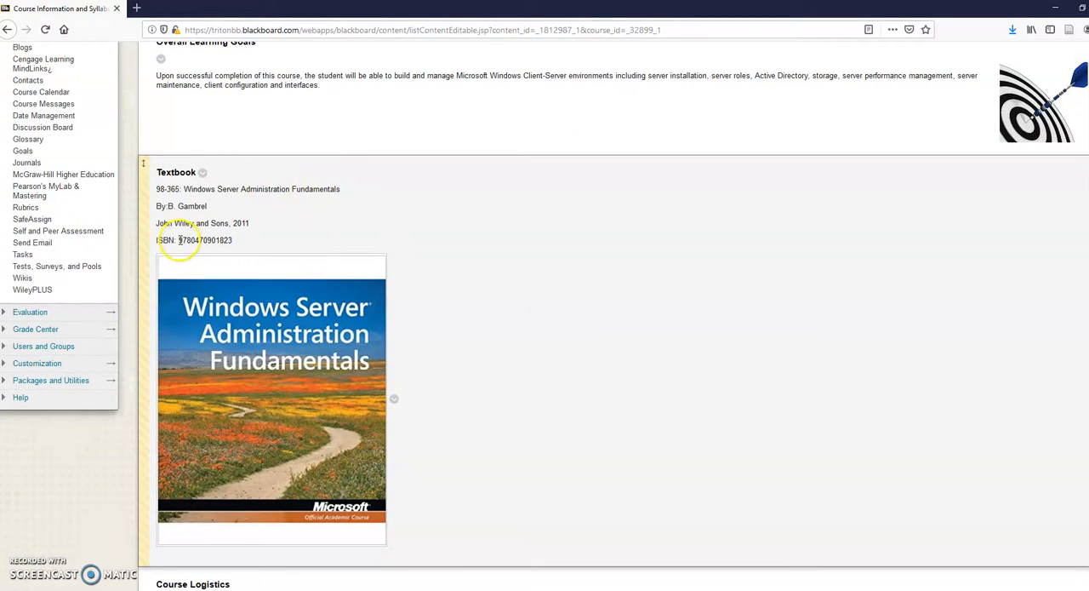
{"action": "double_click", "coordinate": [204, 240]}
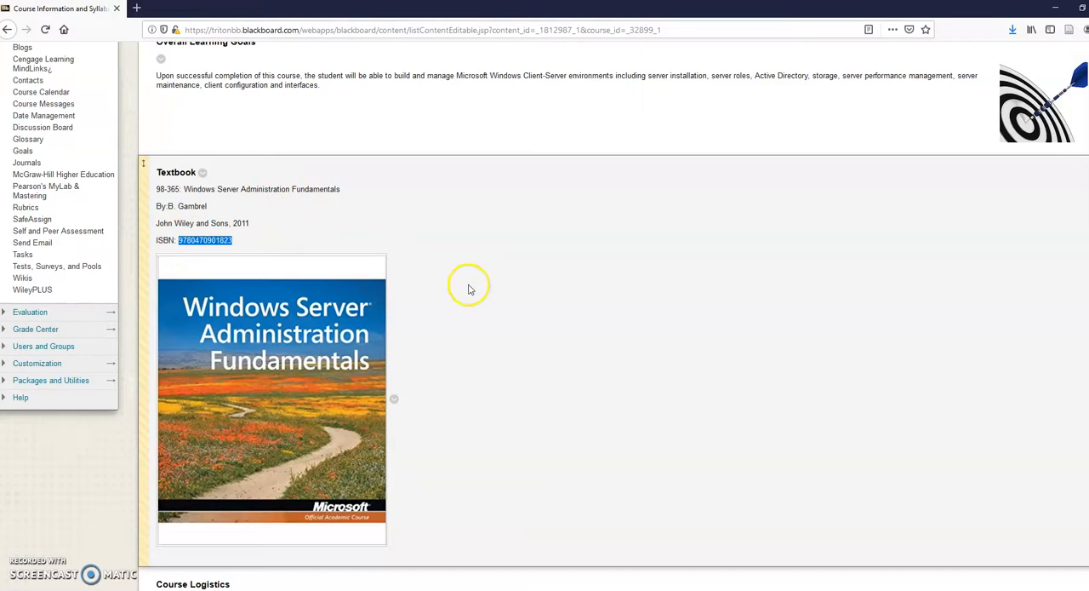
{"action": "scroll", "scroll_direction": "down", "scroll_amount": 3}
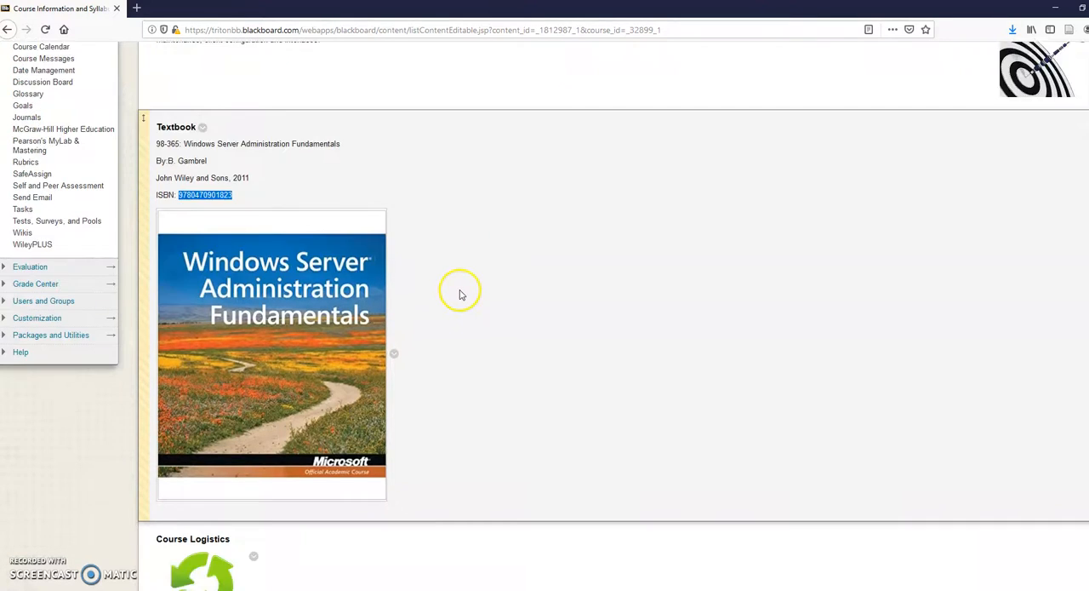
Step: Scroll to Course Logistics: asynchronous 16-week online delivery with office hours on request
{"action": "scroll", "scroll_direction": "down", "scroll_amount": 3}
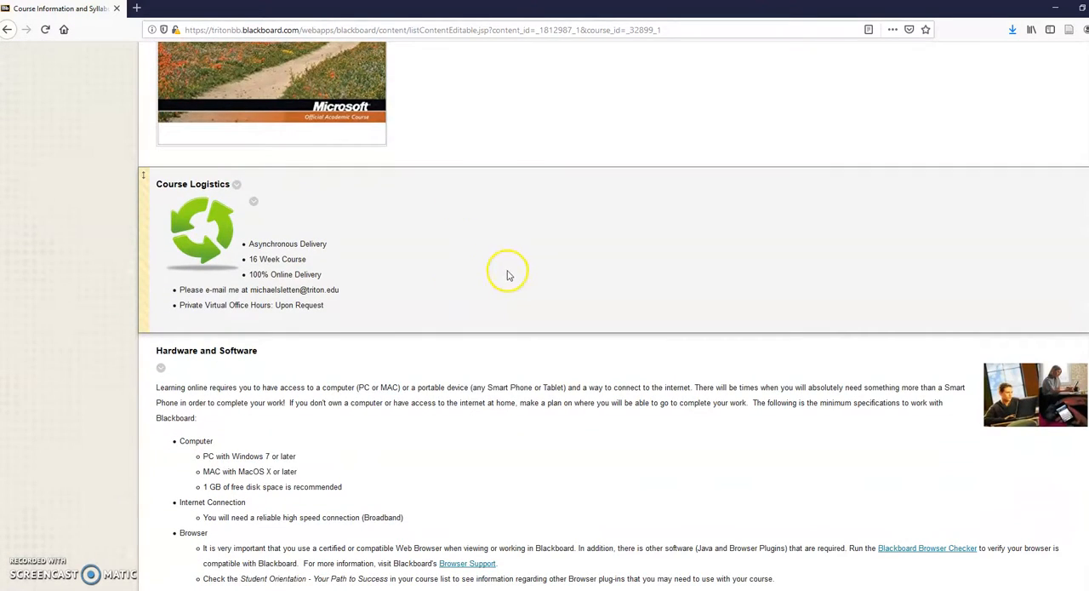
{"action": "mouse_move", "coordinate": [347, 245]}
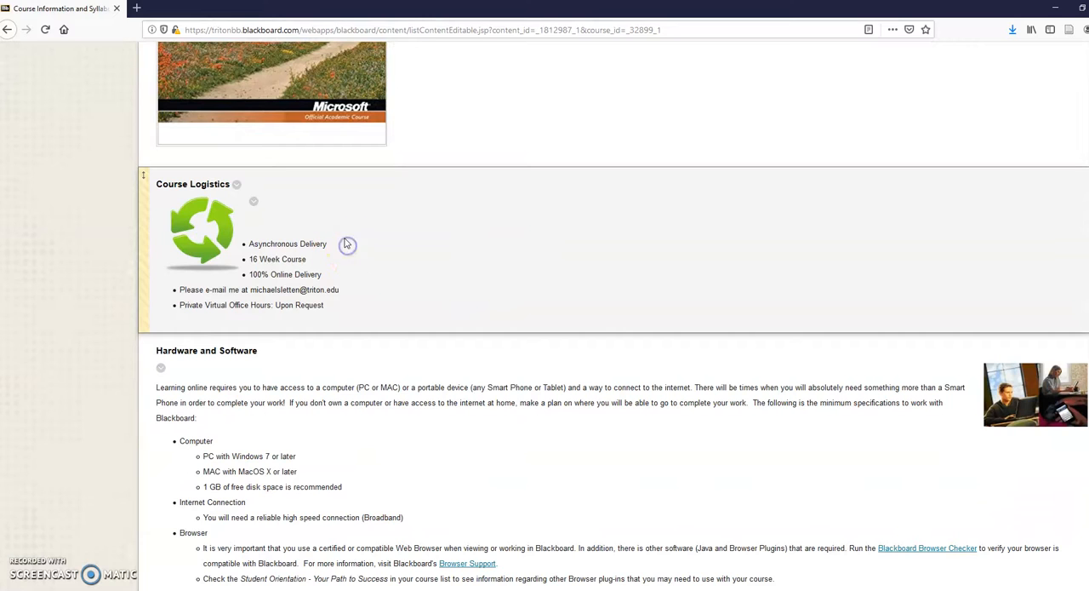
{"action": "mouse_move", "coordinate": [348, 246]}
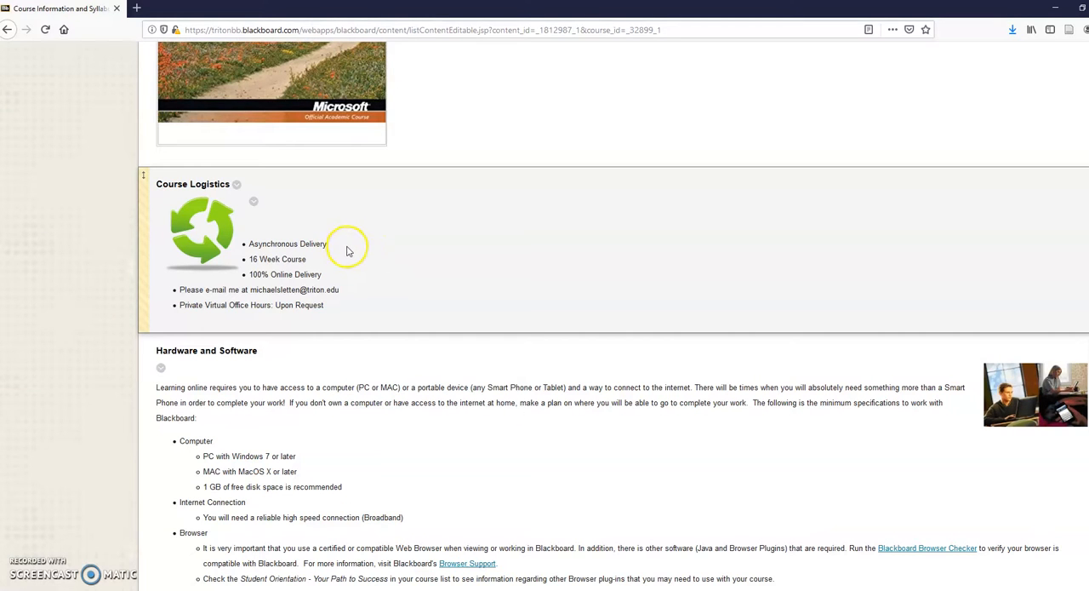
{"action": "mouse_move", "coordinate": [404, 229]}
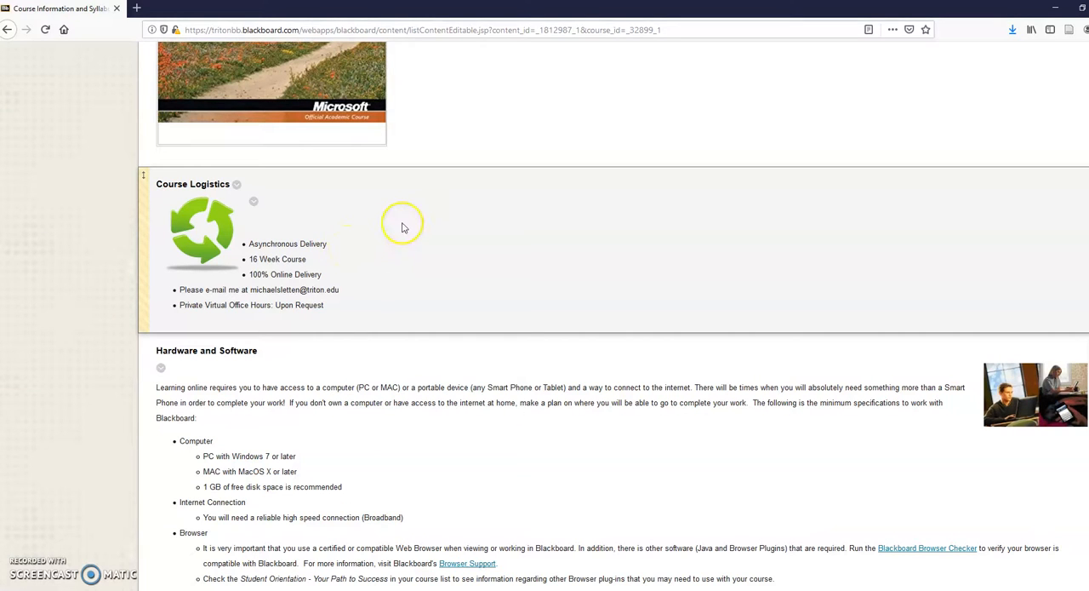
{"action": "mouse_move", "coordinate": [405, 228]}
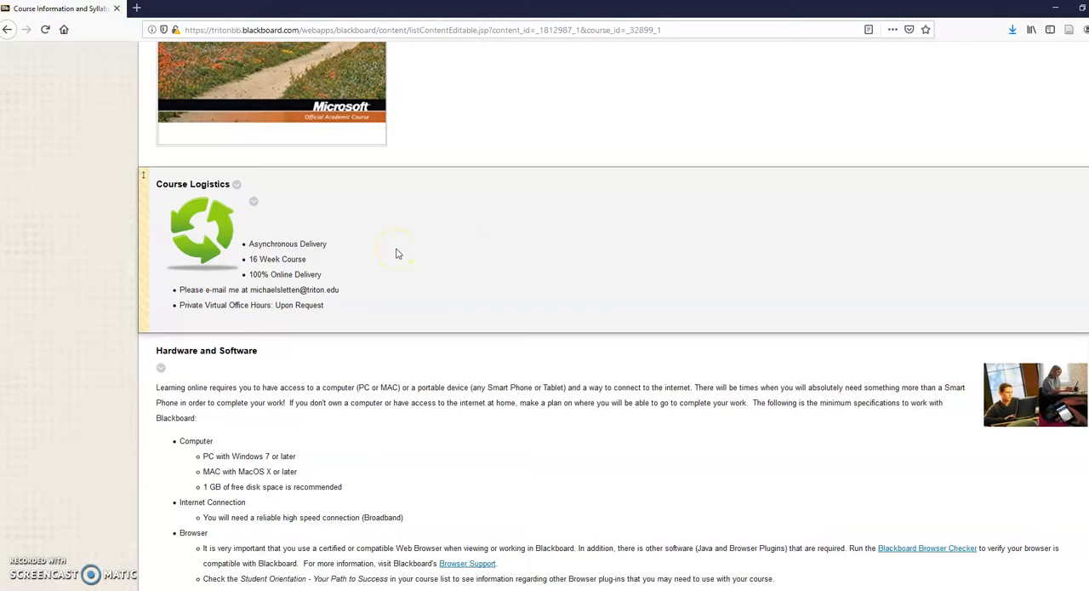
{"action": "mouse_move", "coordinate": [381, 262]}
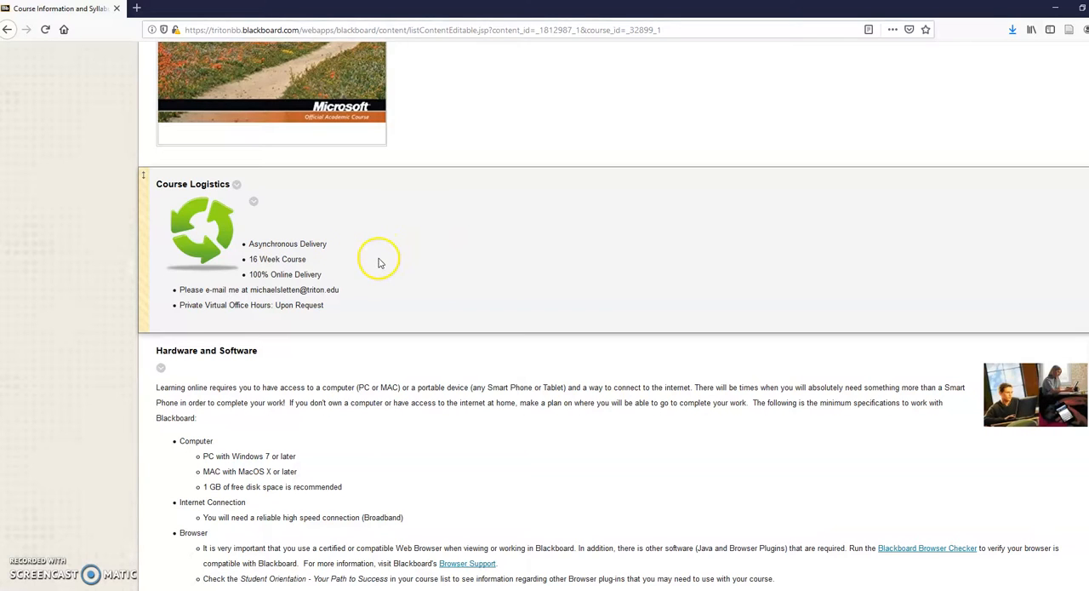
{"action": "mouse_move", "coordinate": [381, 262]}
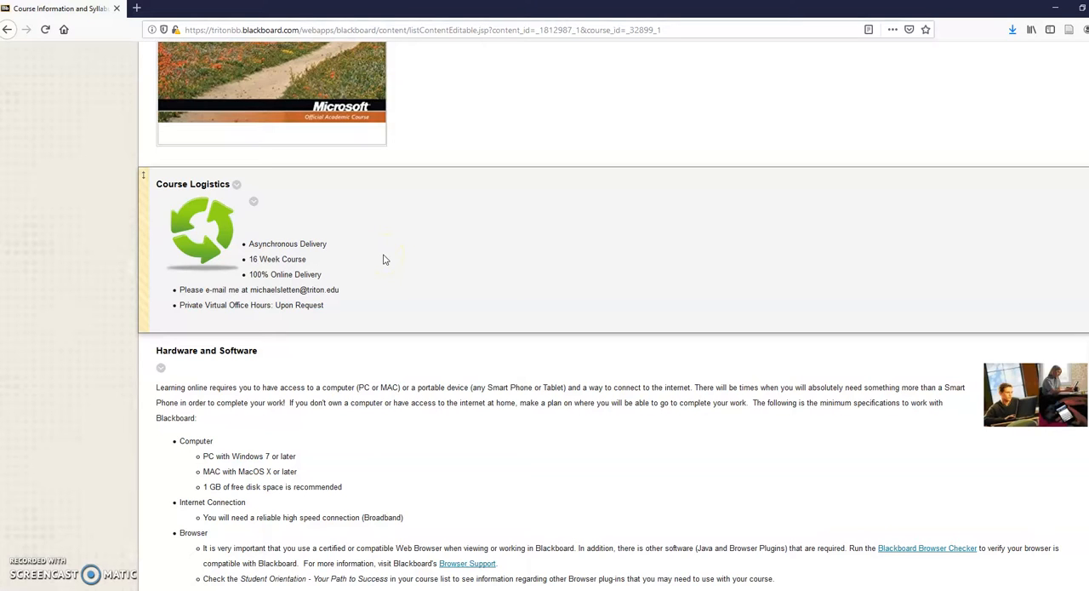
{"action": "mouse_move", "coordinate": [375, 264]}
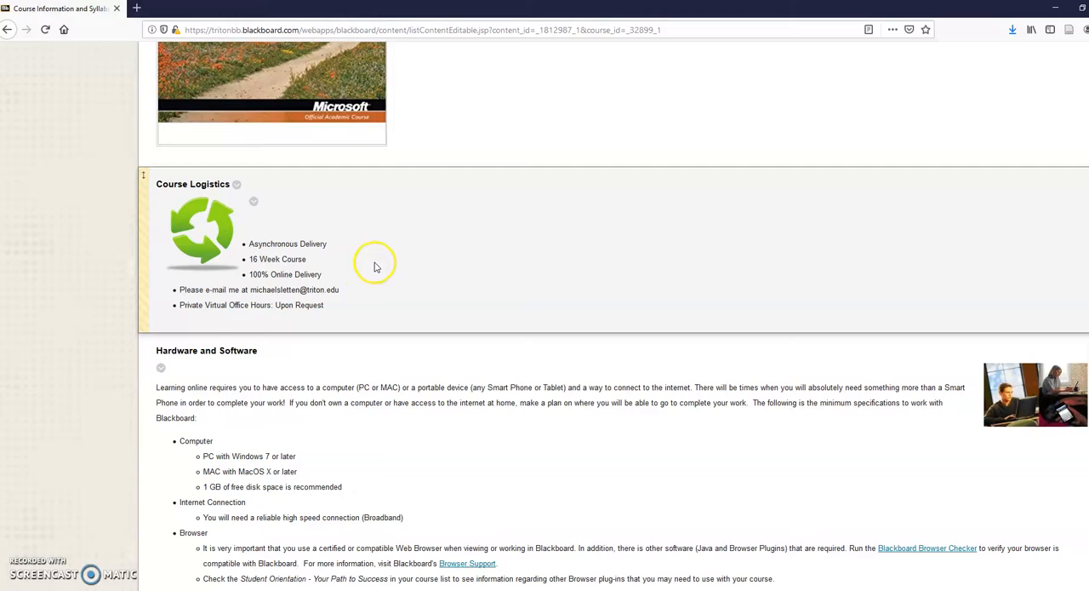
{"action": "mouse_move", "coordinate": [381, 274]}
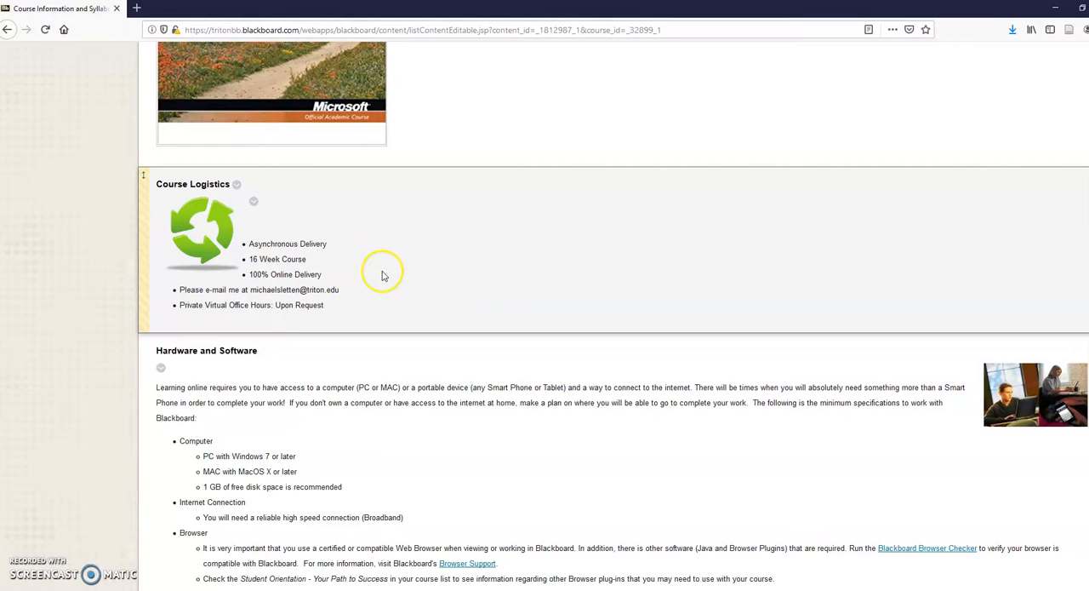
{"action": "mouse_move", "coordinate": [348, 293]}
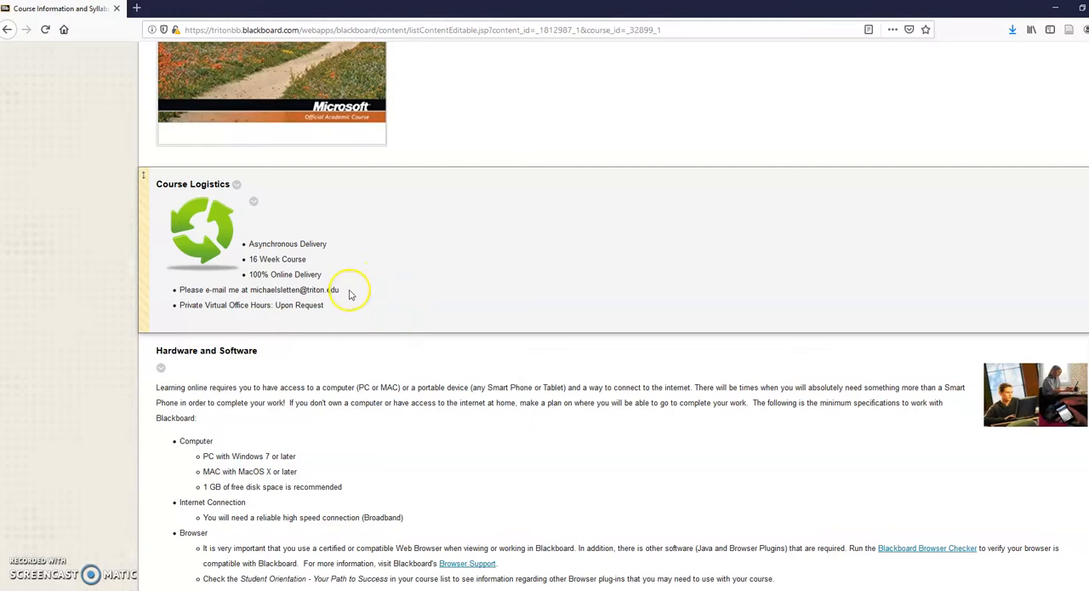
{"action": "mouse_move", "coordinate": [366, 316]}
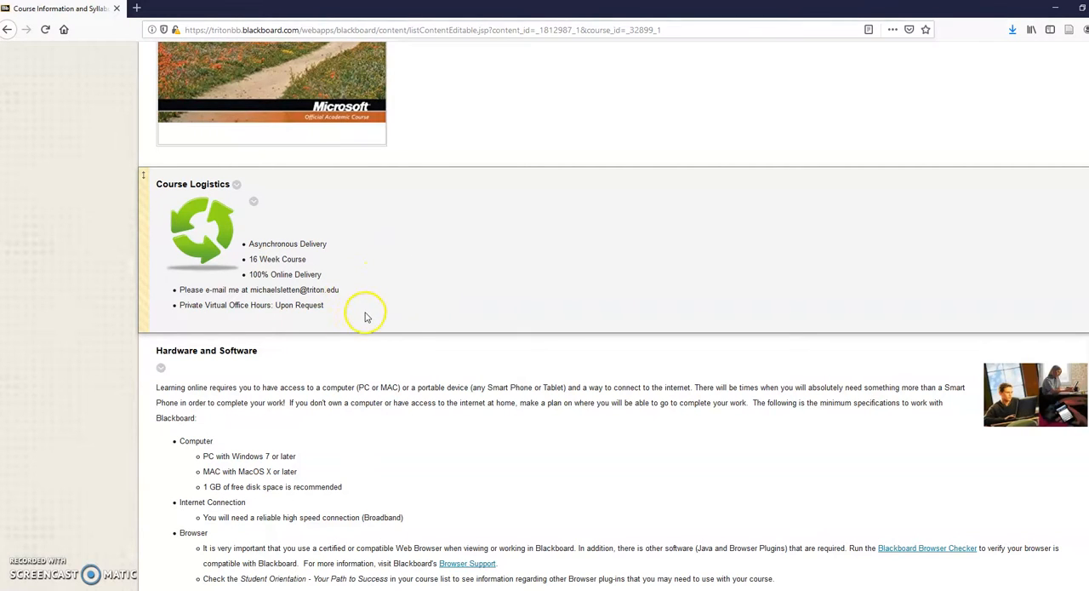
Step: Scroll past Hardware and Software tips to Course Navigation and the Tentative Course Schedule table
{"action": "scroll", "scroll_direction": "down", "scroll_amount": 3}
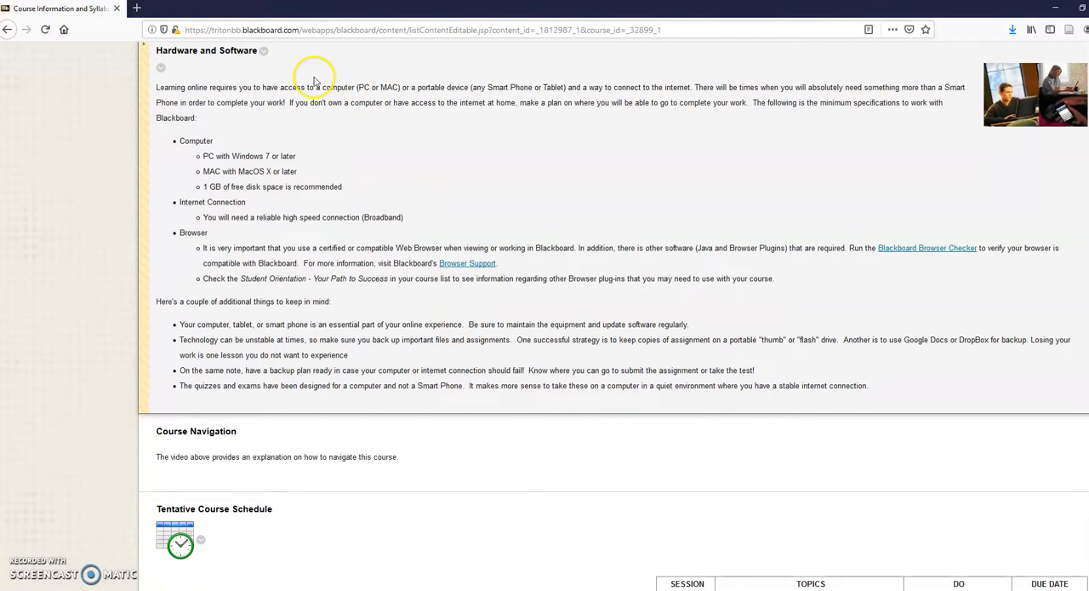
{"action": "mouse_move", "coordinate": [315, 264]}
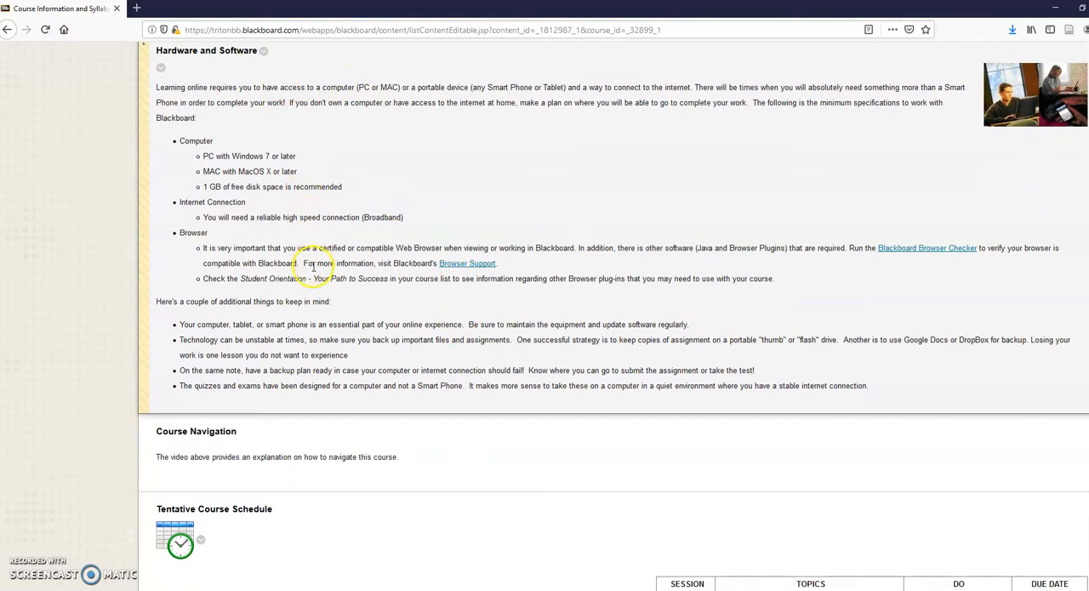
{"action": "mouse_move", "coordinate": [425, 369]}
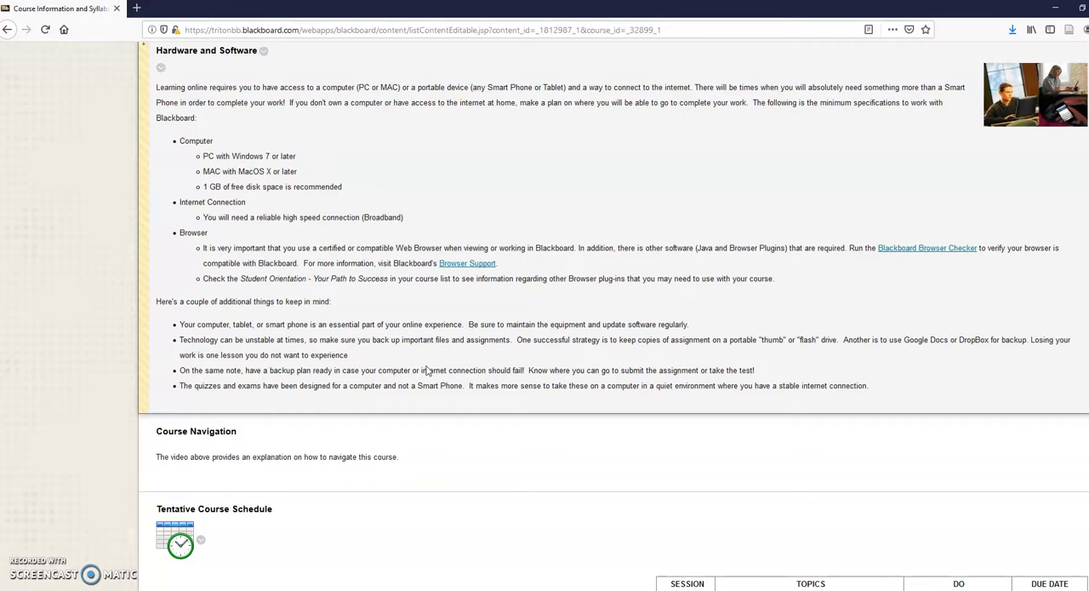
{"action": "scroll", "scroll_direction": "down", "scroll_amount": 3}
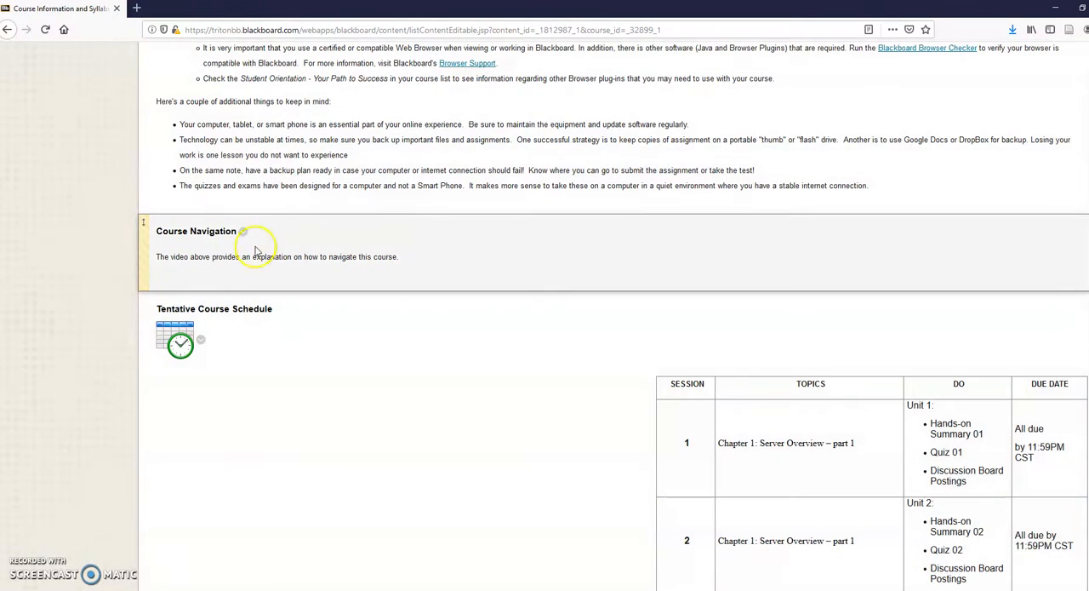
{"action": "mouse_move", "coordinate": [222, 249]}
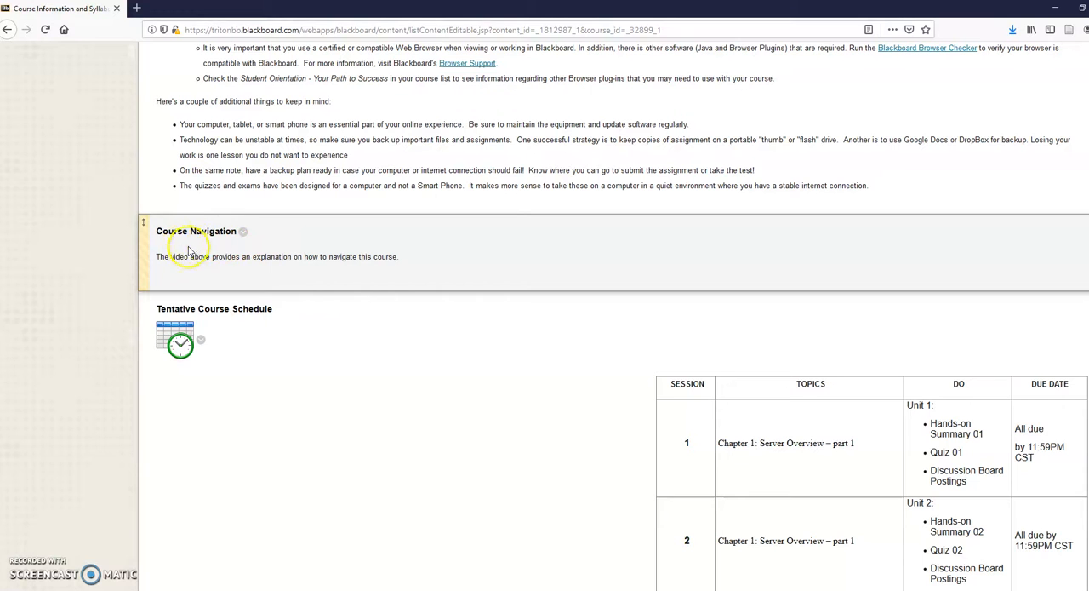
{"action": "mouse_move", "coordinate": [215, 255]}
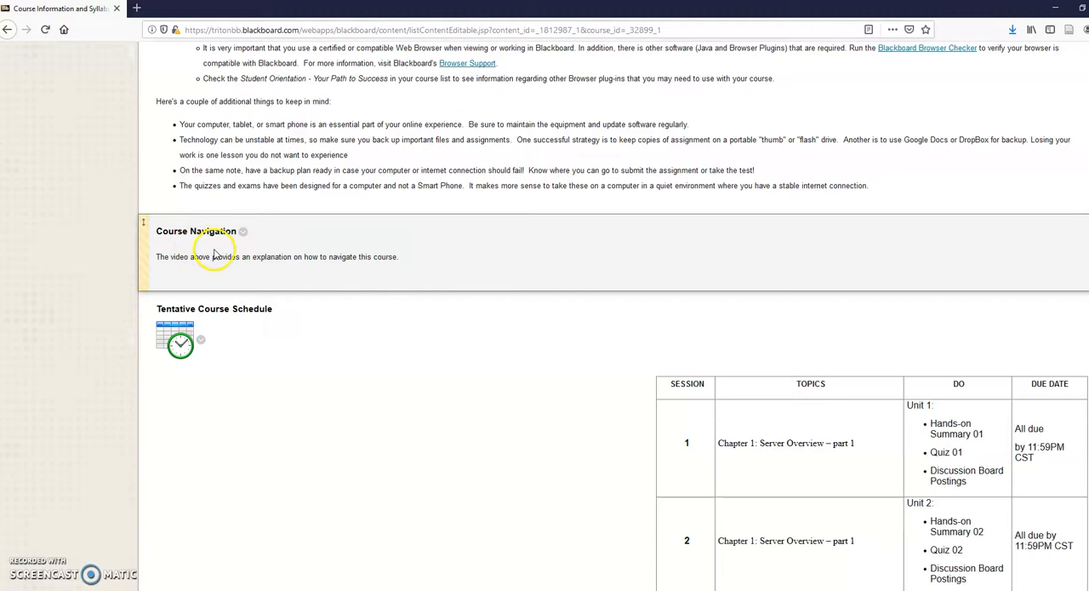
Step: Scroll through the weekly schedule table's sessions and due dates down to Course Policies
{"action": "scroll", "scroll_direction": "down", "scroll_amount": 3}
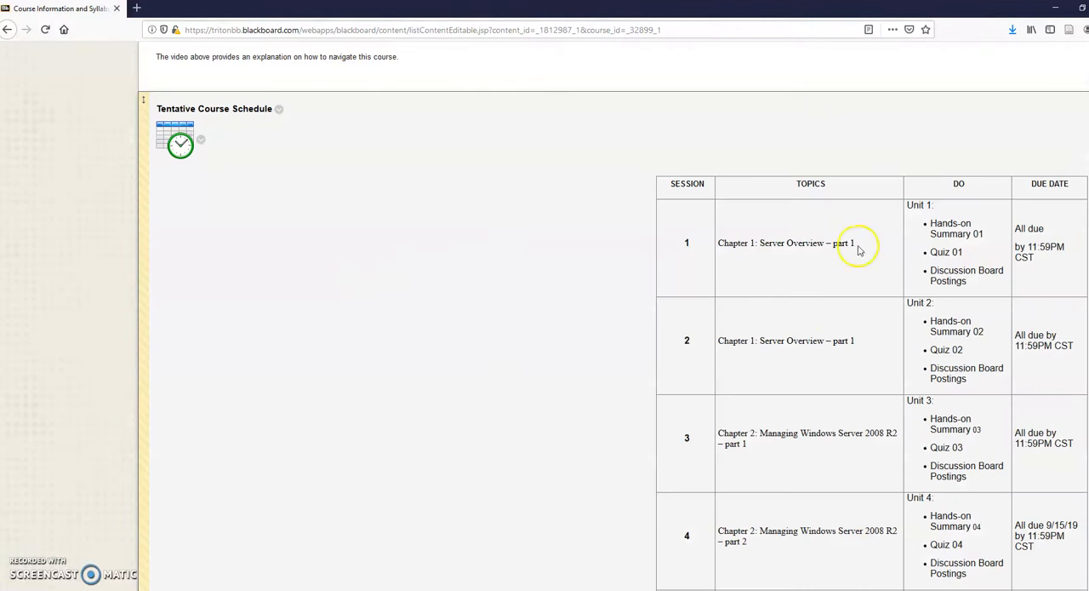
{"action": "scroll", "scroll_direction": "down", "scroll_amount": 3}
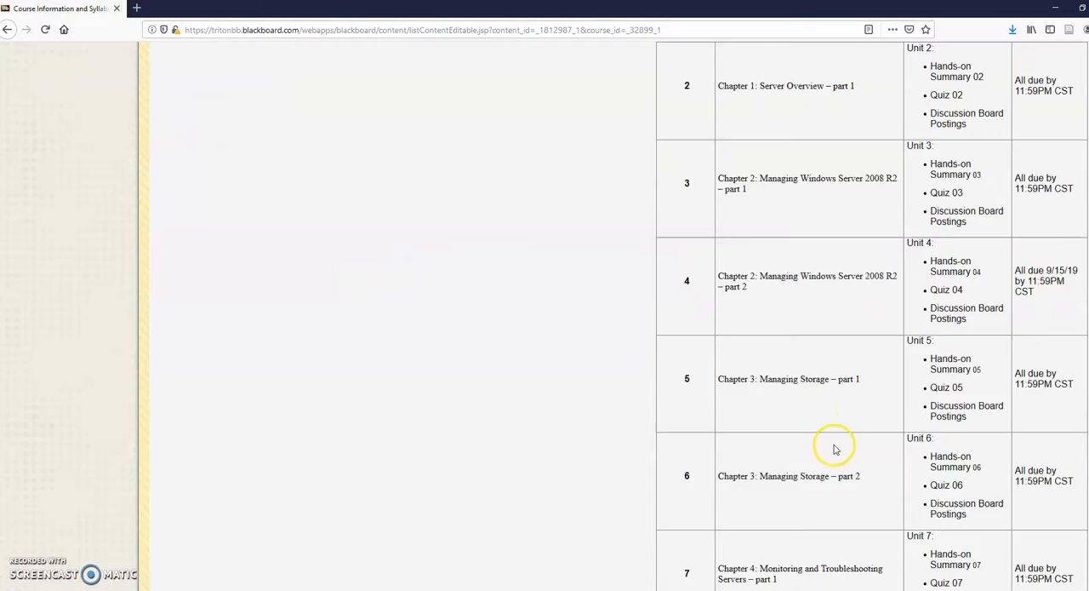
{"action": "scroll", "scroll_direction": "down", "scroll_amount": 3}
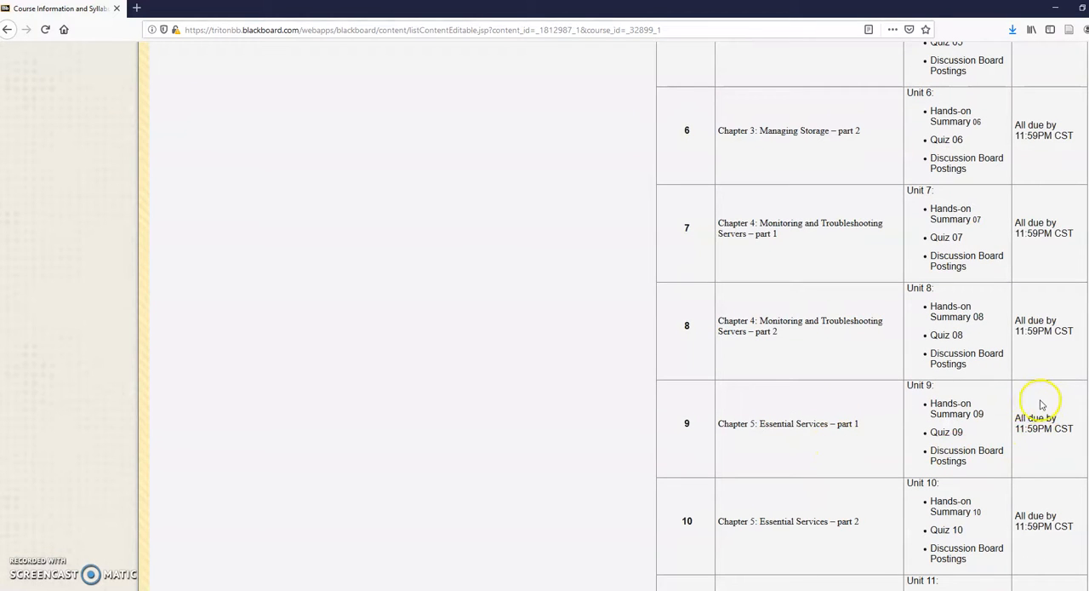
{"action": "mouse_move", "coordinate": [1041, 417]}
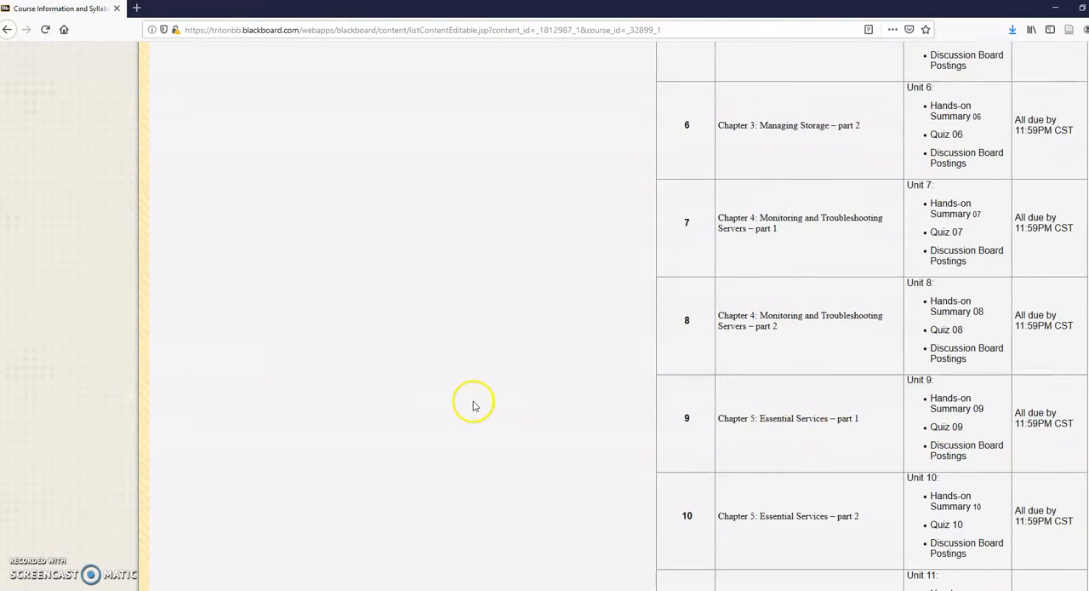
{"action": "scroll", "scroll_direction": "down", "scroll_amount": 3}
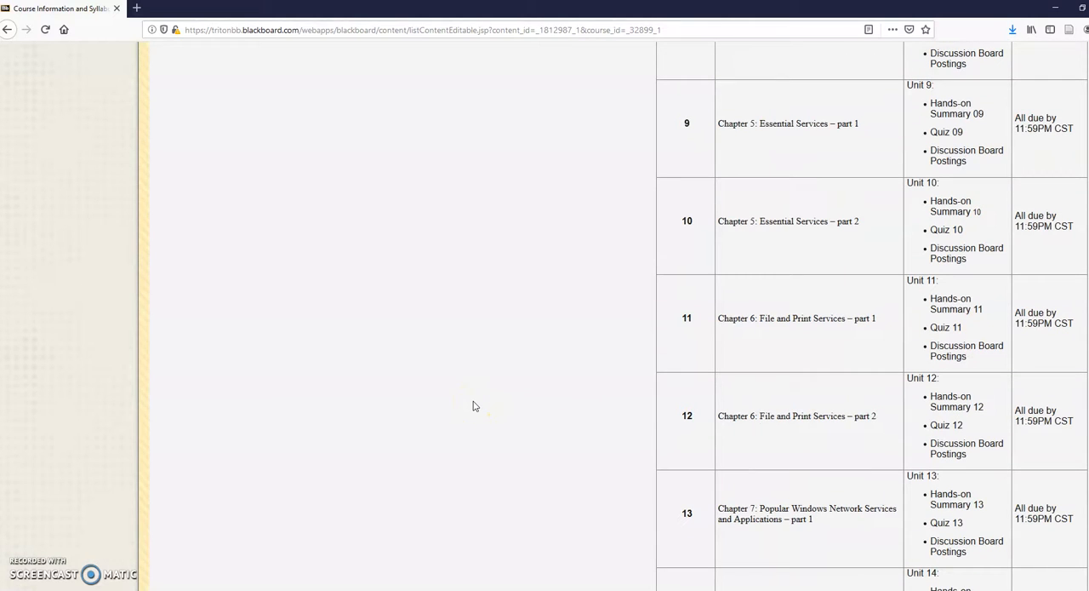
{"action": "scroll", "scroll_direction": "down", "scroll_amount": 3}
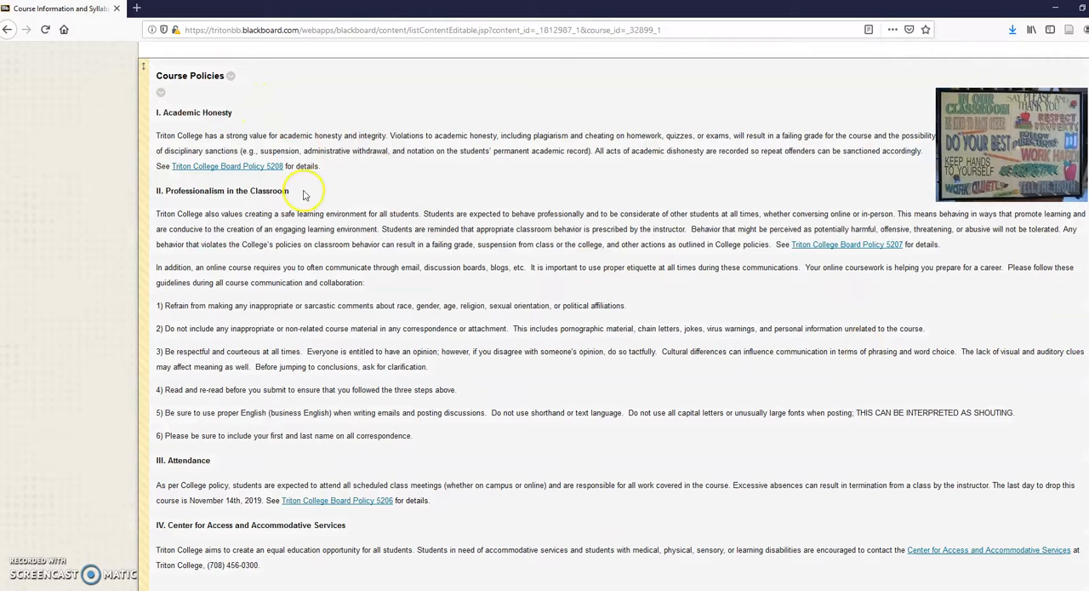
{"action": "mouse_move", "coordinate": [314, 478]}
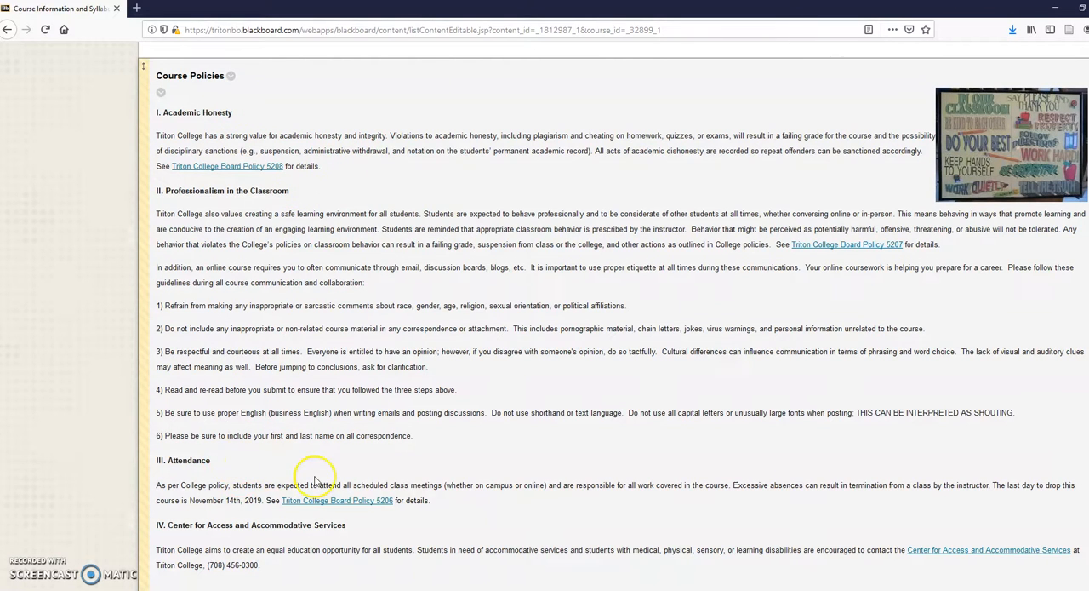
{"action": "mouse_move", "coordinate": [381, 524]}
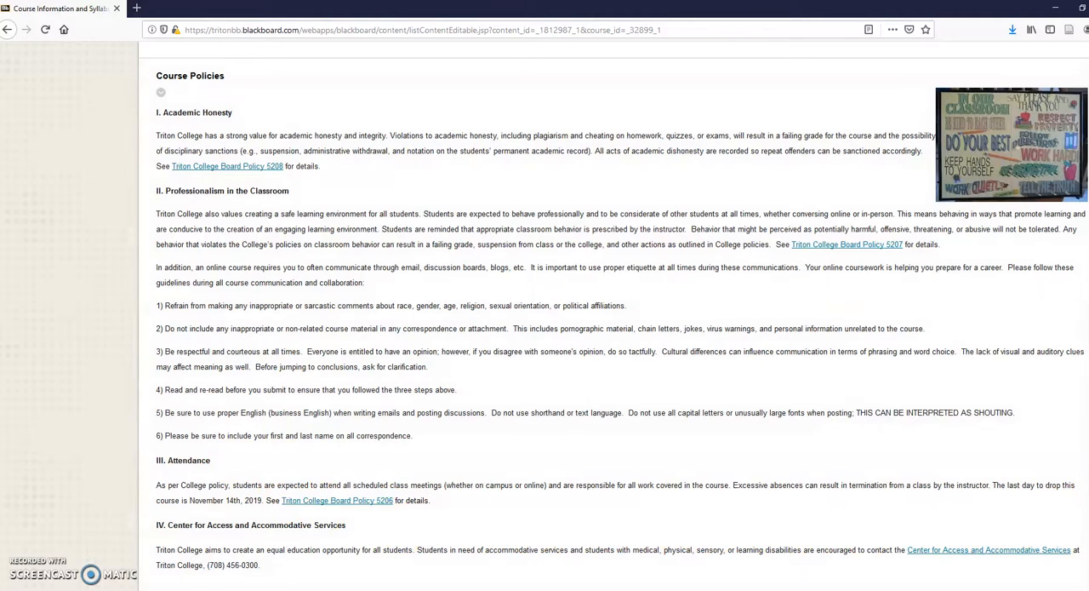
Step: Scroll through the Grading Policy point breakdown and letter grading scale to the assignment videos
{"action": "scroll", "scroll_direction": "down", "scroll_amount": 3}
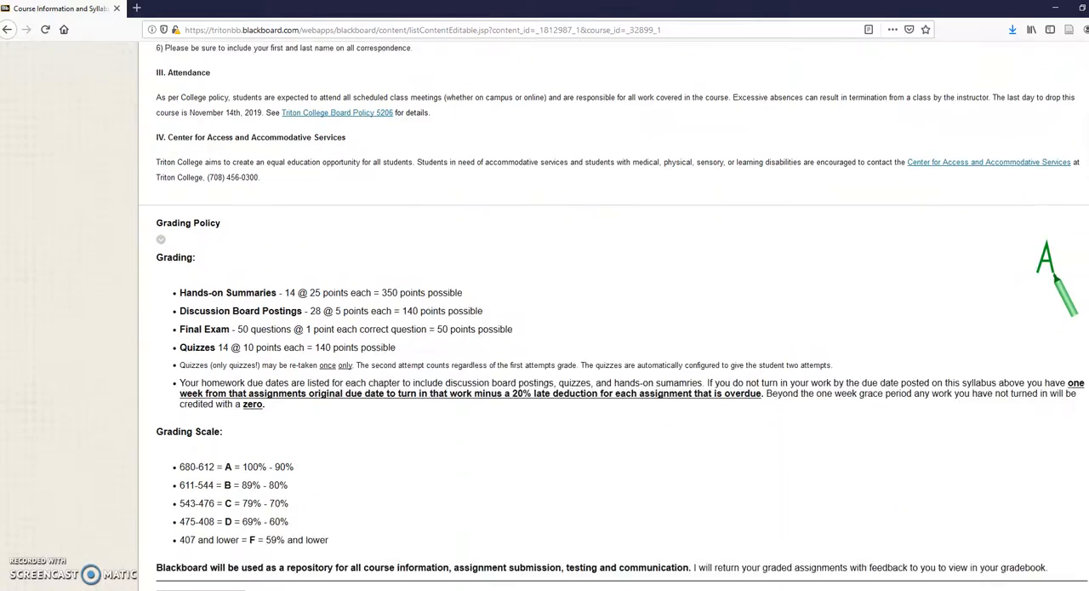
{"action": "scroll", "scroll_direction": "down", "scroll_amount": 3}
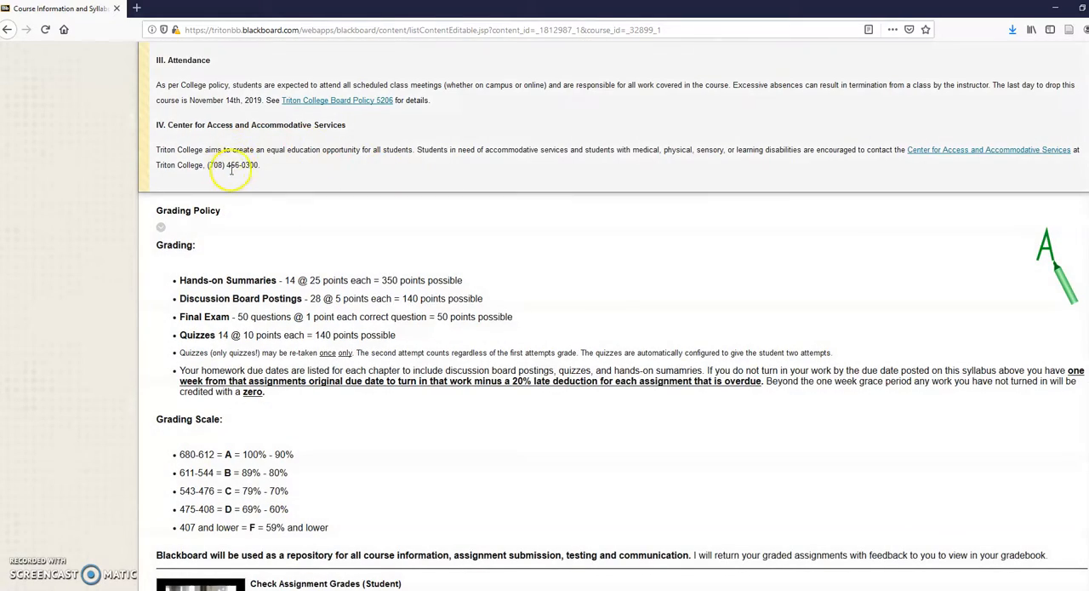
{"action": "mouse_move", "coordinate": [1024, 173]}
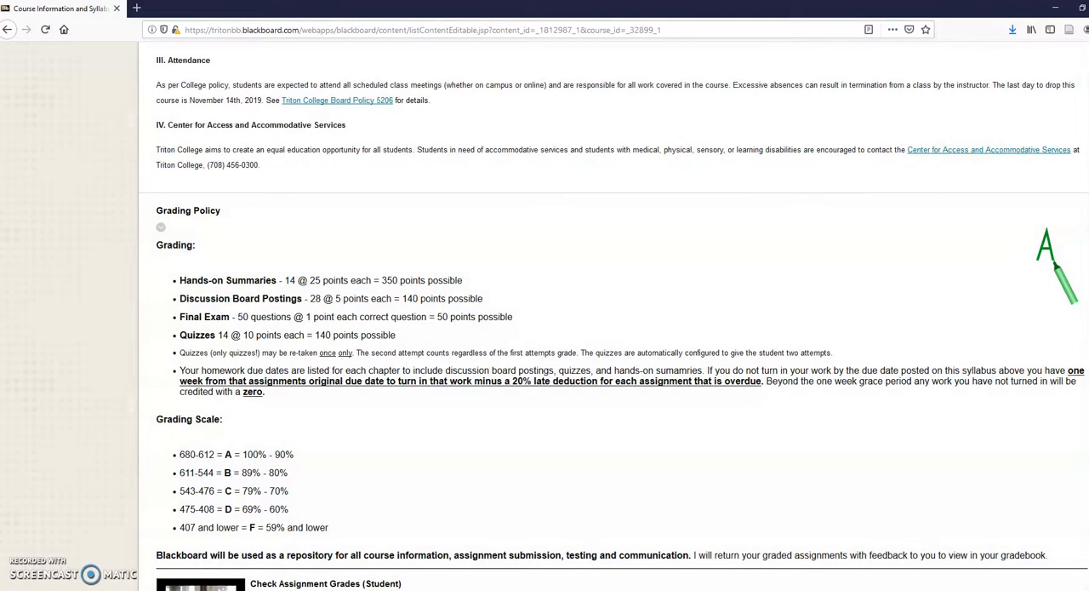
{"action": "scroll", "scroll_direction": "down", "scroll_amount": 3}
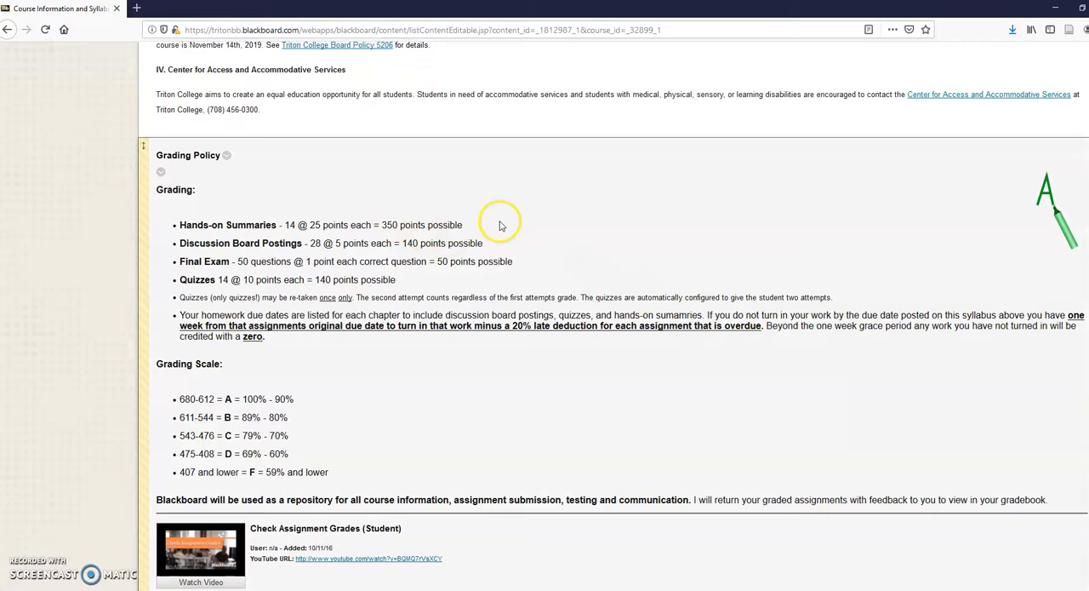
{"action": "mouse_move", "coordinate": [500, 245]}
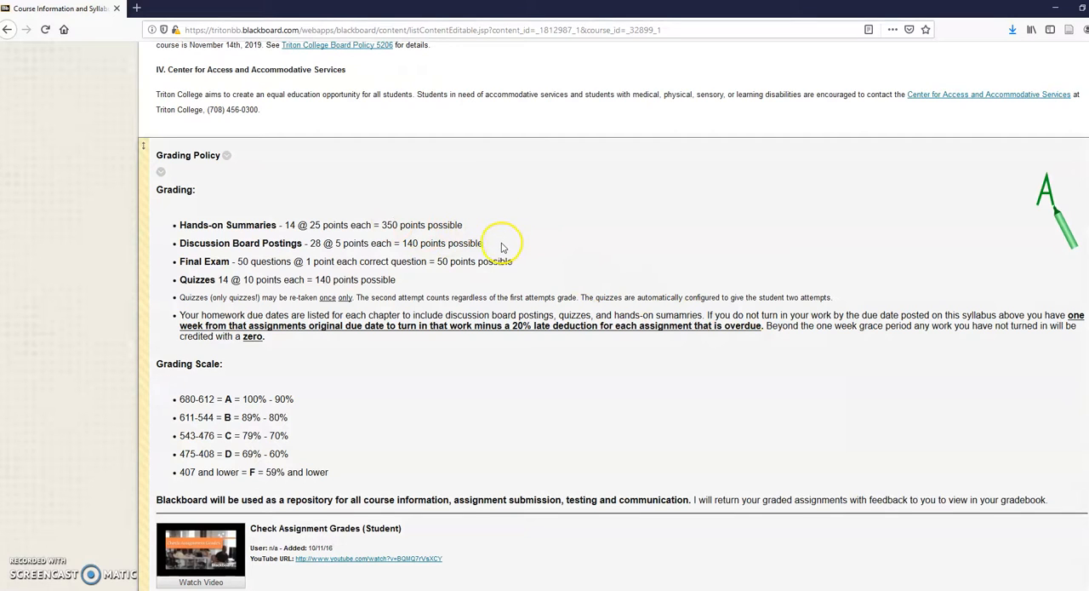
{"action": "mouse_move", "coordinate": [422, 259]}
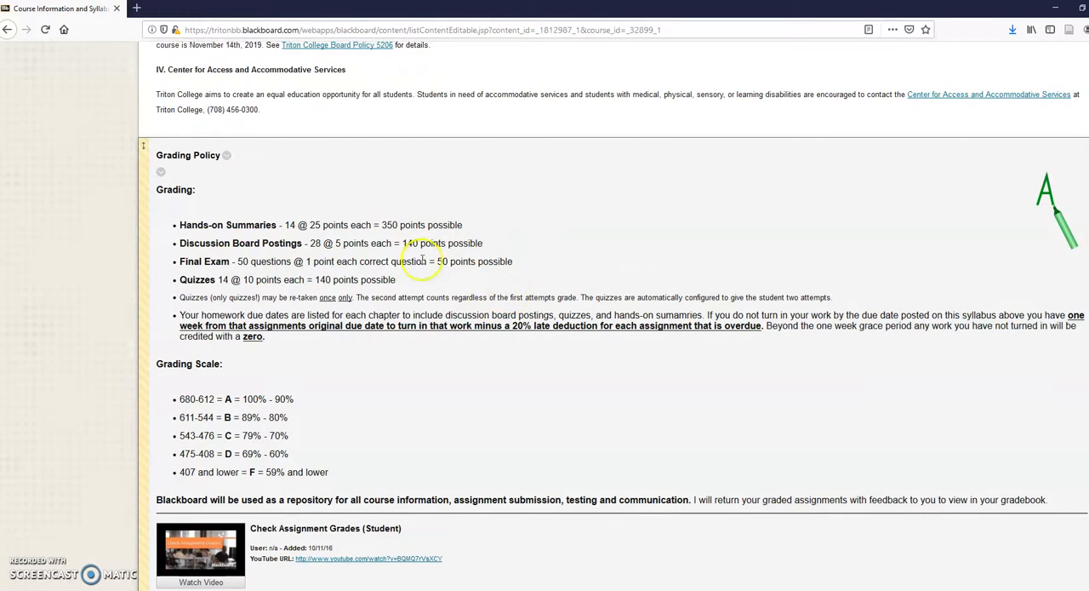
{"action": "mouse_move", "coordinate": [319, 395]}
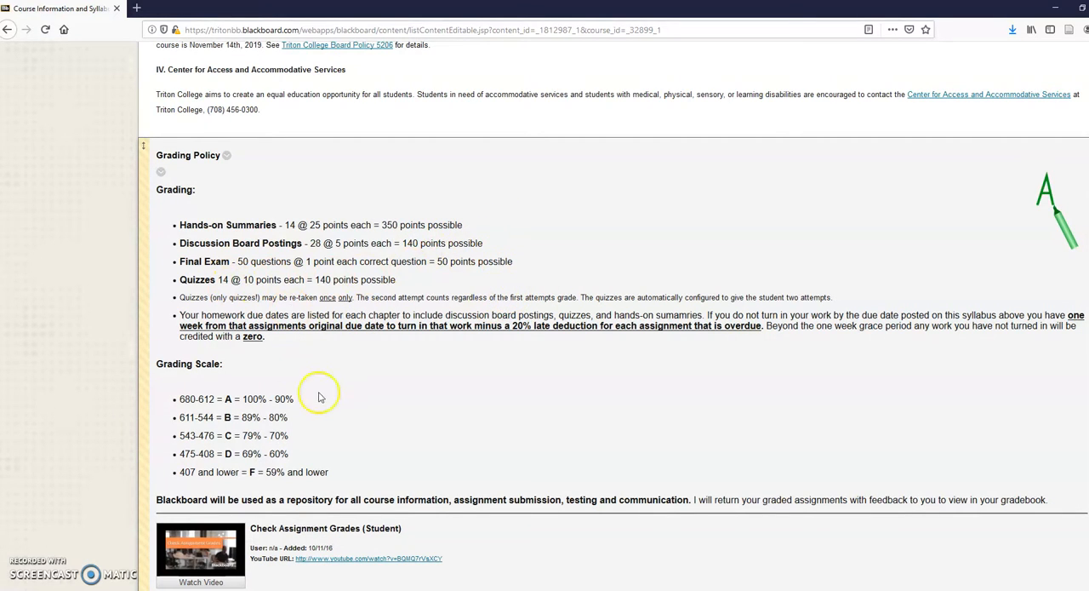
{"action": "mouse_move", "coordinate": [296, 402]}
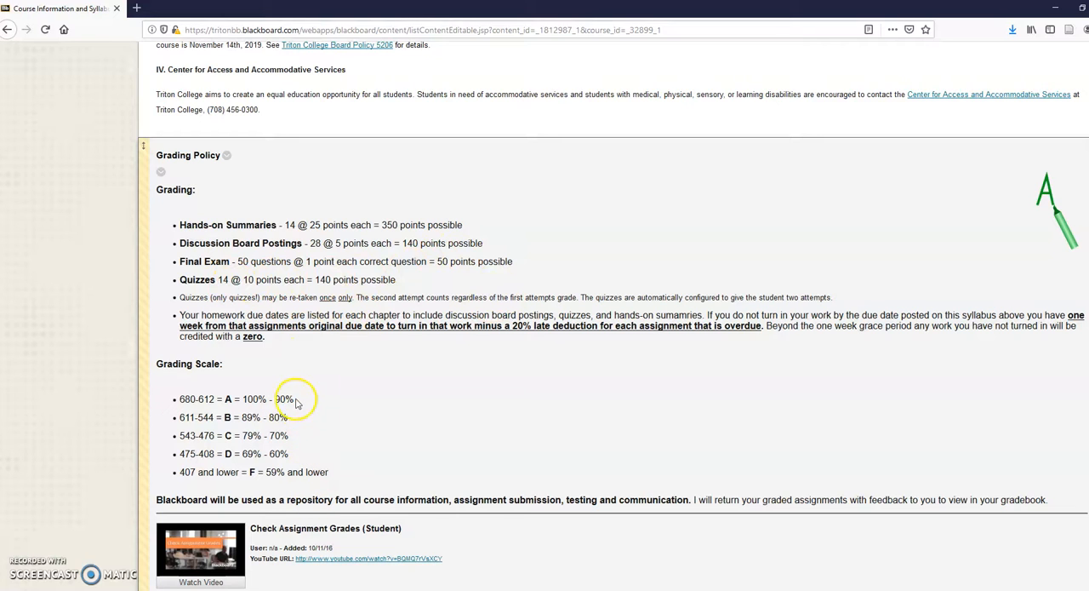
{"action": "mouse_move", "coordinate": [203, 399]}
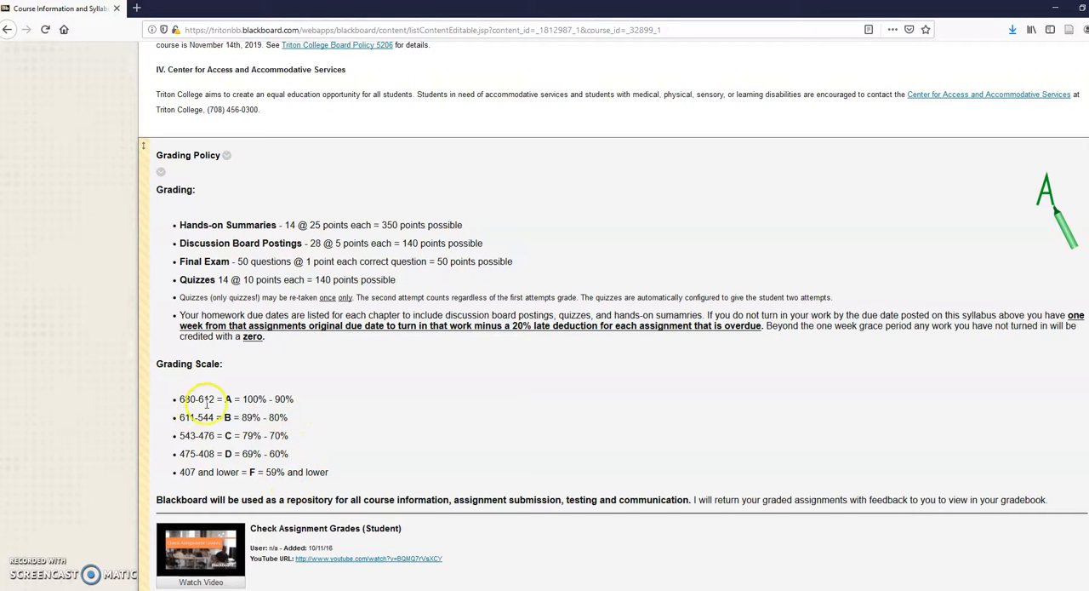
{"action": "mouse_move", "coordinate": [916, 408]}
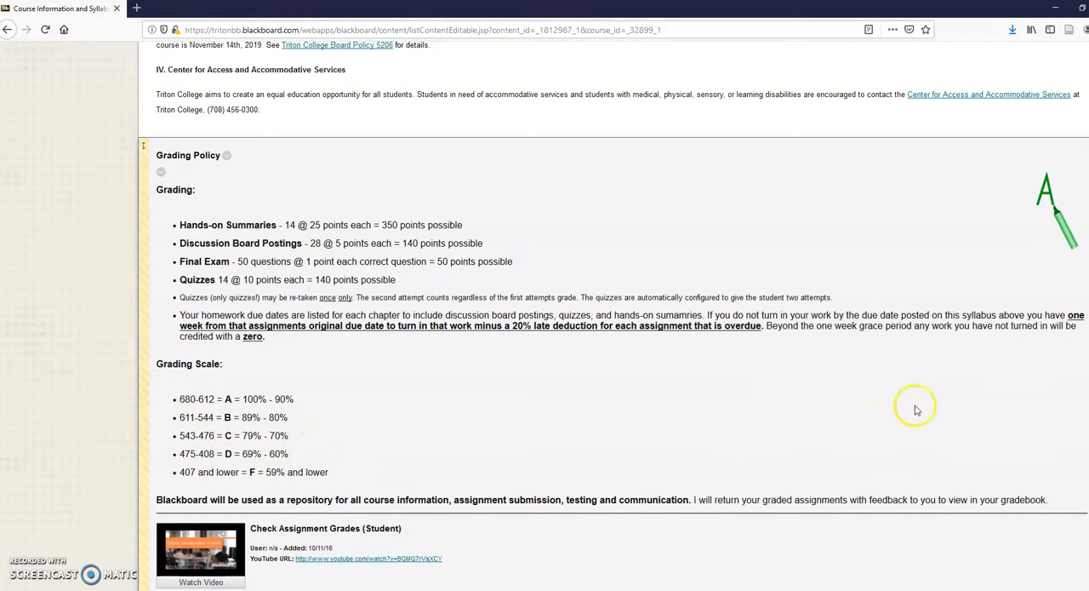
{"action": "scroll", "scroll_direction": "down", "scroll_amount": 3}
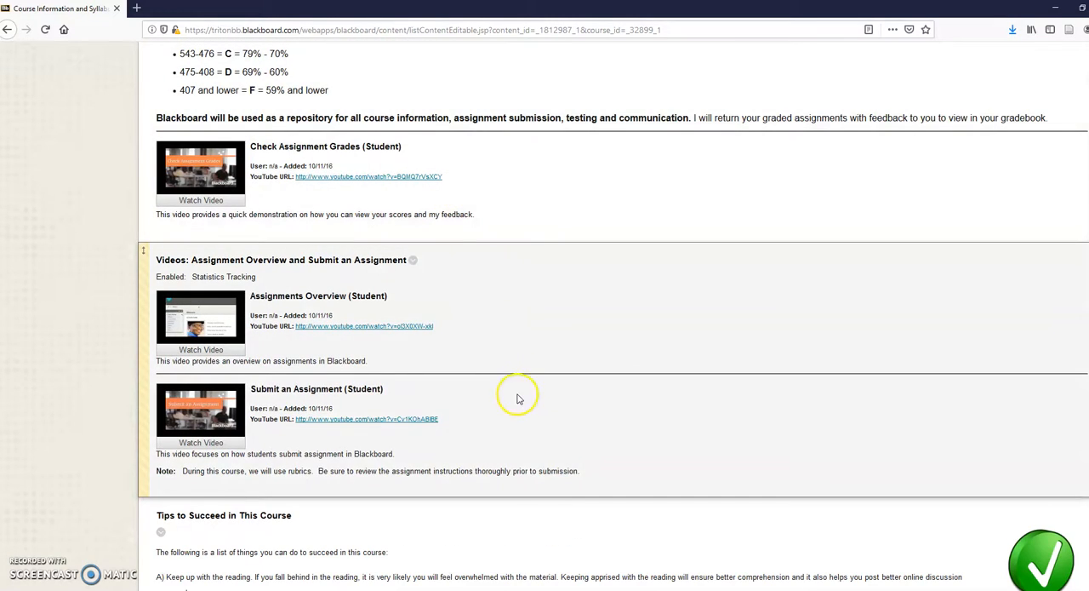
{"action": "mouse_move", "coordinate": [565, 213]}
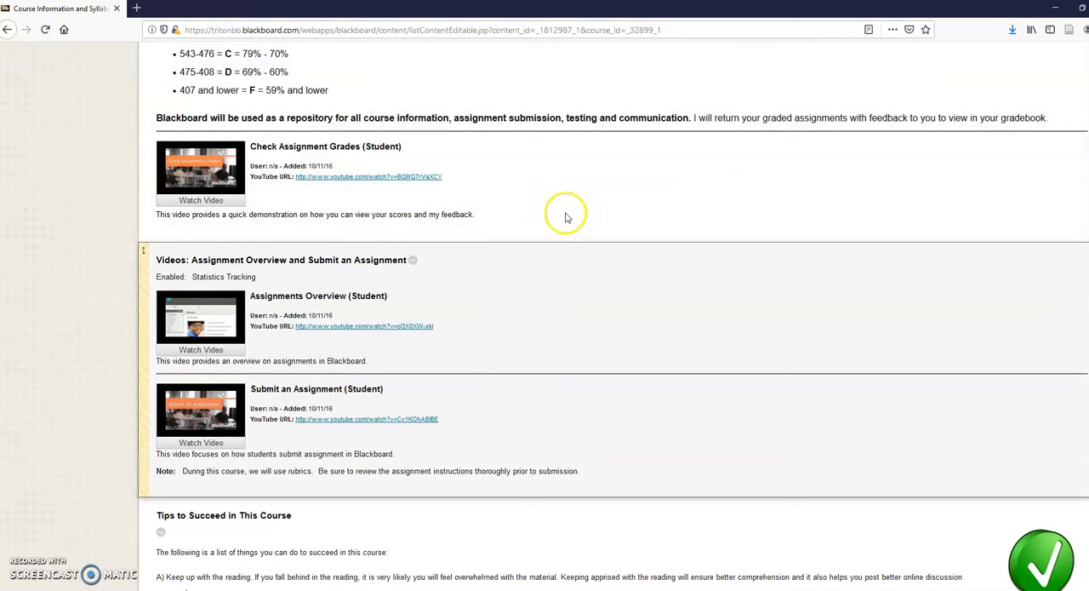
{"action": "mouse_move", "coordinate": [505, 325]}
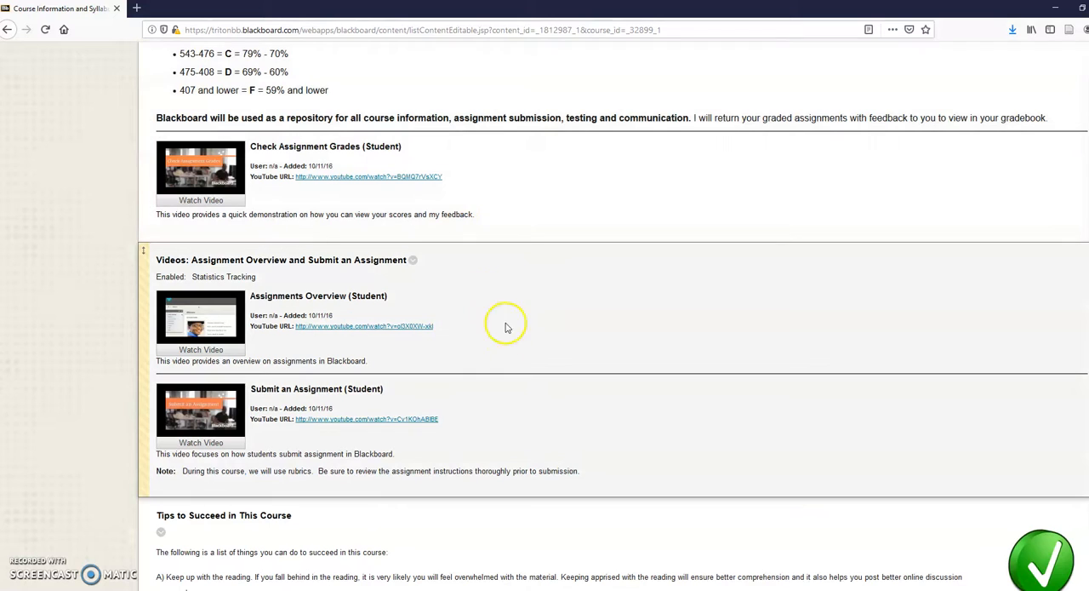
{"action": "mouse_move", "coordinate": [497, 378]}
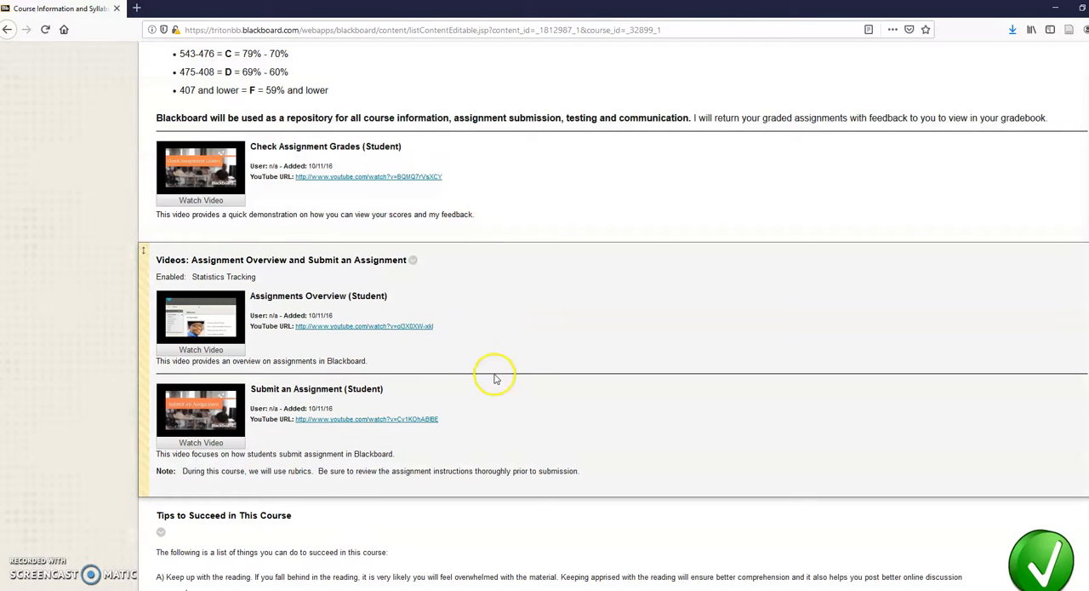
Step: Scroll past the assignment videos to Tips to Succeed, Online Academic Support and CAAS contacts
{"action": "scroll", "scroll_direction": "down", "scroll_amount": 3}
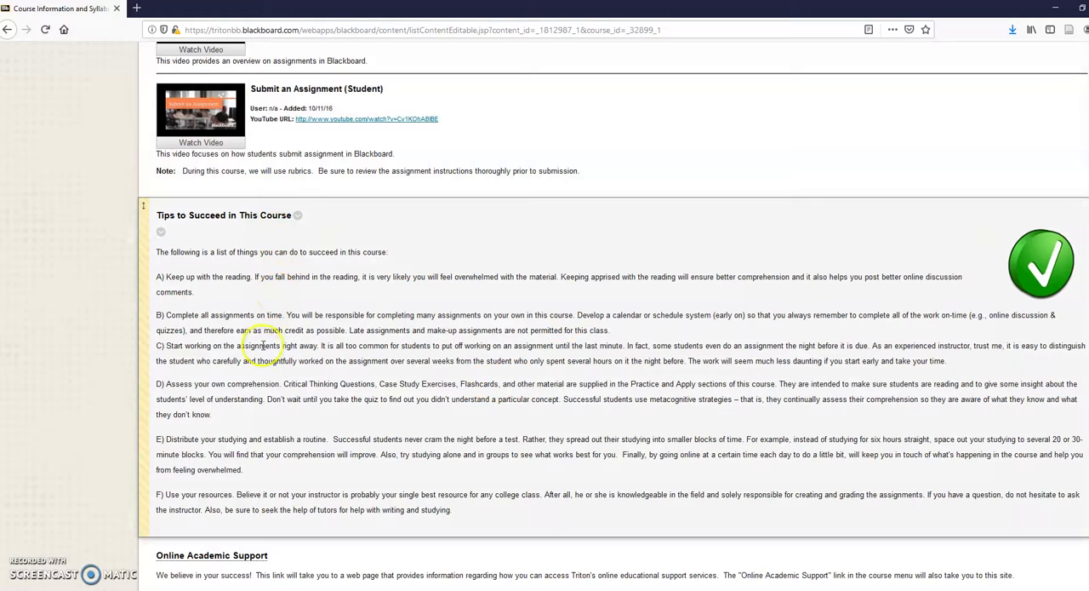
{"action": "mouse_move", "coordinate": [371, 429]}
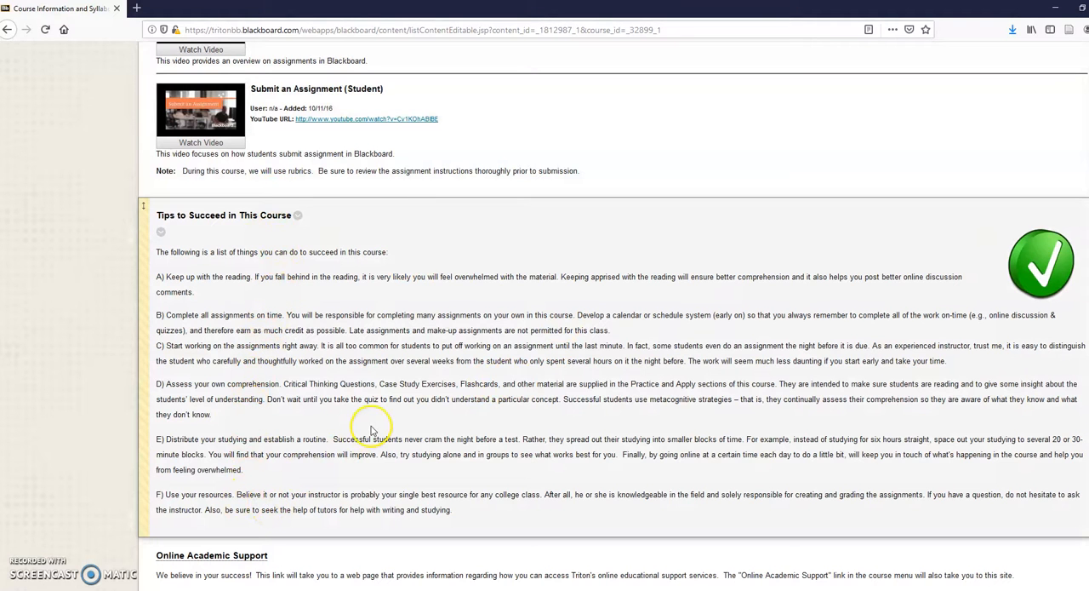
{"action": "scroll", "scroll_direction": "down", "scroll_amount": 3}
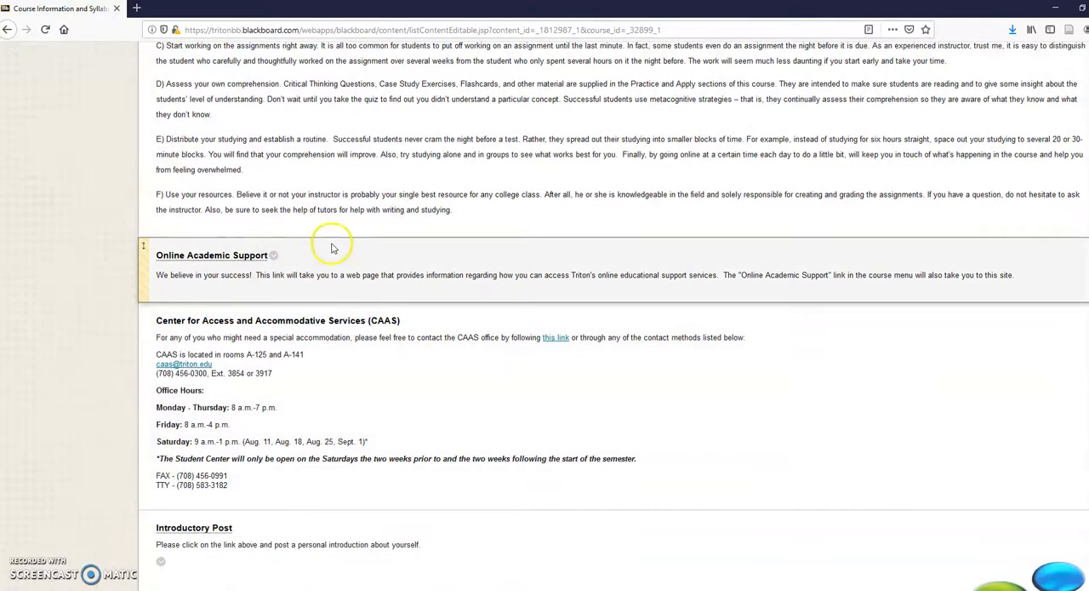
{"action": "mouse_move", "coordinate": [245, 262]}
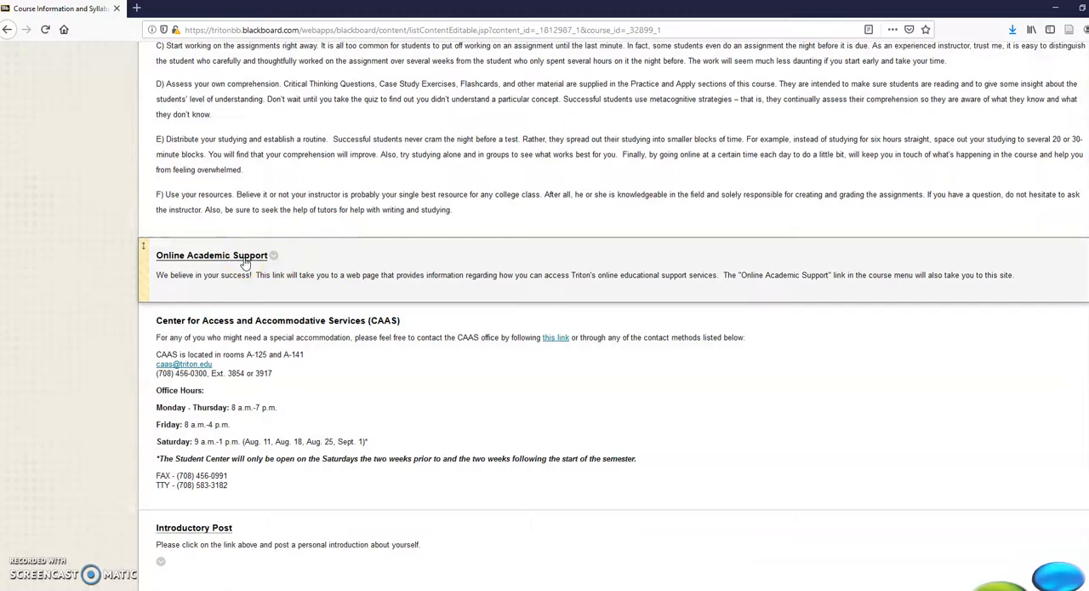
{"action": "scroll", "scroll_direction": "down", "scroll_amount": 3}
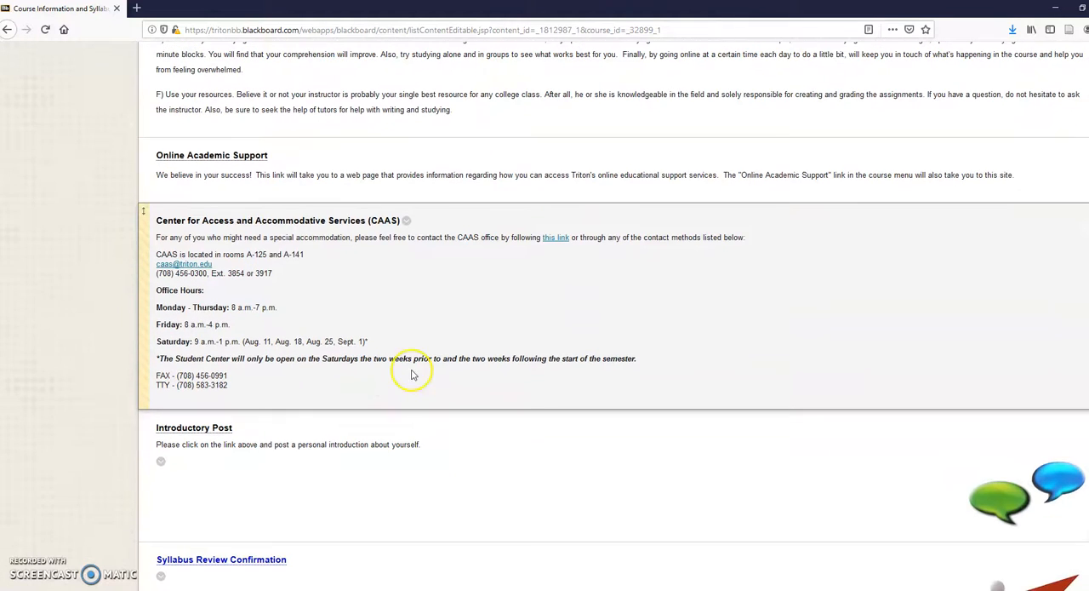
{"action": "mouse_move", "coordinate": [287, 321]}
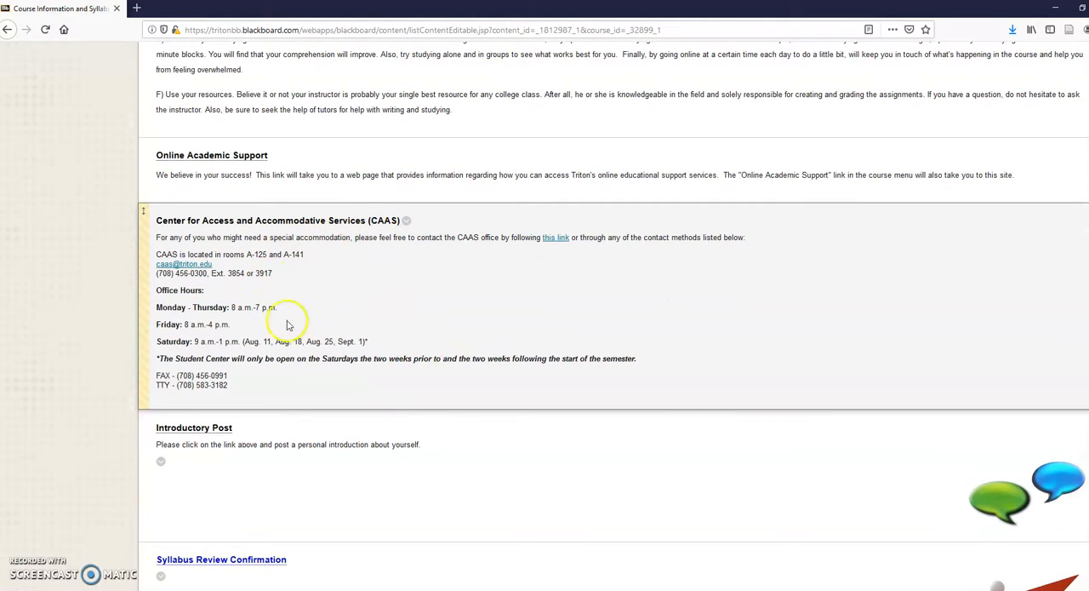
{"action": "mouse_move", "coordinate": [286, 334]}
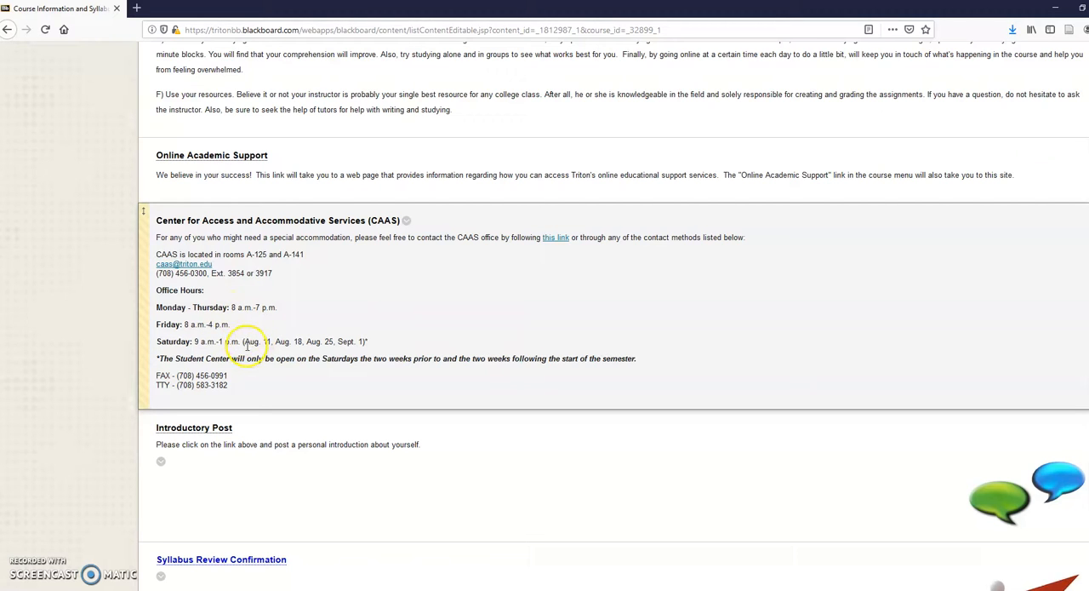
{"action": "mouse_move", "coordinate": [247, 281]}
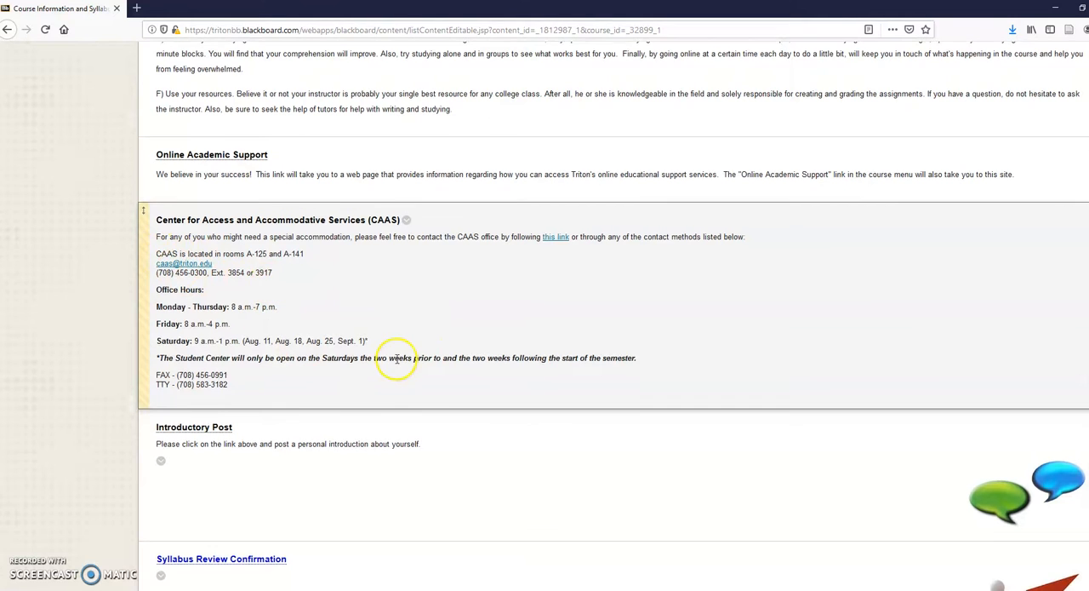
{"action": "scroll", "scroll_direction": "down", "scroll_amount": 3}
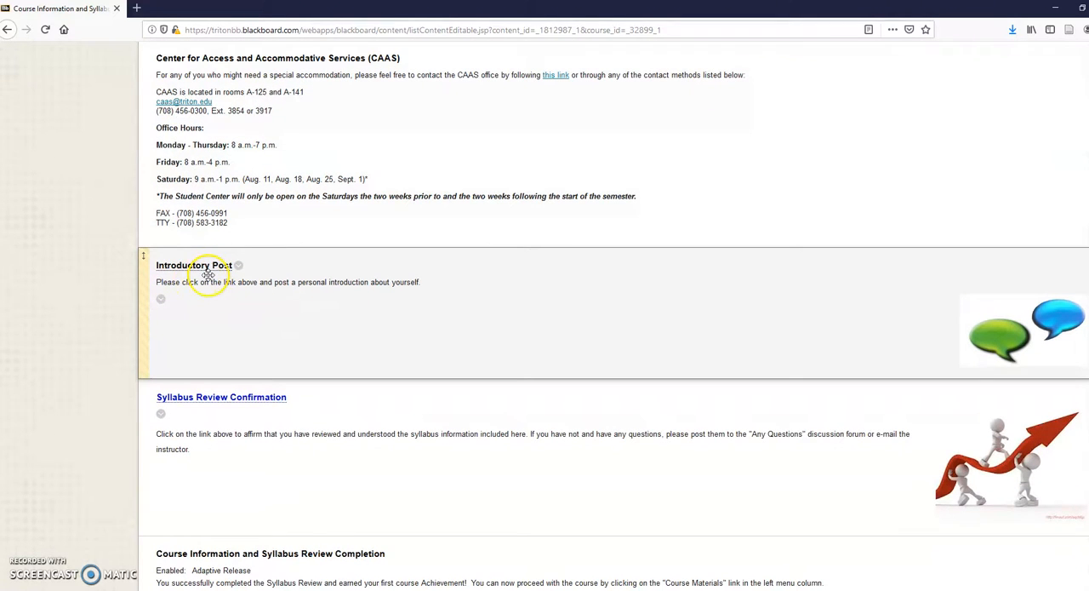
{"action": "mouse_move", "coordinate": [262, 315]}
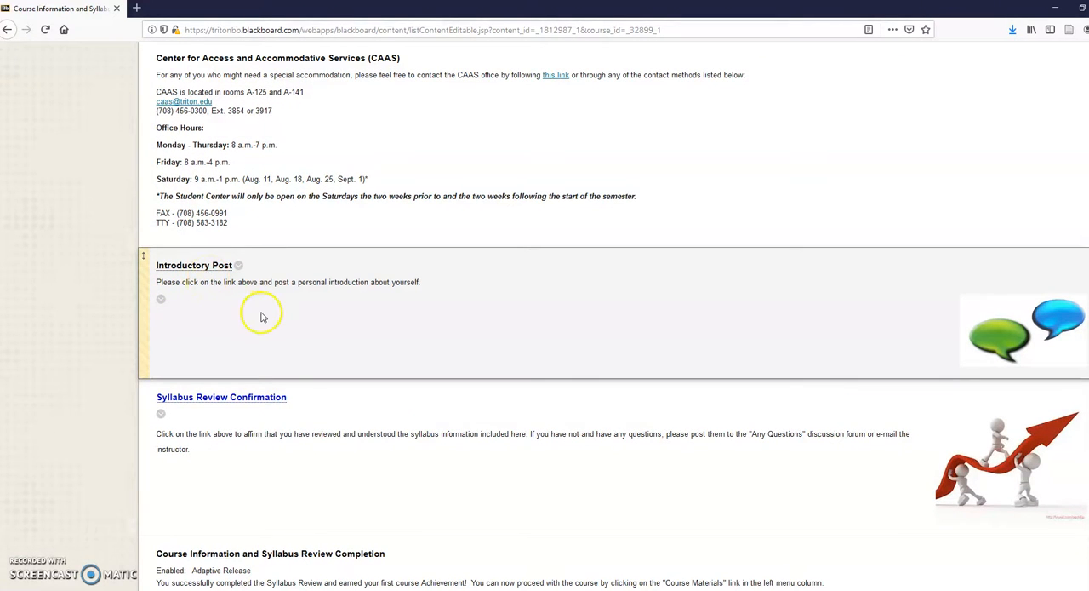
{"action": "mouse_move", "coordinate": [250, 402]}
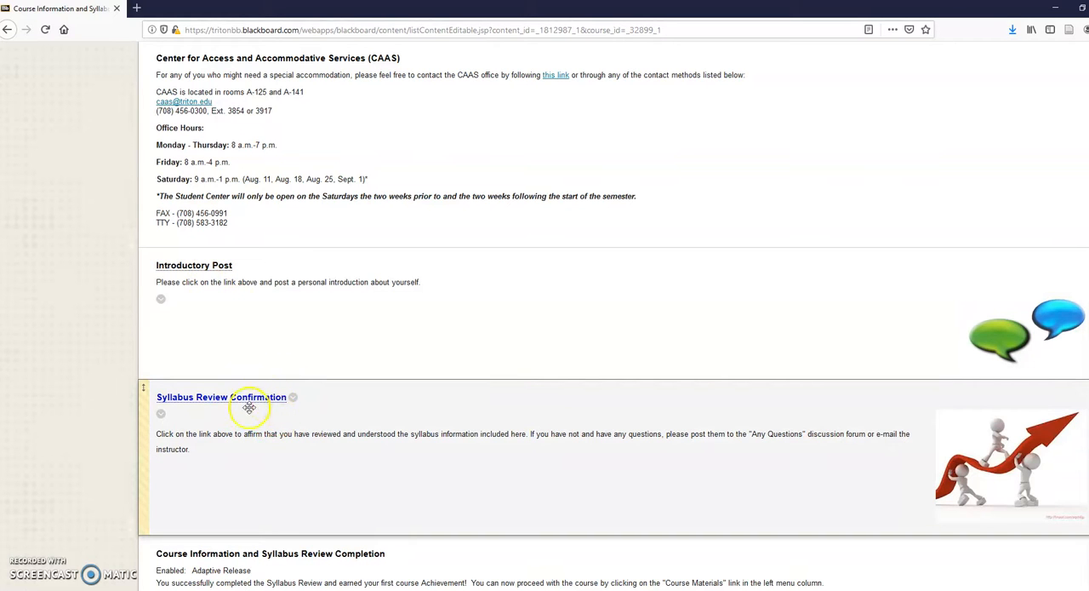
{"action": "mouse_move", "coordinate": [347, 485]}
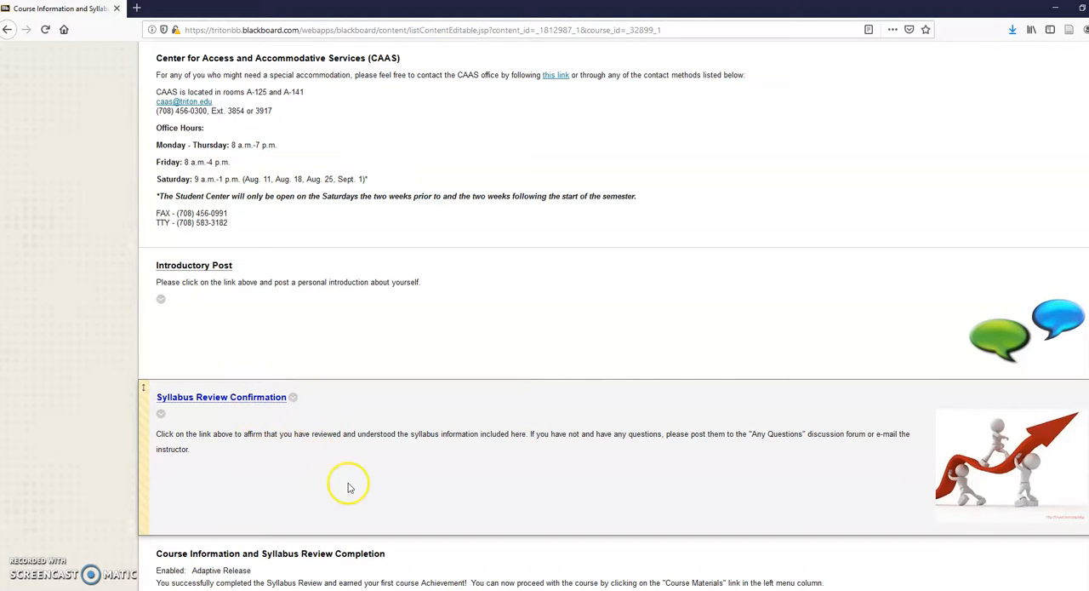
{"action": "scroll", "scroll_direction": "up", "scroll_amount": 3}
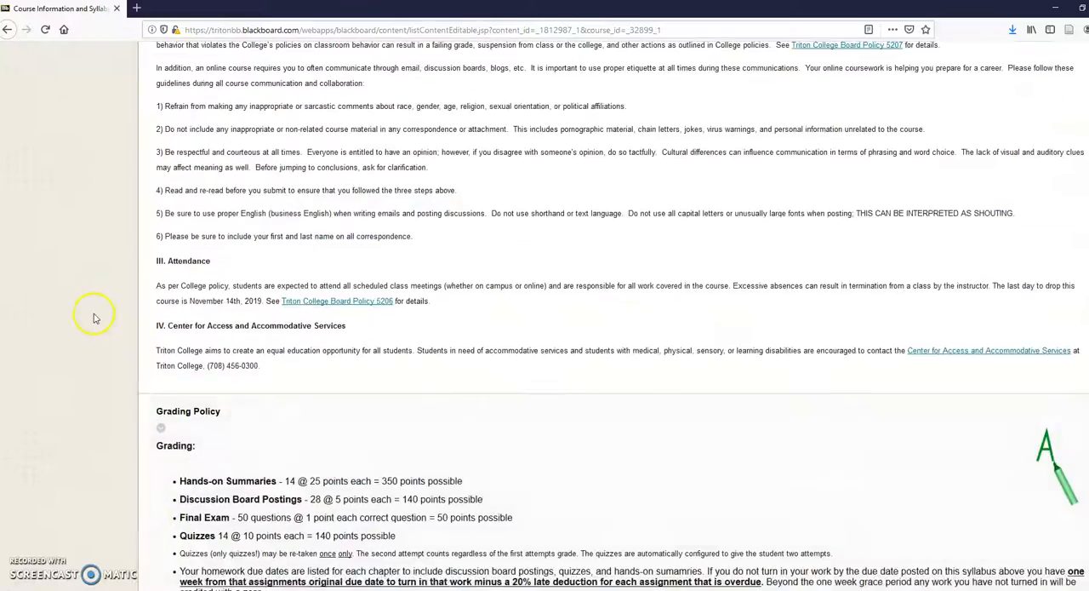
{"action": "scroll", "scroll_direction": "up", "scroll_amount": 3}
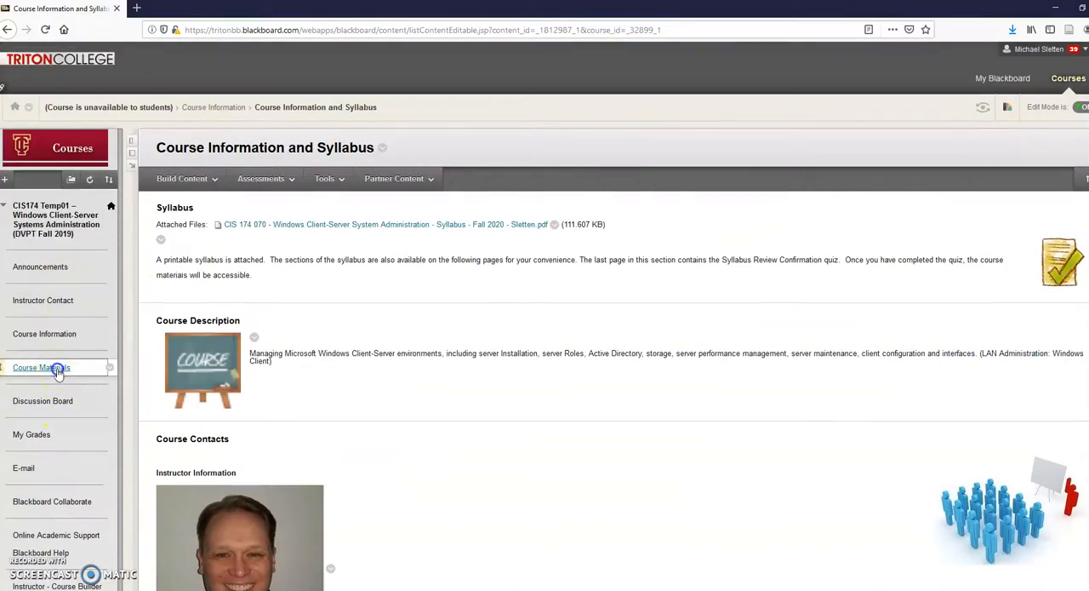
Step: View Course Materials (welcome note, feedback survey, Unit 1, Unit 2) and go to the Discussion Board
{"action": "left_click", "coordinate": [41, 368]}
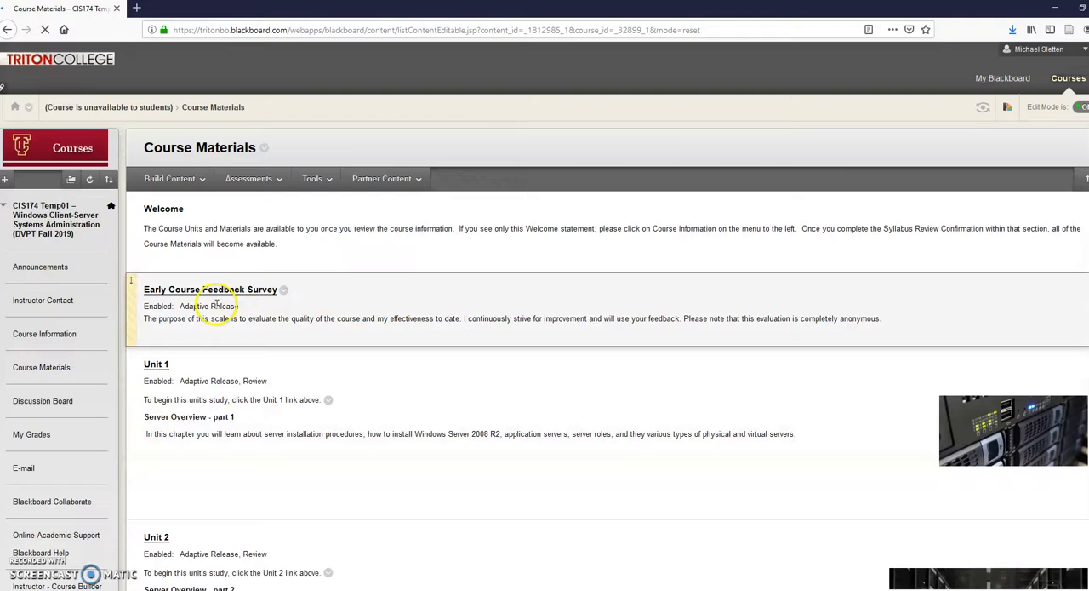
{"action": "scroll", "scroll_direction": "down", "scroll_amount": 3}
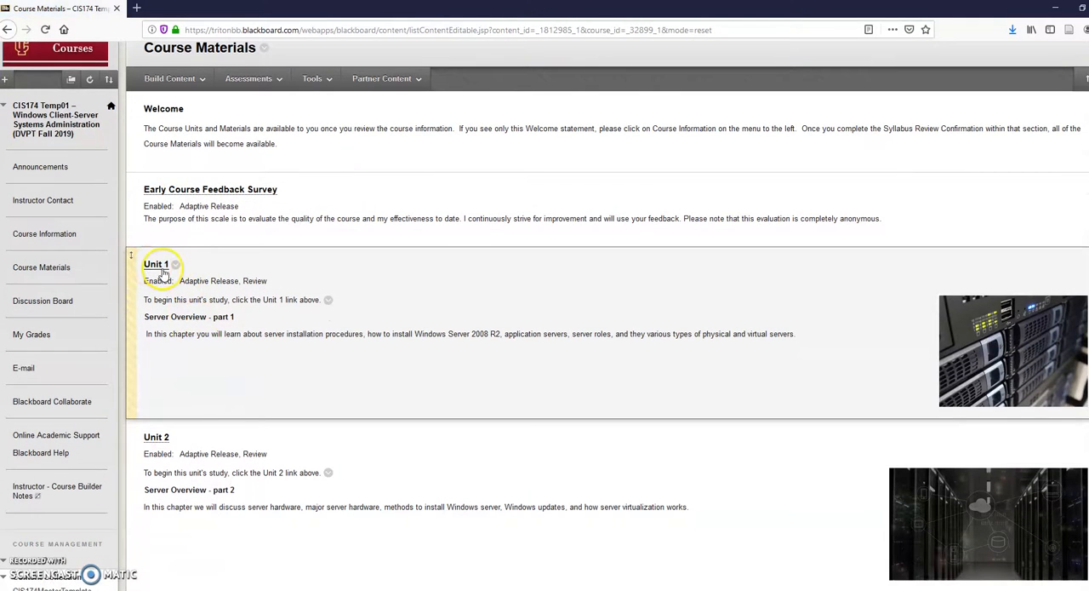
{"action": "mouse_move", "coordinate": [188, 289]}
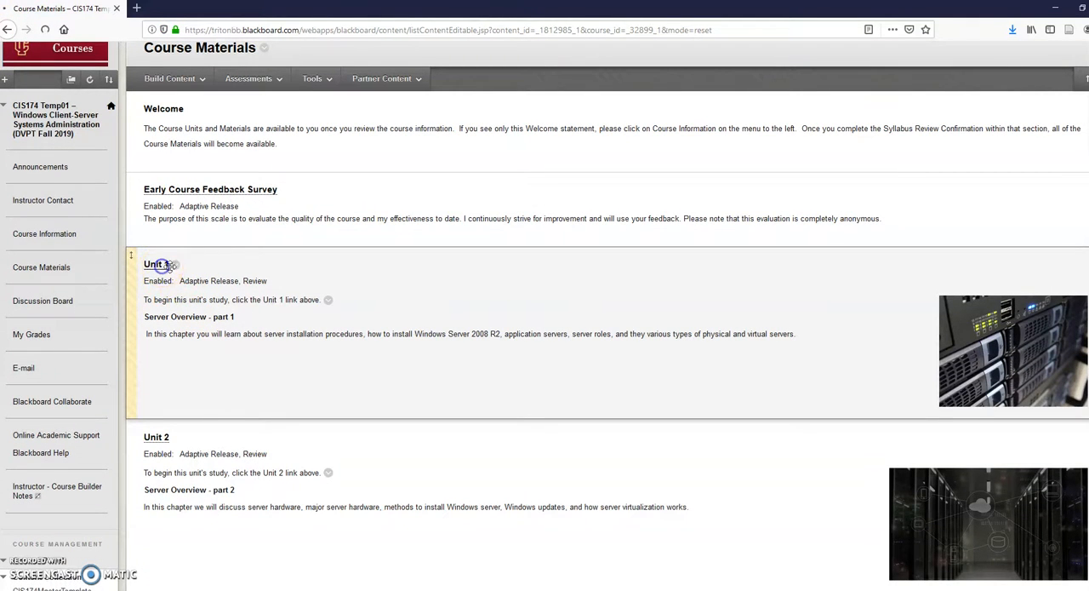
{"action": "left_click", "coordinate": [151, 262]}
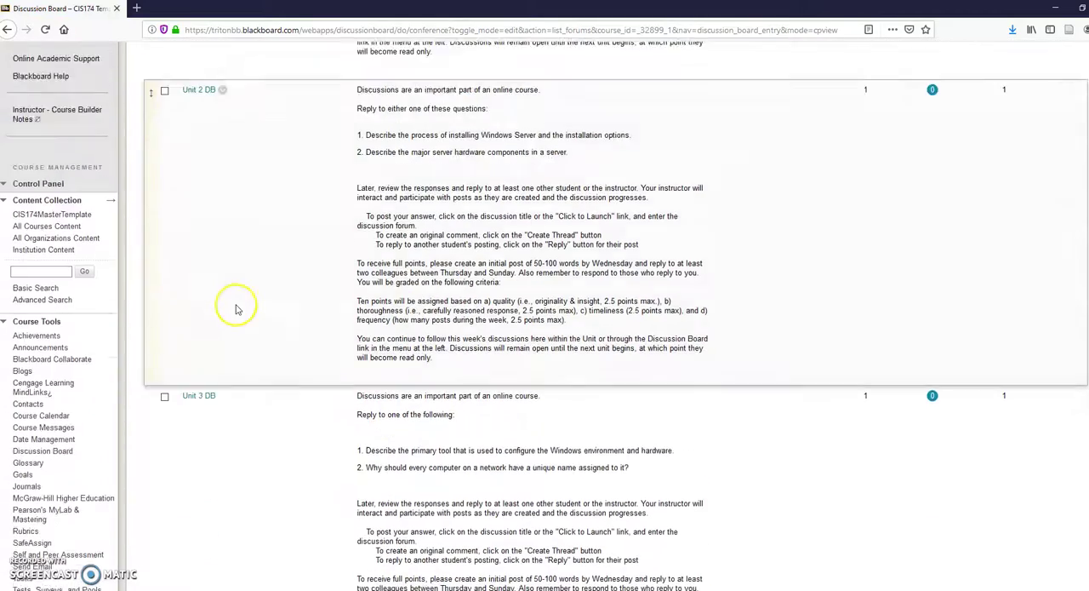
Step: Browse the Unit 2 and Unit 3 discussion forums, then view My Grades with Syllabus Review and Hands-on Summaries
{"action": "scroll", "scroll_direction": "up", "scroll_amount": 3}
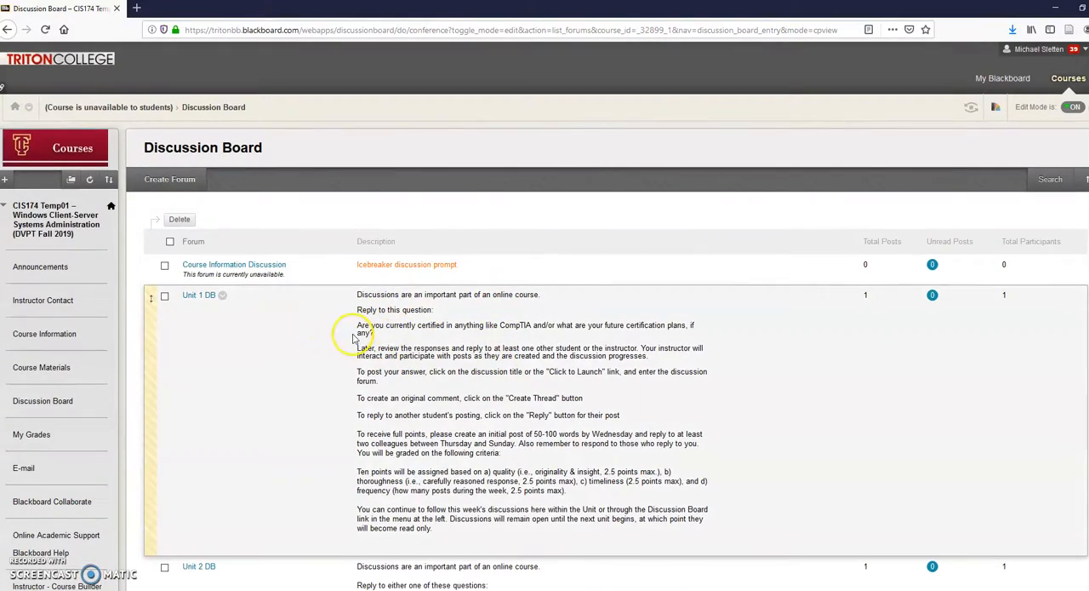
{"action": "mouse_move", "coordinate": [341, 416]}
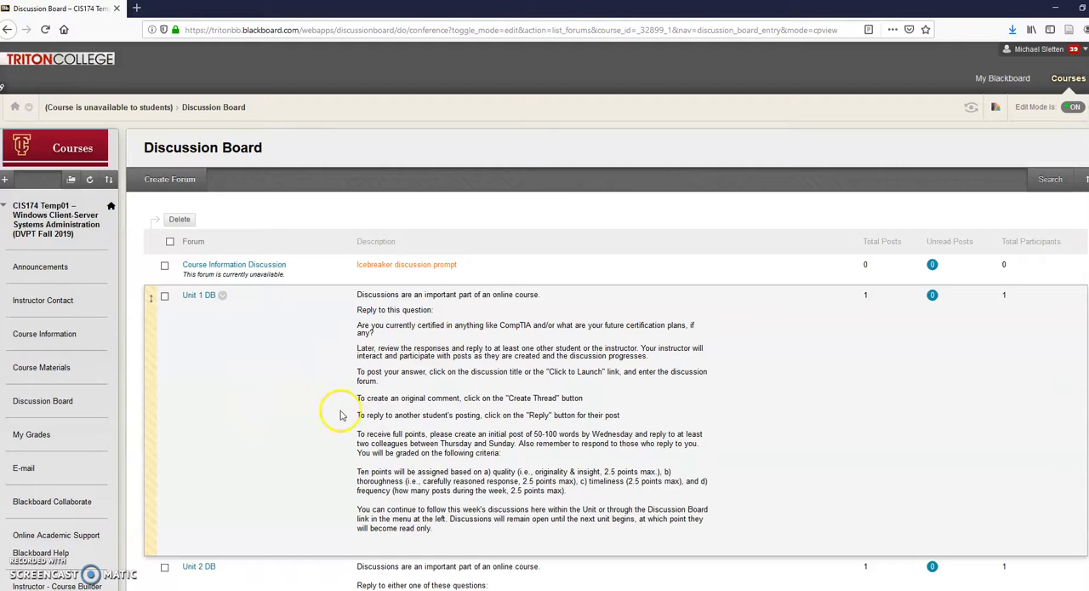
{"action": "scroll", "scroll_direction": "down", "scroll_amount": 3}
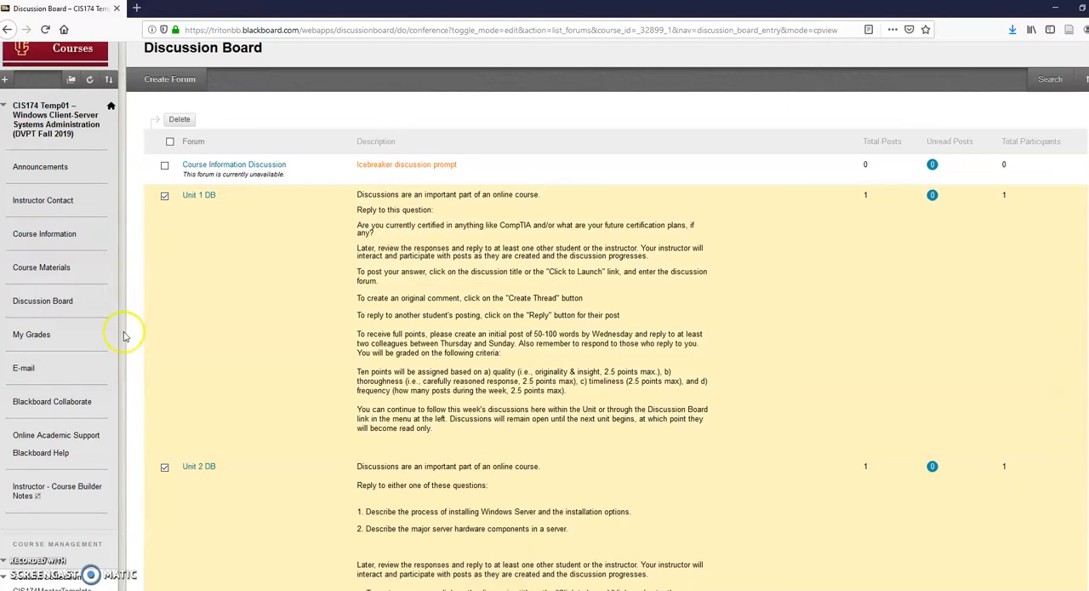
{"action": "left_click", "coordinate": [31, 334]}
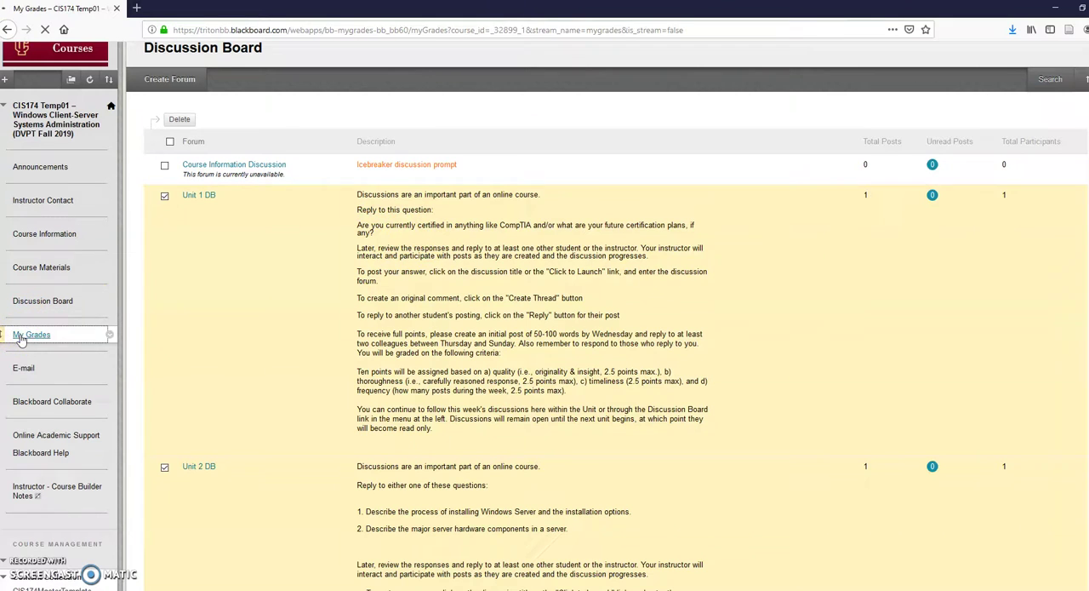
{"action": "left_click", "coordinate": [31, 333]}
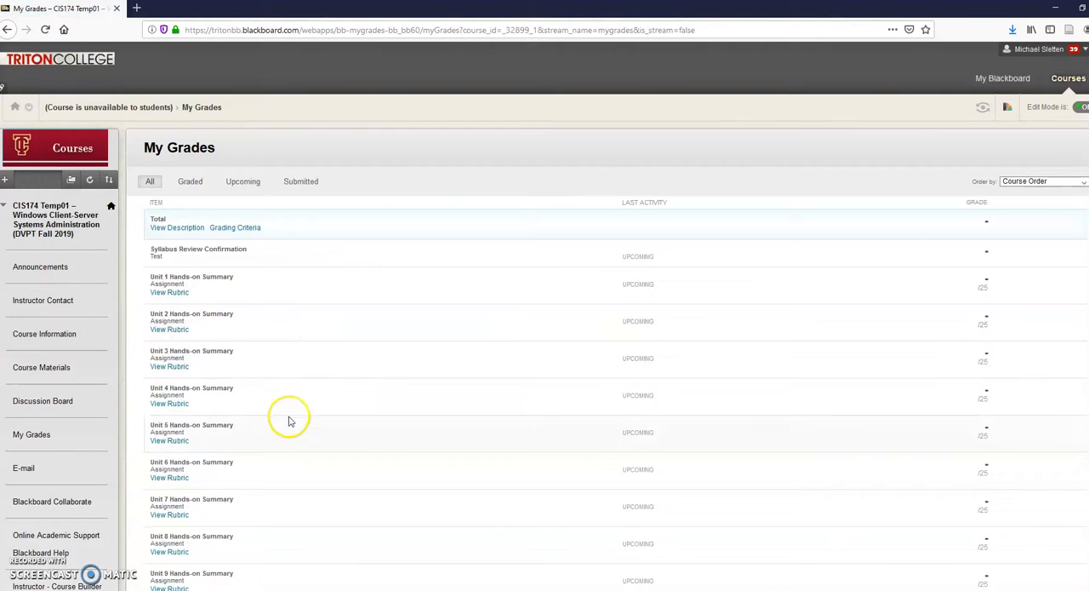
{"action": "mouse_move", "coordinate": [435, 449]}
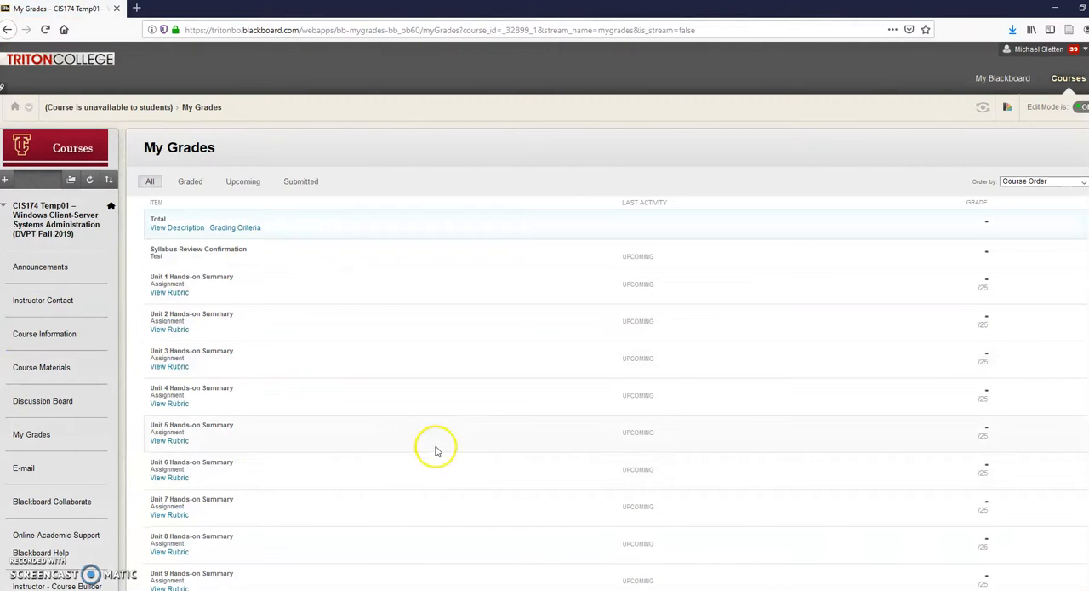
{"action": "scroll", "scroll_direction": "down", "scroll_amount": 3}
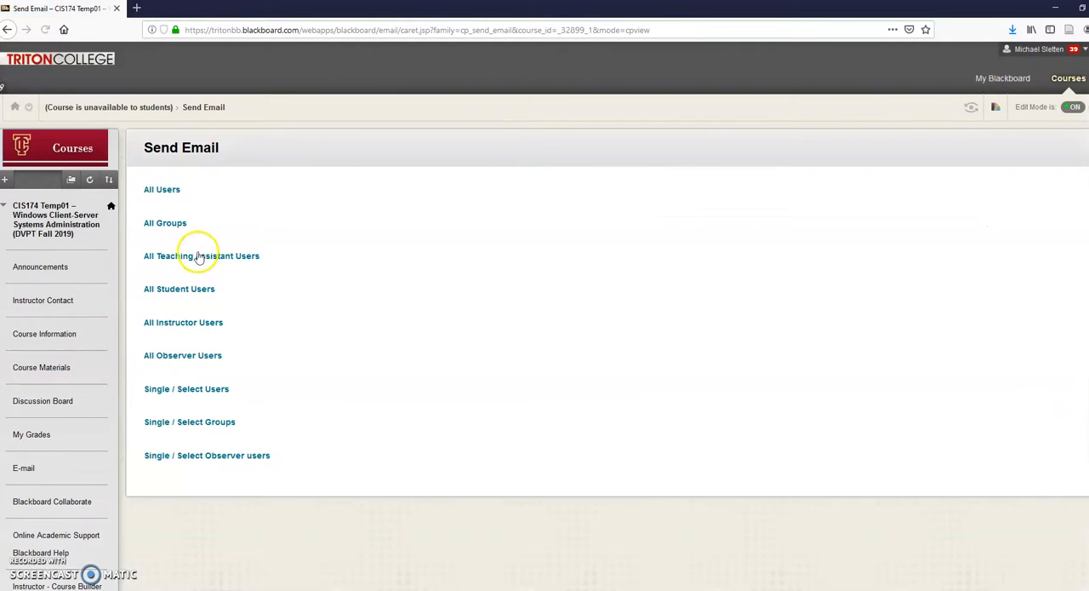
{"action": "mouse_move", "coordinate": [132, 446]}
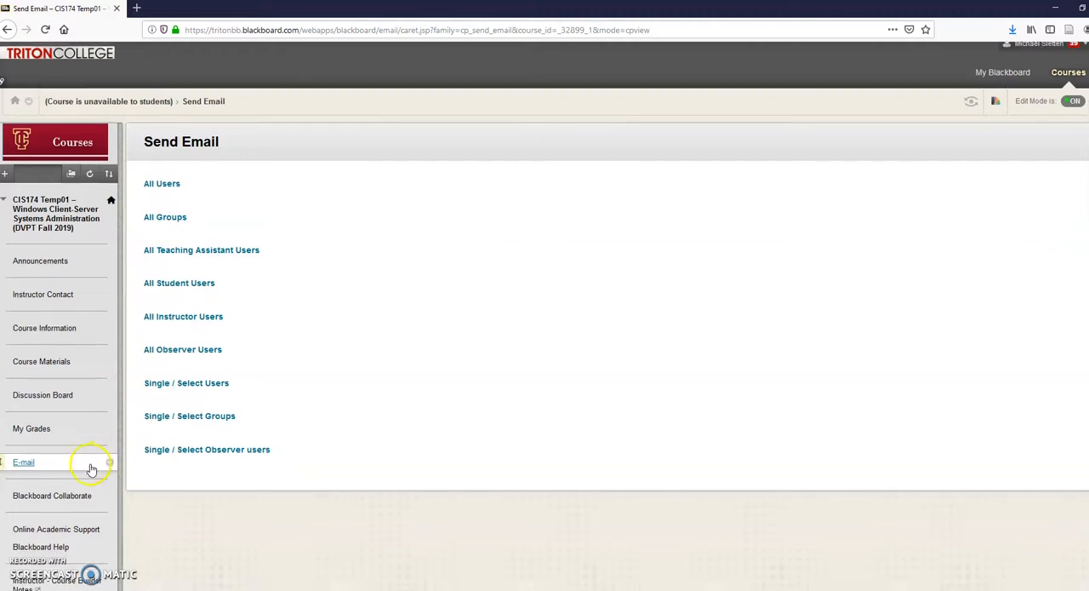
Step: Go to the Send Email page with recipient groups All Users, All Student Users and Select Users
{"action": "left_click", "coordinate": [51, 495]}
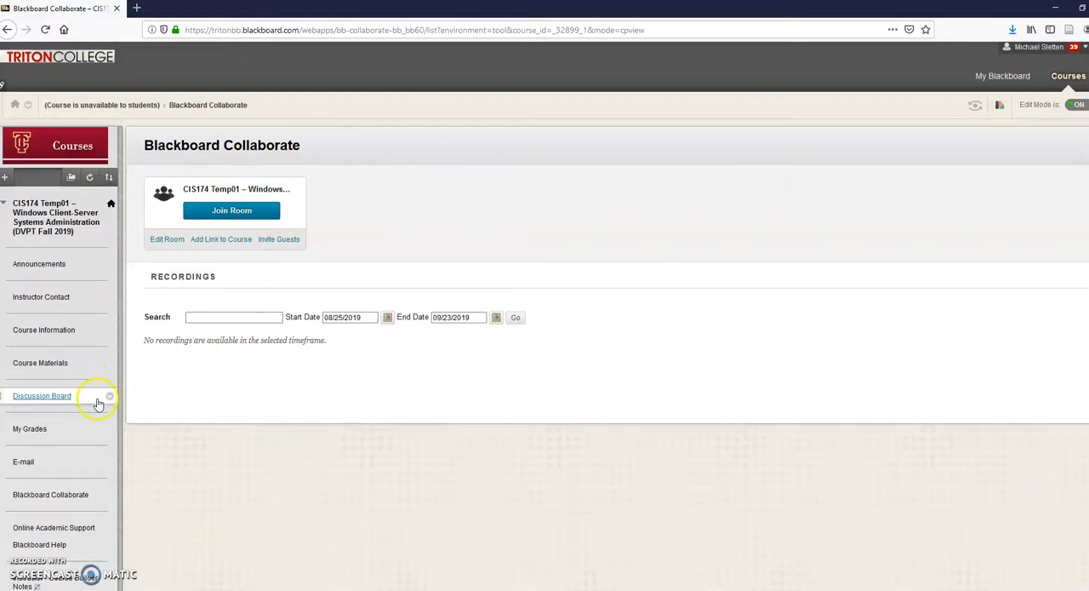
Step: View the Blackboard Collaborate room, briefly visit Help for Students, and return to the course
{"action": "scroll", "scroll_direction": "down", "scroll_amount": 3}
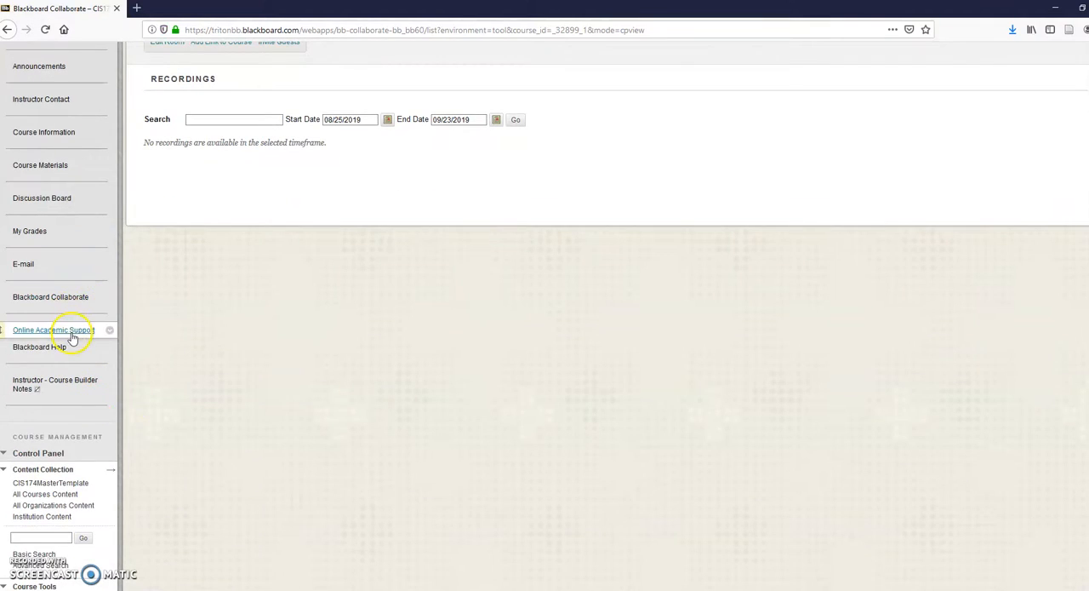
{"action": "left_click", "coordinate": [51, 331]}
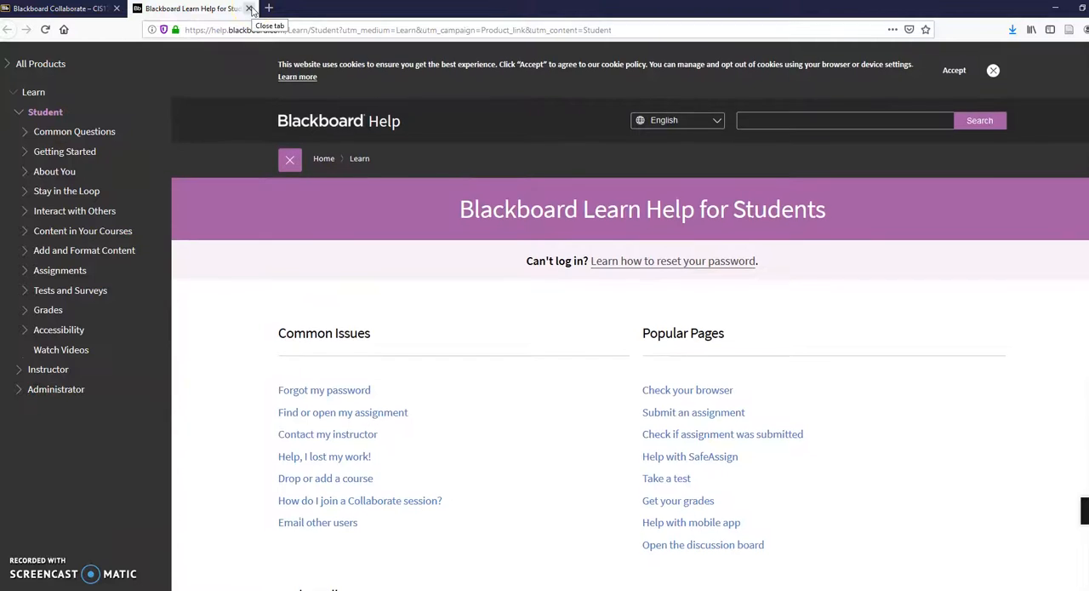
{"action": "left_click", "coordinate": [249, 9]}
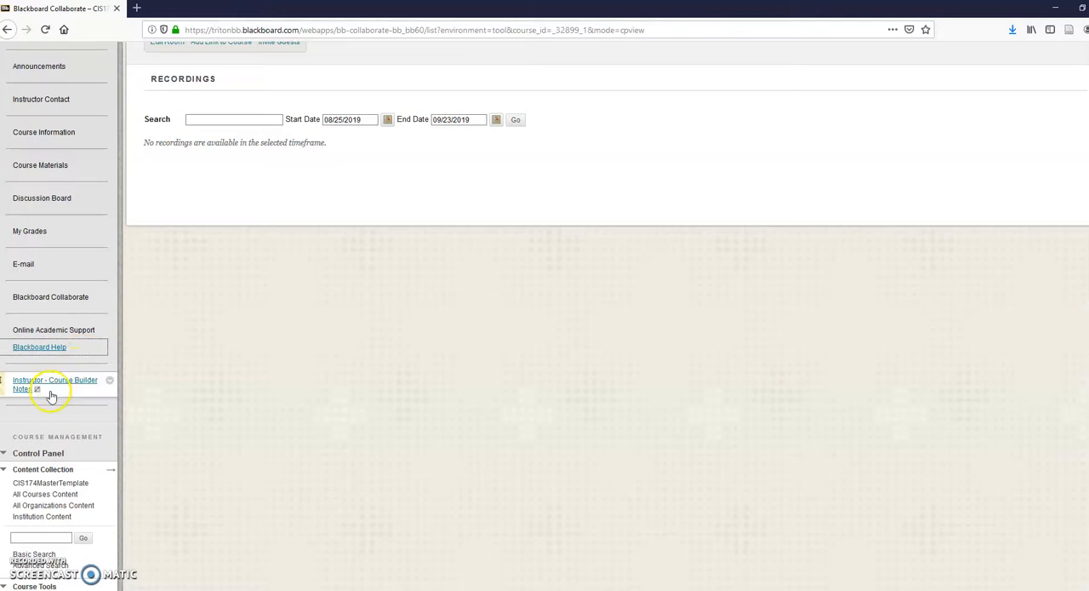
{"action": "scroll", "scroll_direction": "up", "scroll_amount": 3}
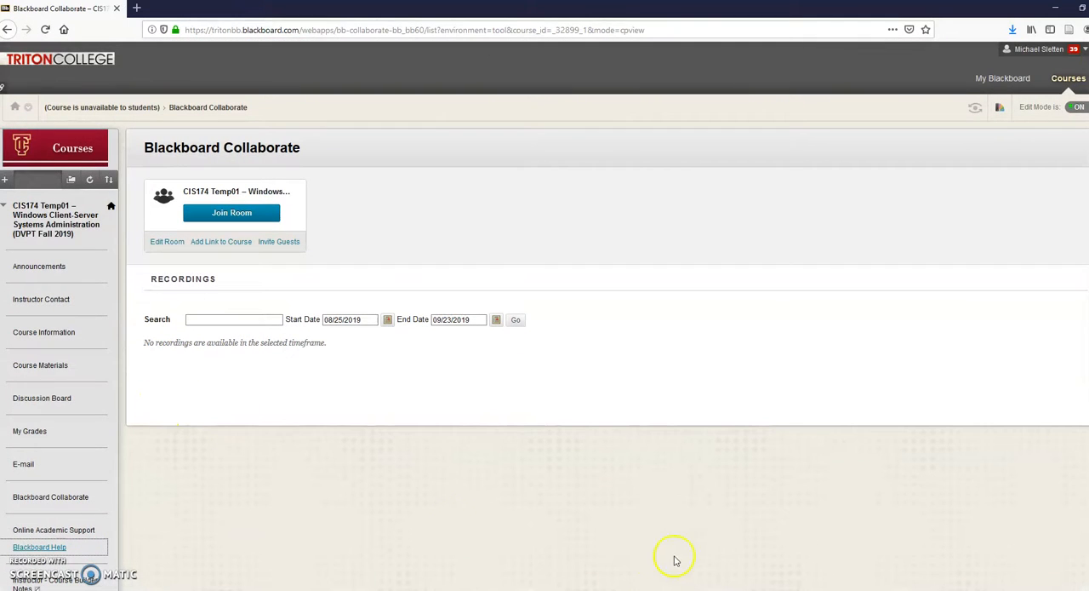
{"action": "mouse_move", "coordinate": [674, 560]}
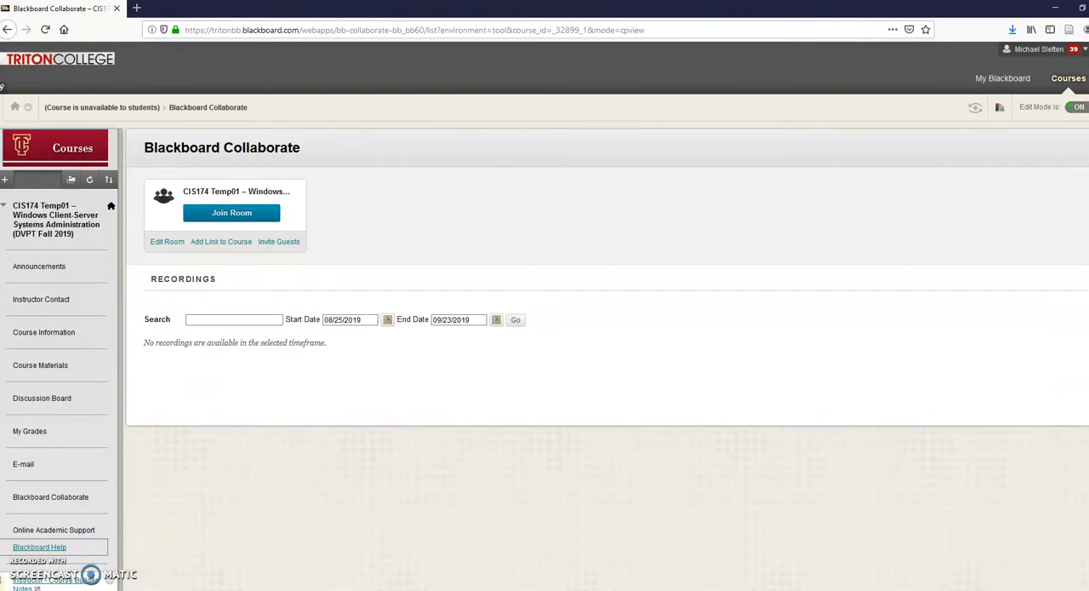